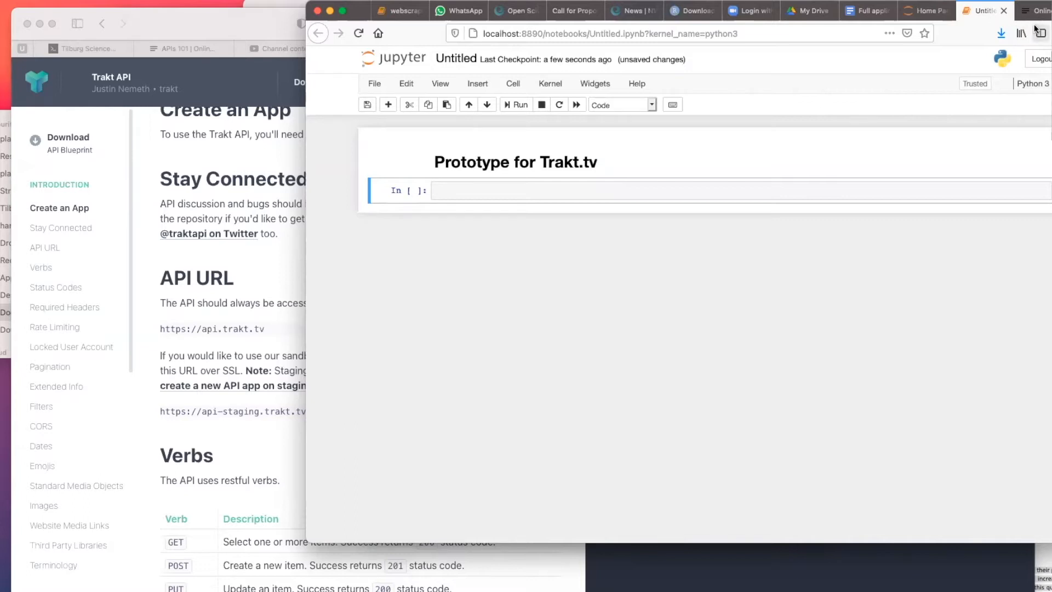
mouse_move(398, 220)
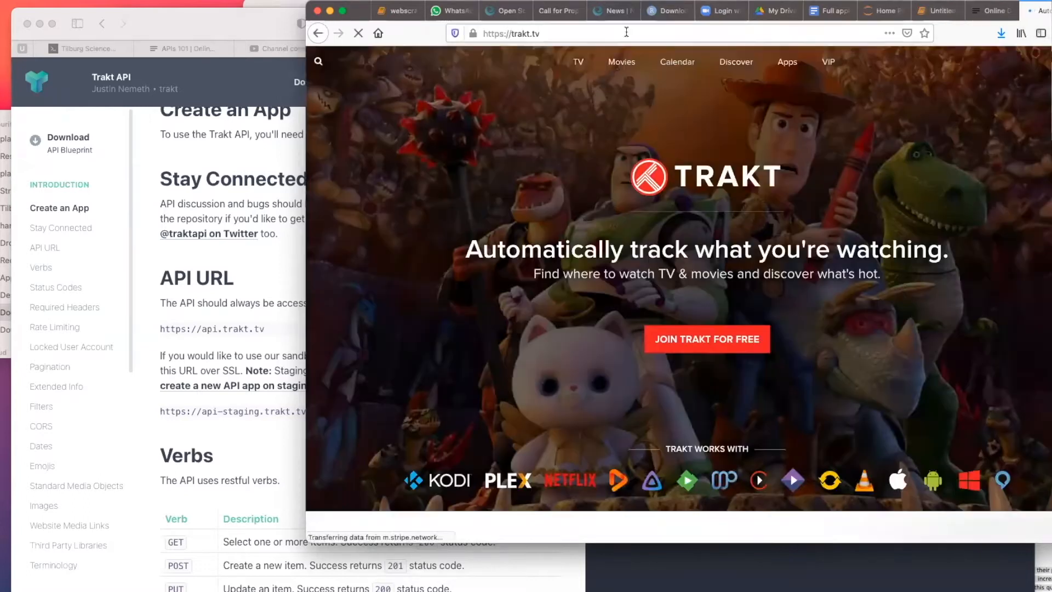
- Search Google in a new tab for 'trakt API documentation'
type("trakt")
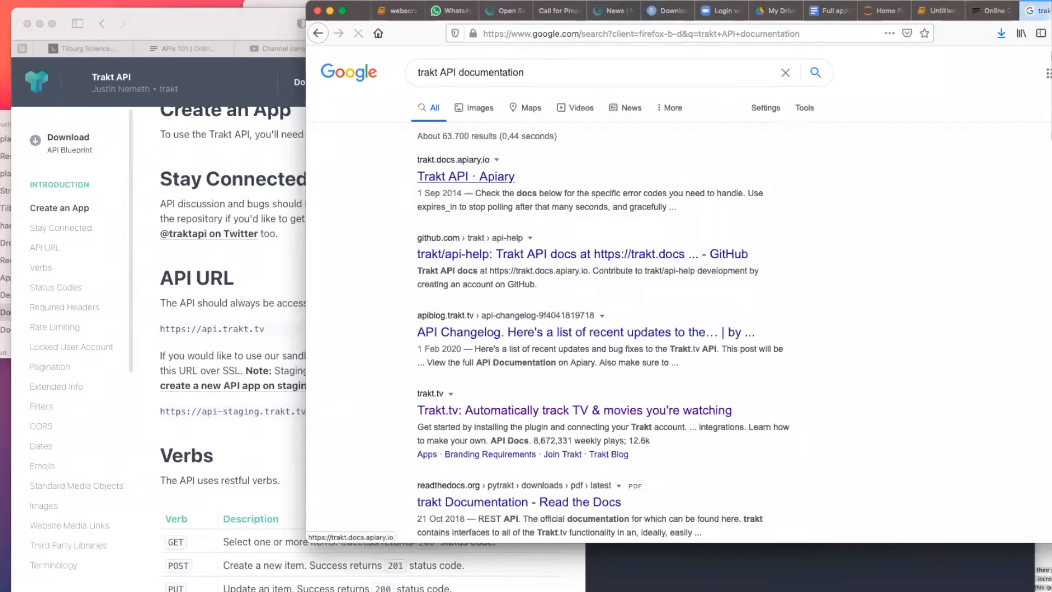
- Open the Trakt Apiary docs, find 'authoriz', and select the Get trending shows URL
left_click(465, 176)
type("authent")
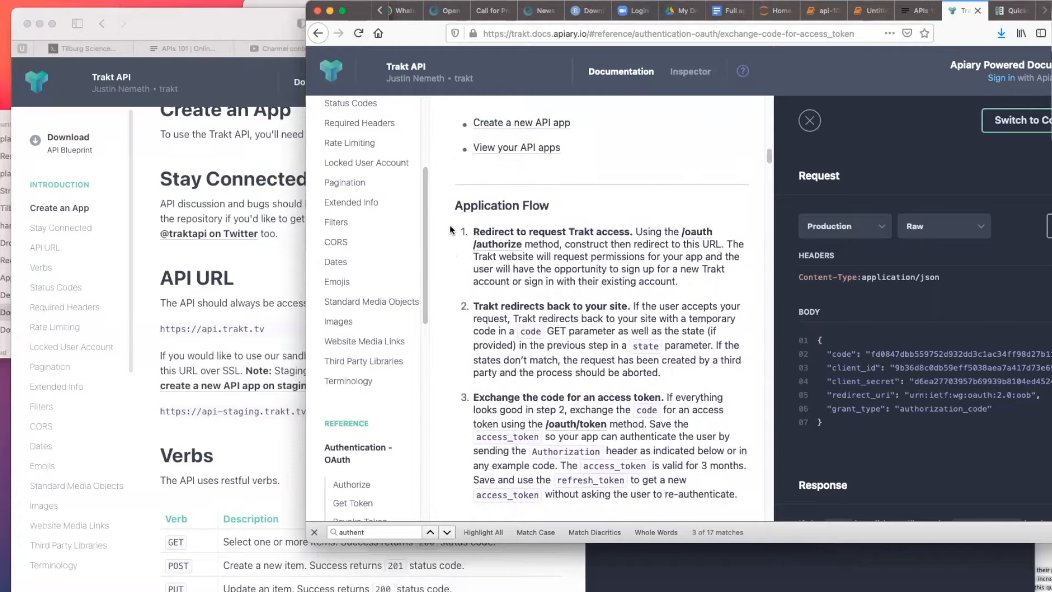
mouse_move(503, 251)
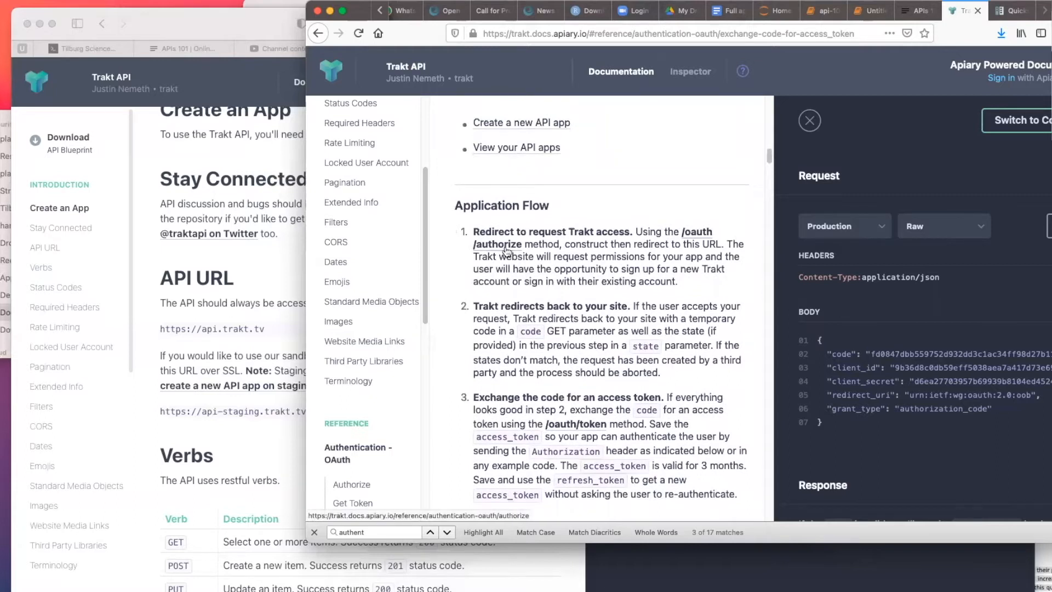
mouse_move(349, 261)
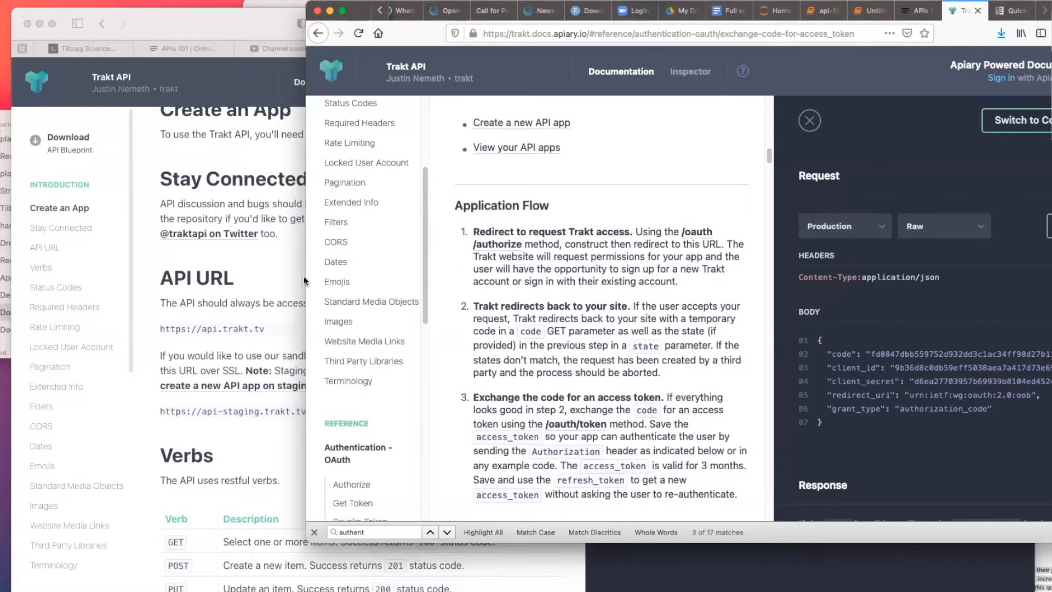
scroll("down", 3)
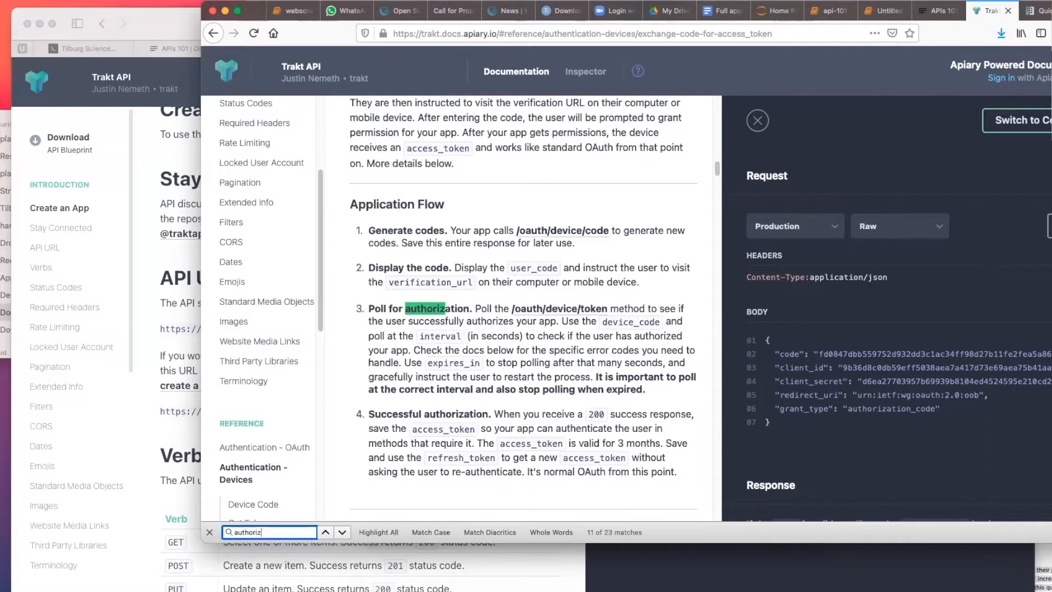
mouse_move(12, 84)
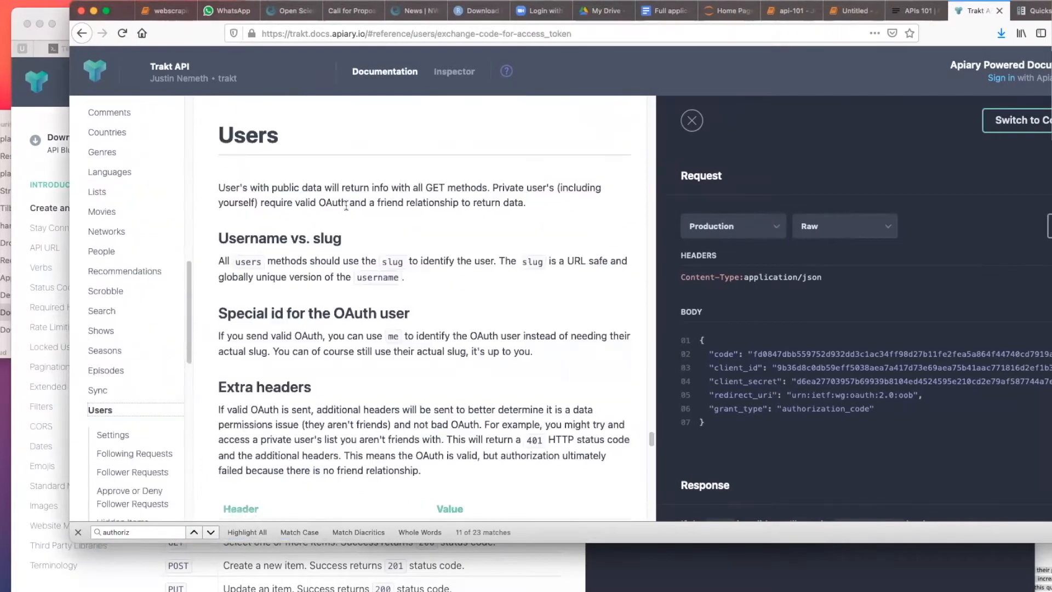
left_click_drag(218, 134, 329, 203)
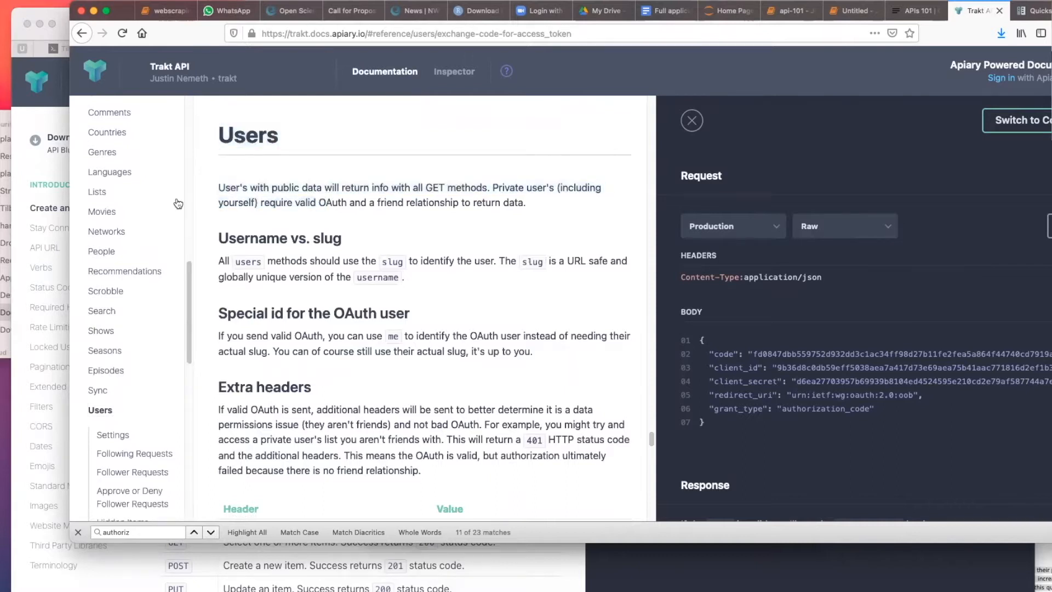
mouse_move(265, 200)
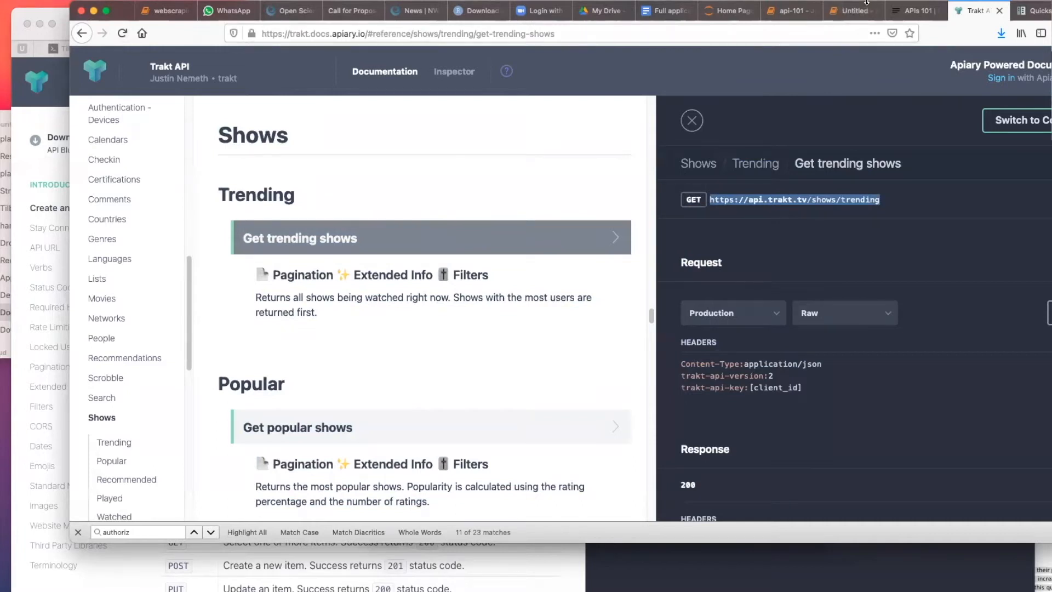
- Run requests.get on the trending-shows URL with .text, getting an empty string
left_click(854, 11)
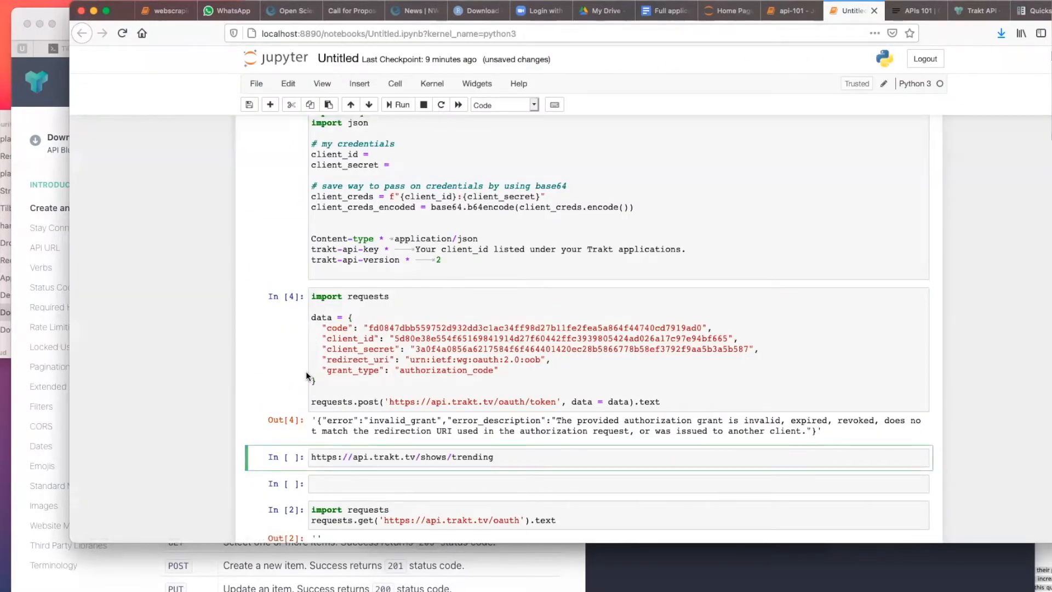
type("requests")
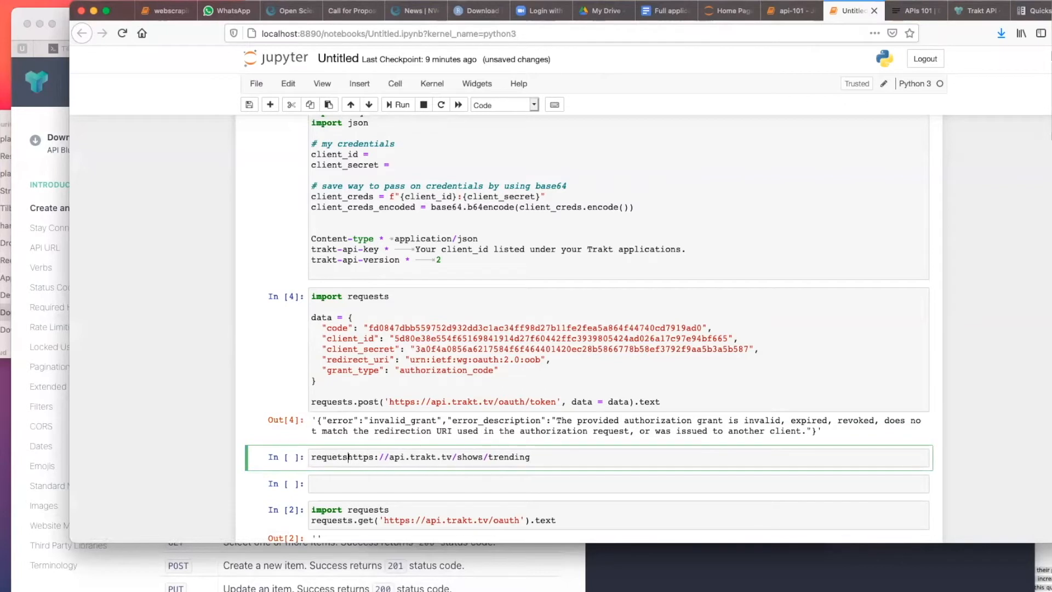
type(".get('")
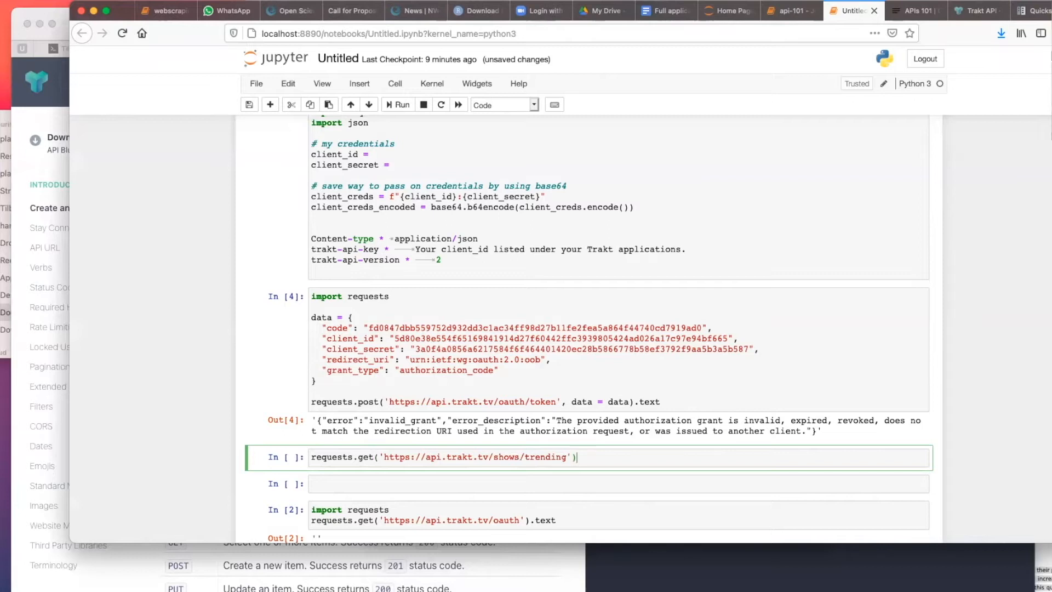
type(".text")
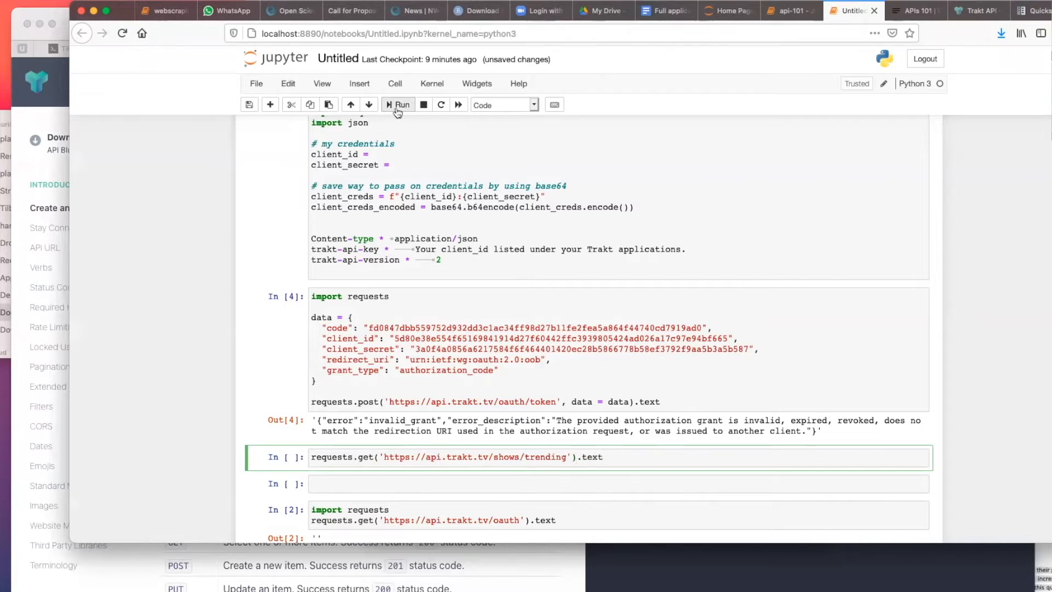
left_click(398, 104)
type("header =")
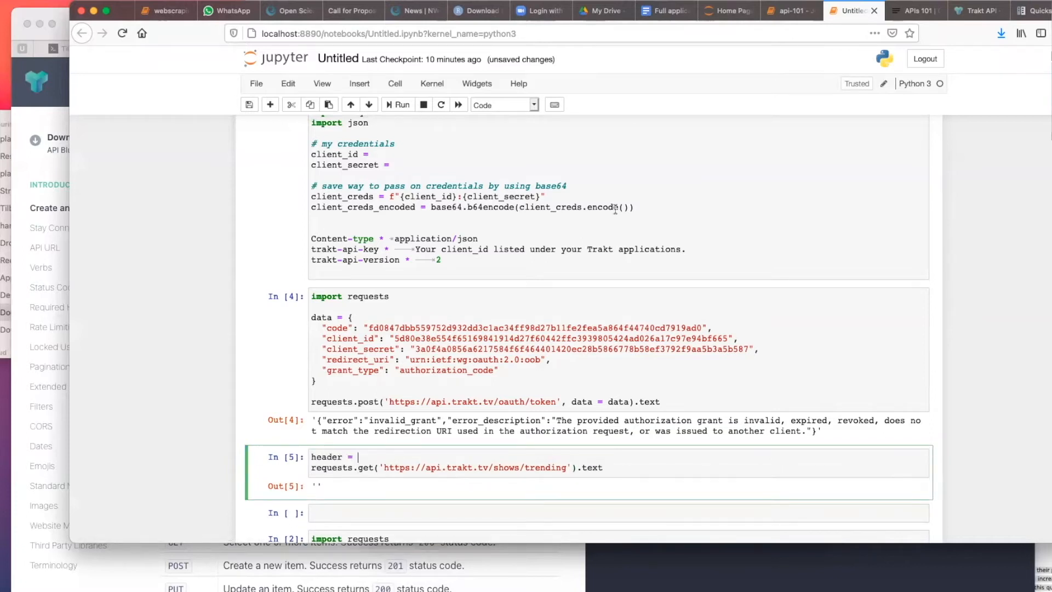
left_click(975, 11)
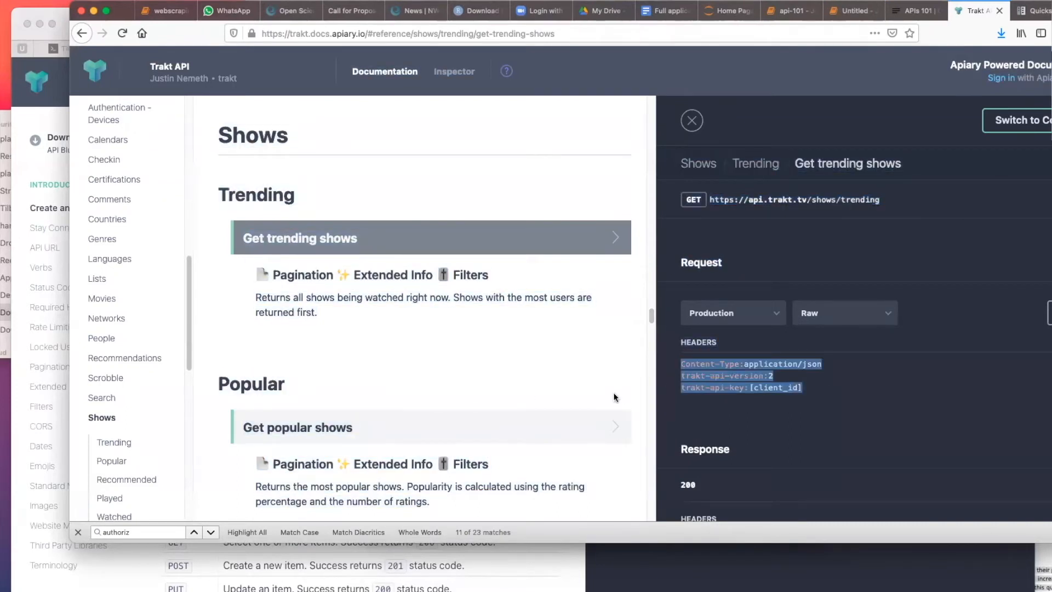
- Build a header dict with Content-Type application/json, trakt-api-version 2 and the API key
left_click(849, 11)
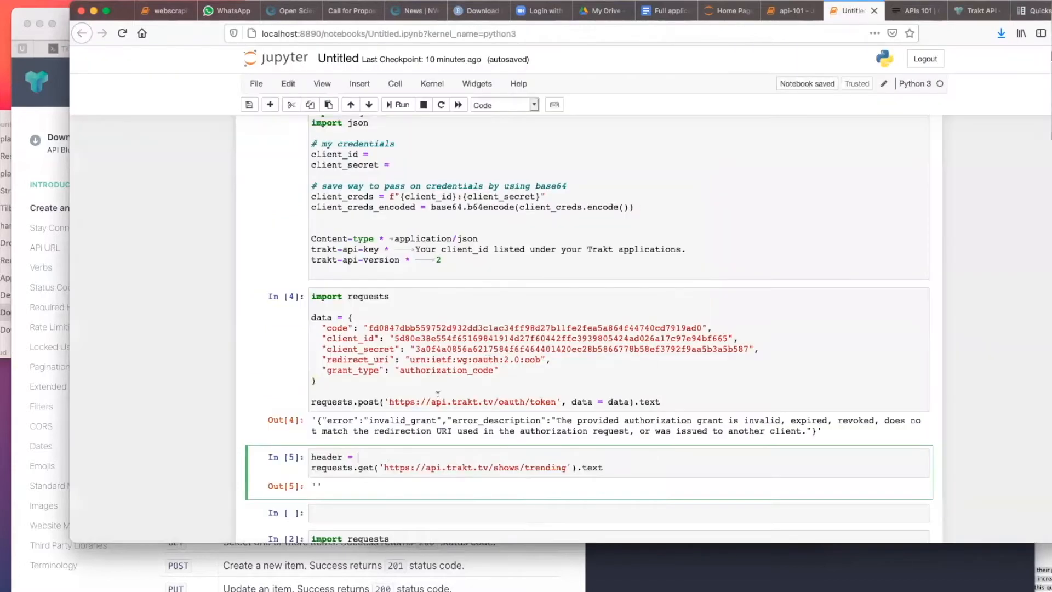
type("Content-Type:application/json")
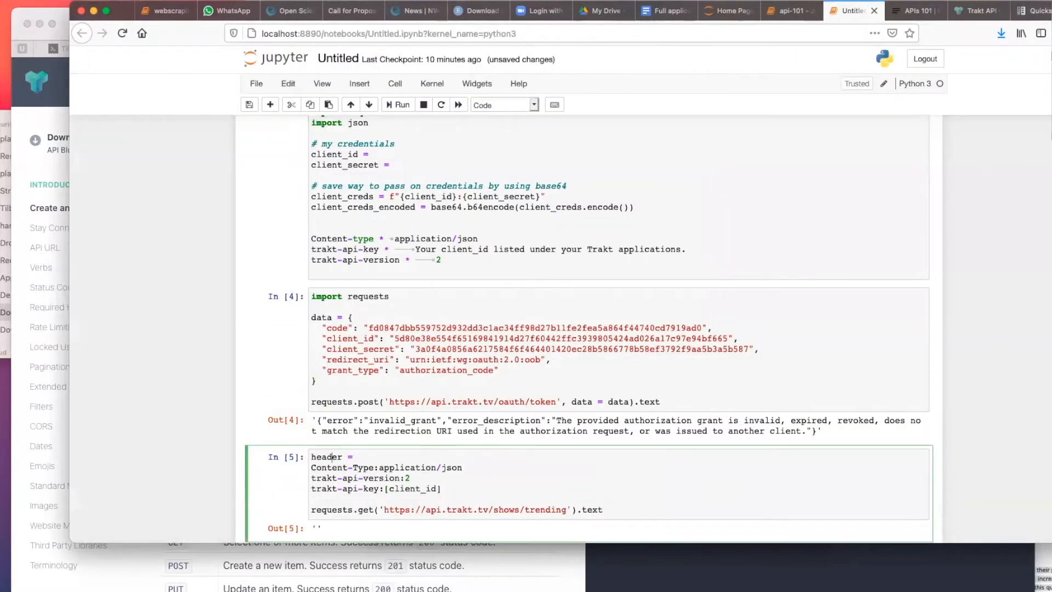
type("{")
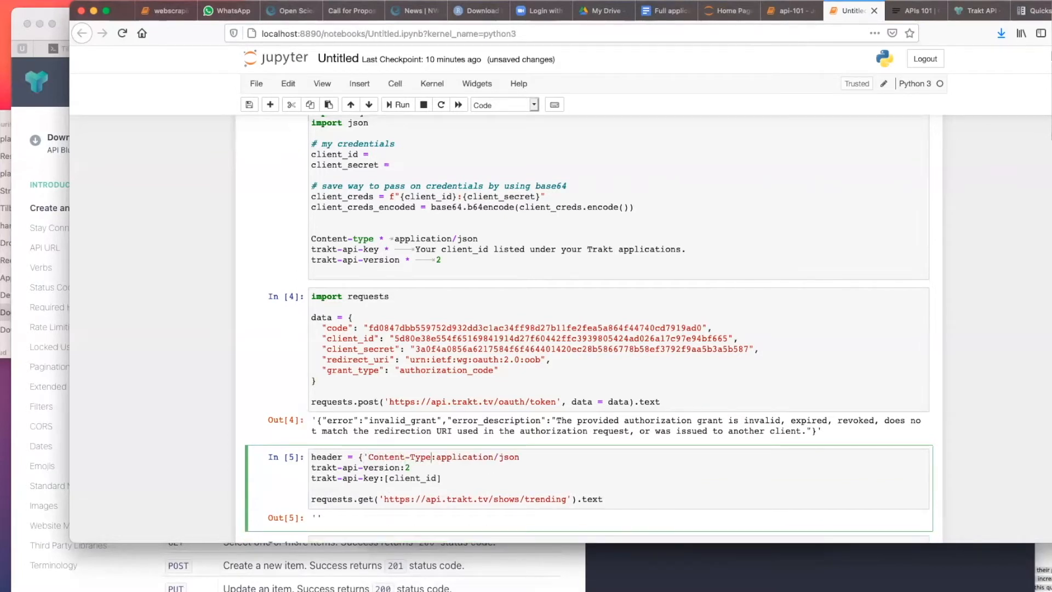
type("'application/json',")
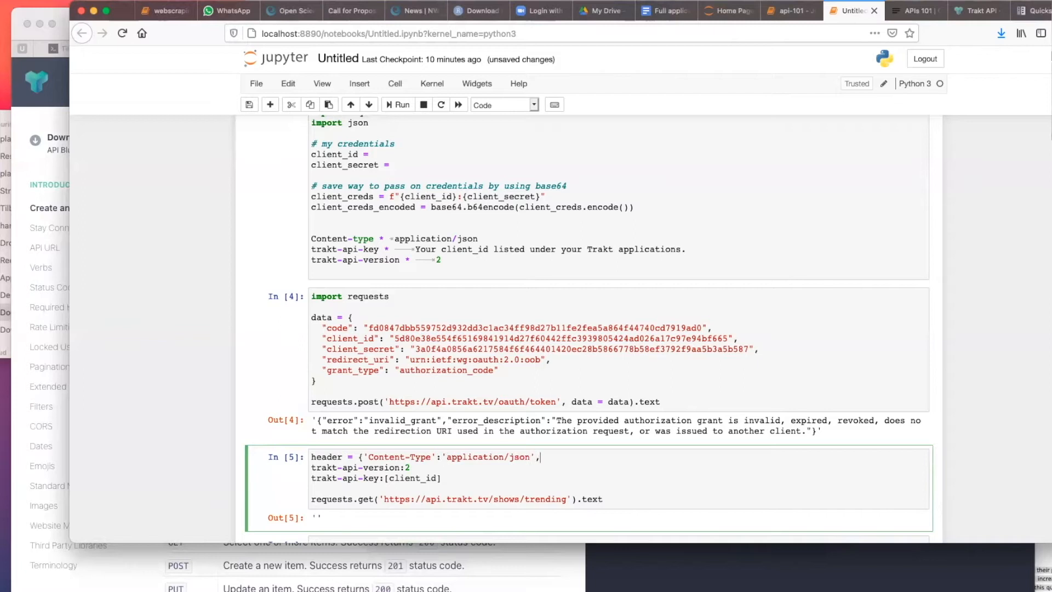
type("'trakt-api-version:2'")
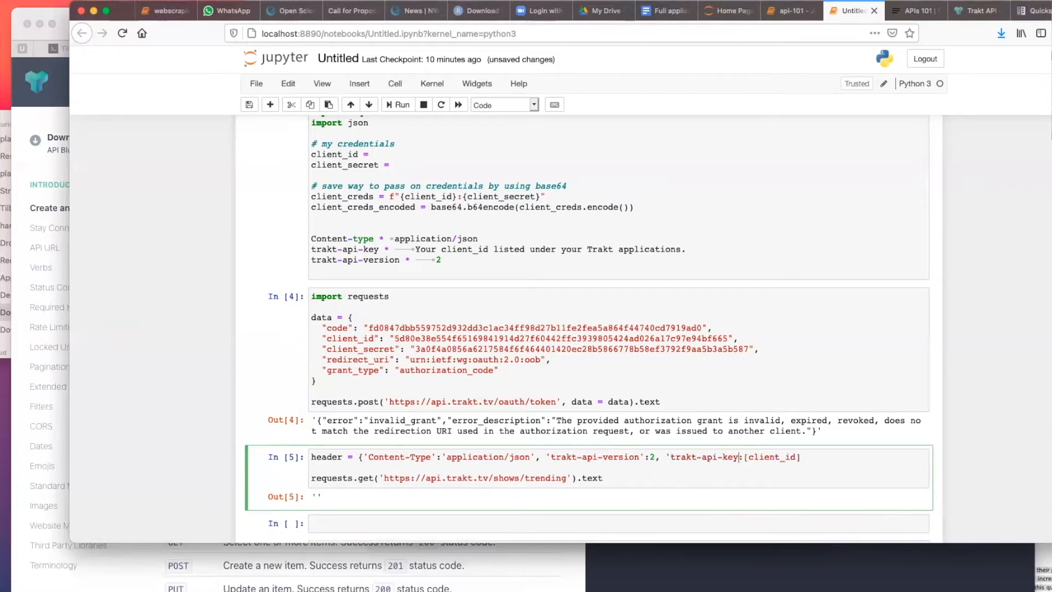
key("Backspace")
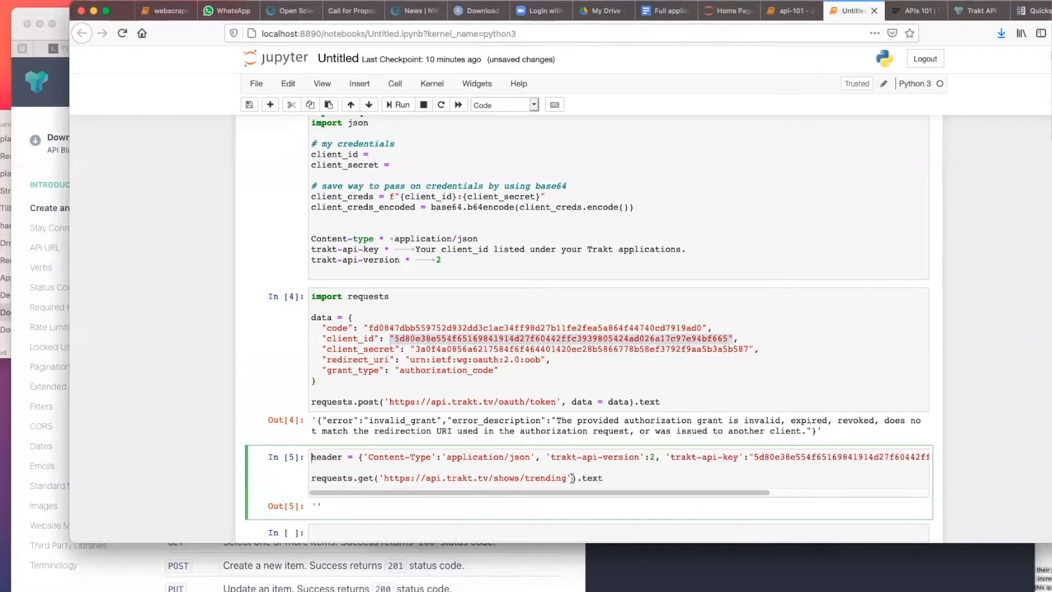
- Pass the header dict to the trending request and run it, hitting InvalidHeader
type(", header = header")
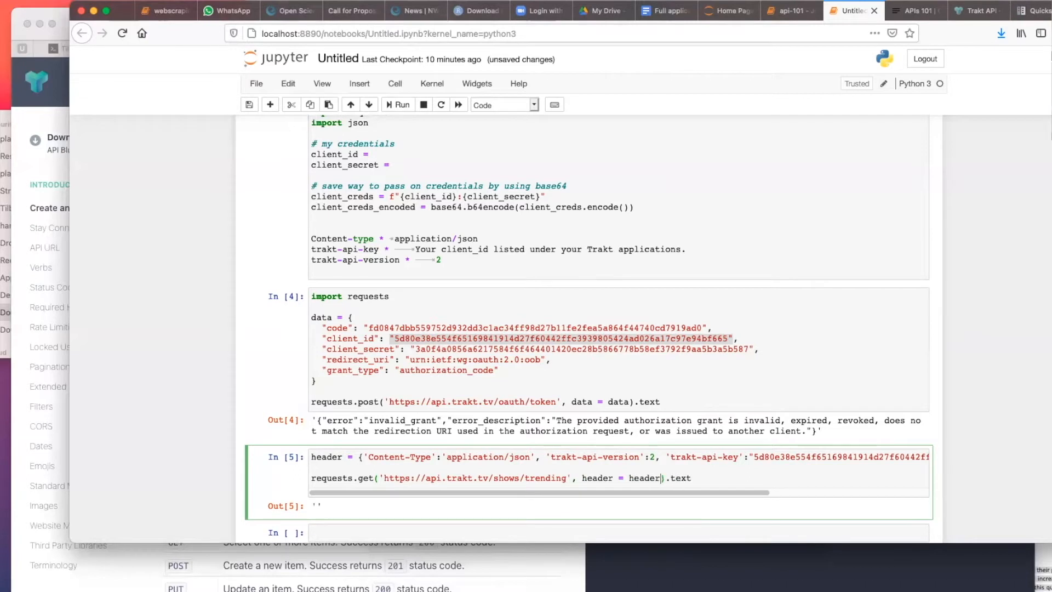
left_click(398, 105)
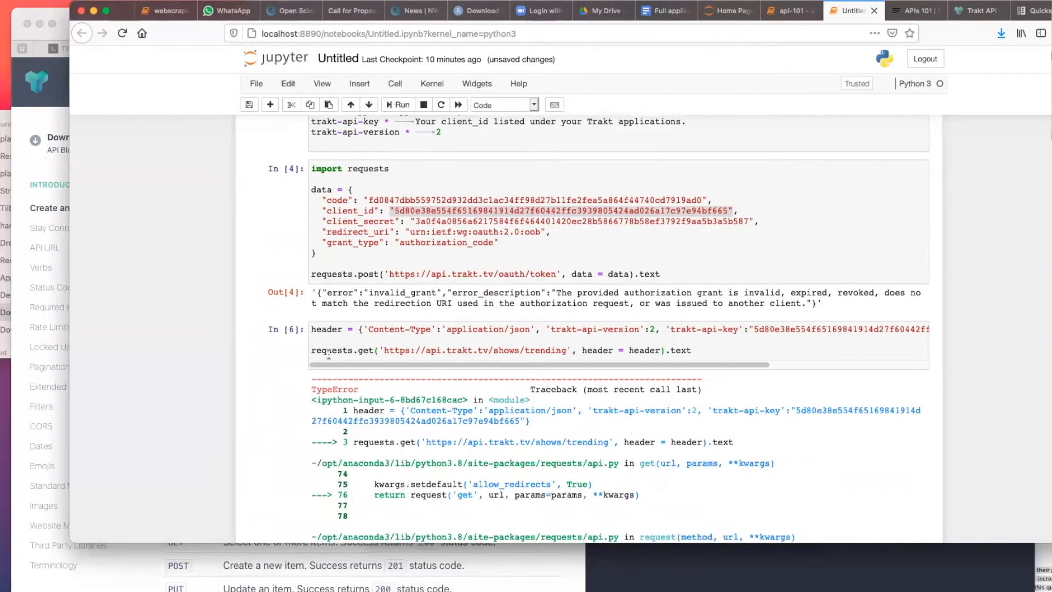
left_click(397, 104)
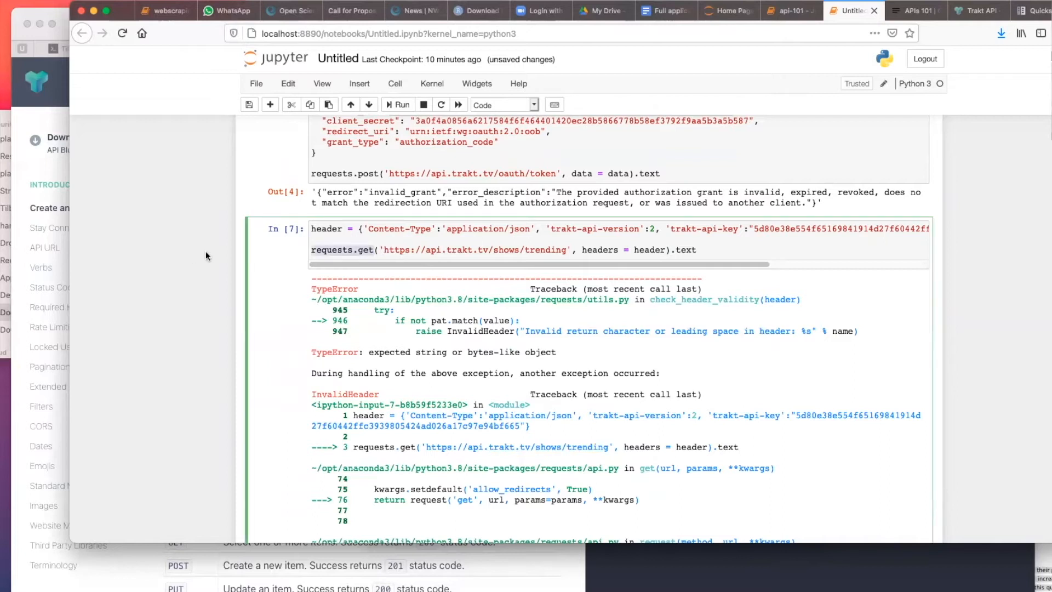
scroll("down", 3)
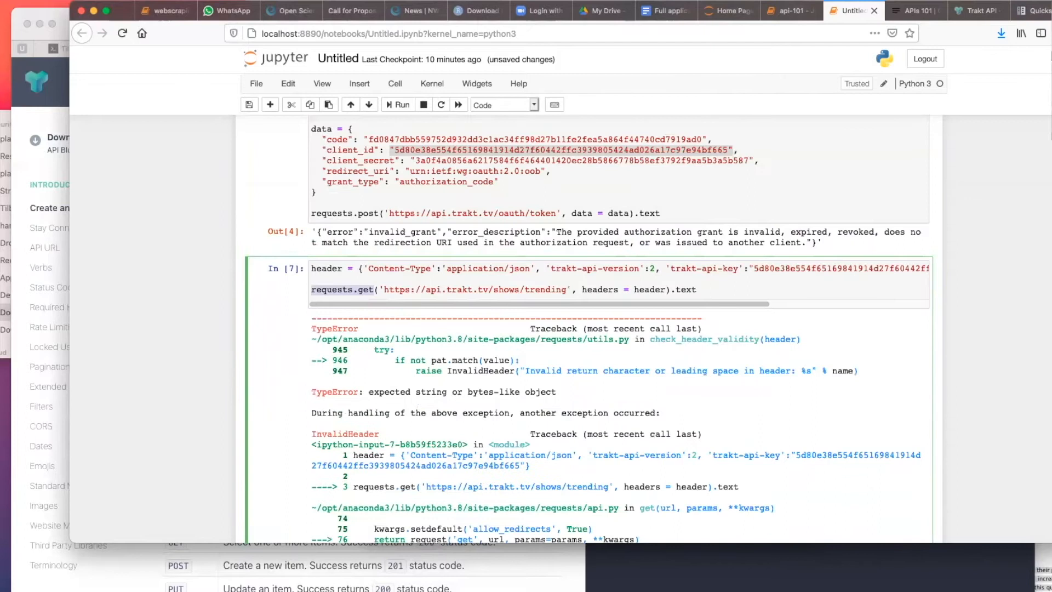
- Set the API version to the string '2', get a 200 response, and rerun with .text
left_click(778, 11)
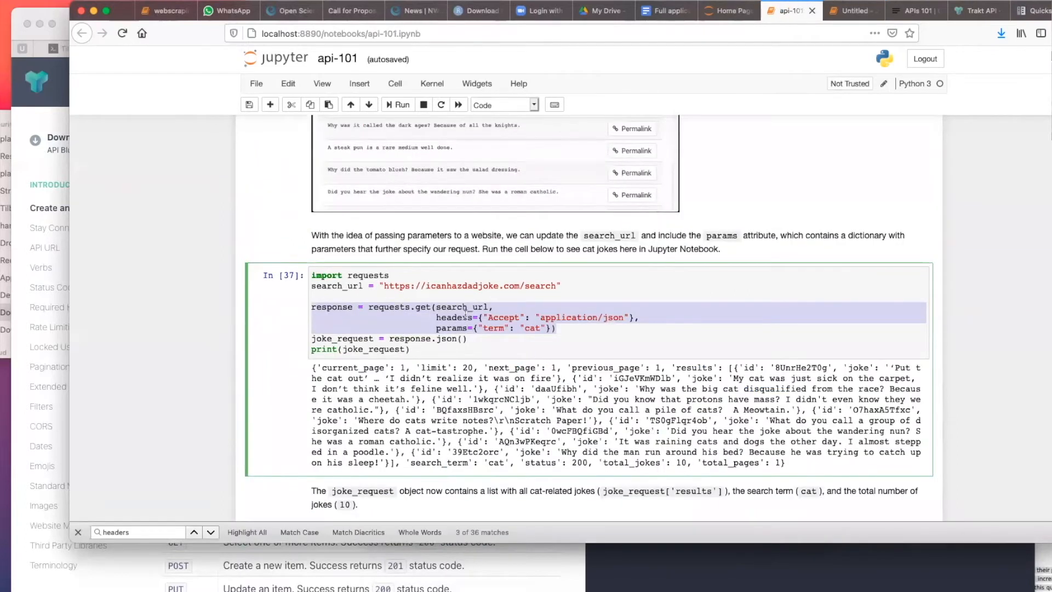
left_click(852, 10)
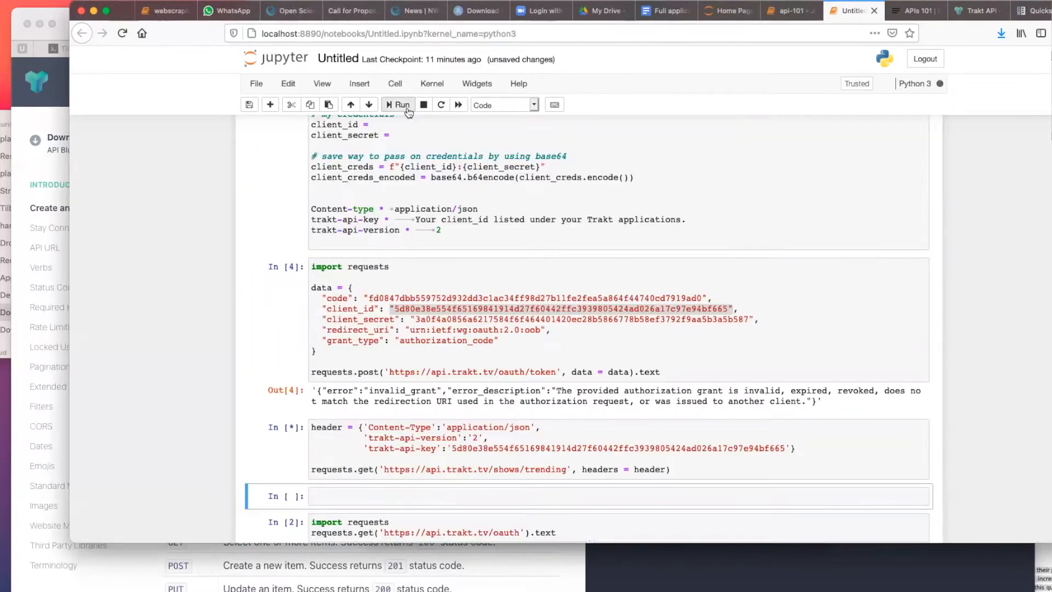
left_click(399, 105)
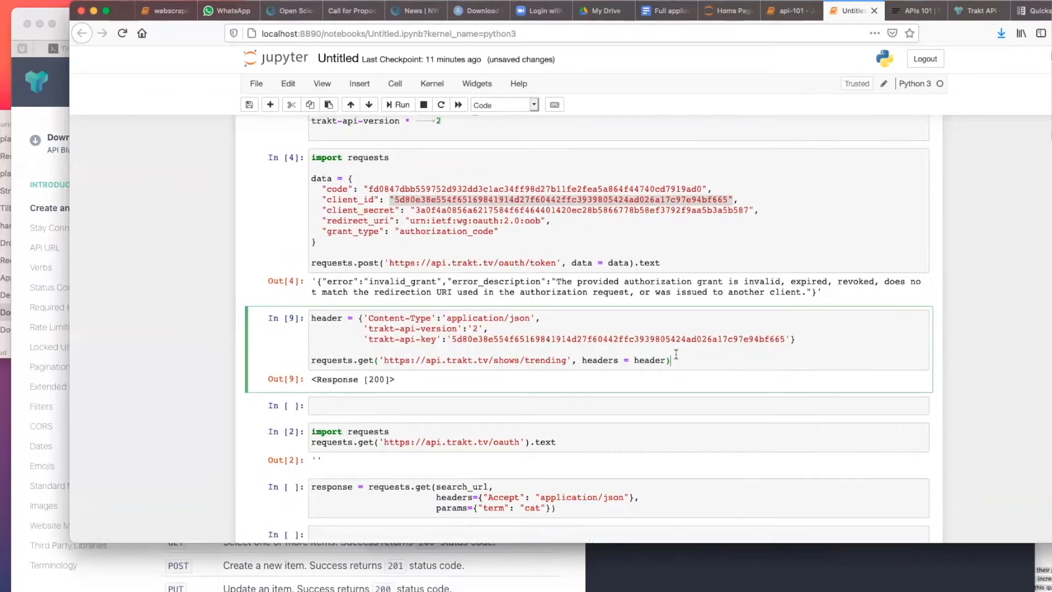
left_click(397, 104)
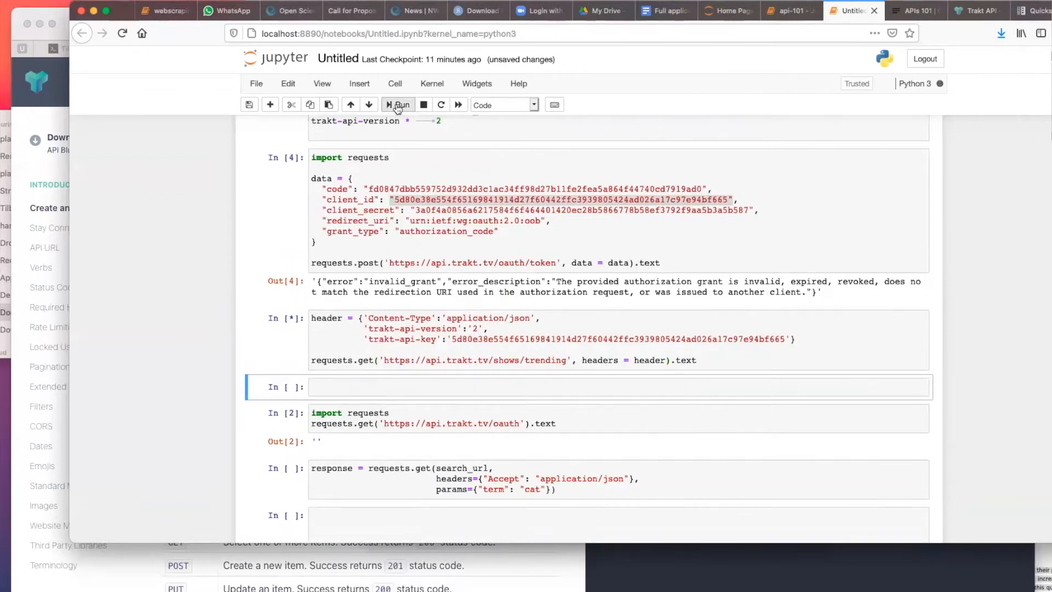
left_click(978, 11)
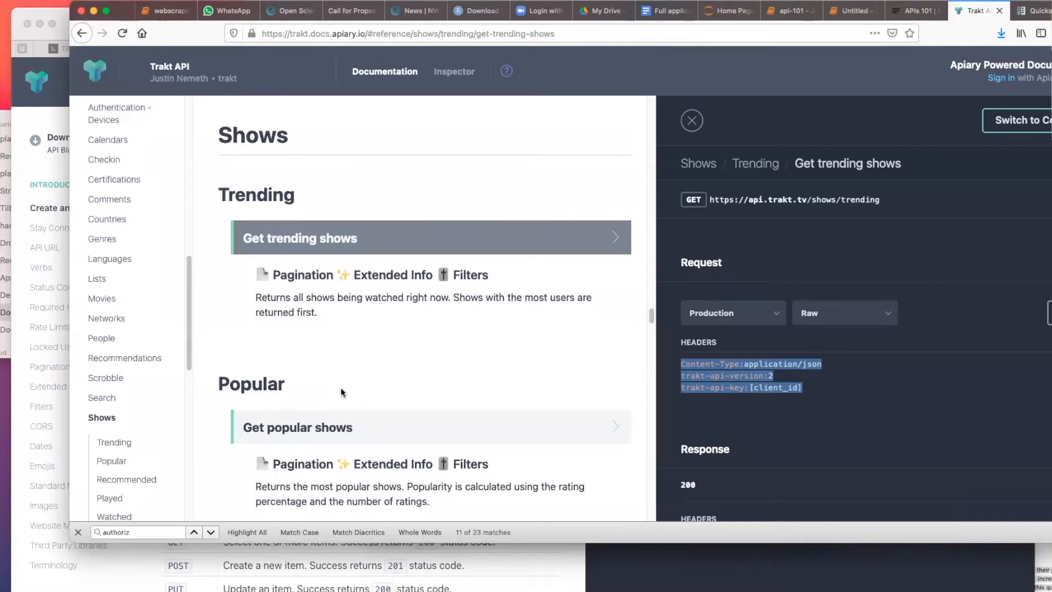
mouse_move(119, 425)
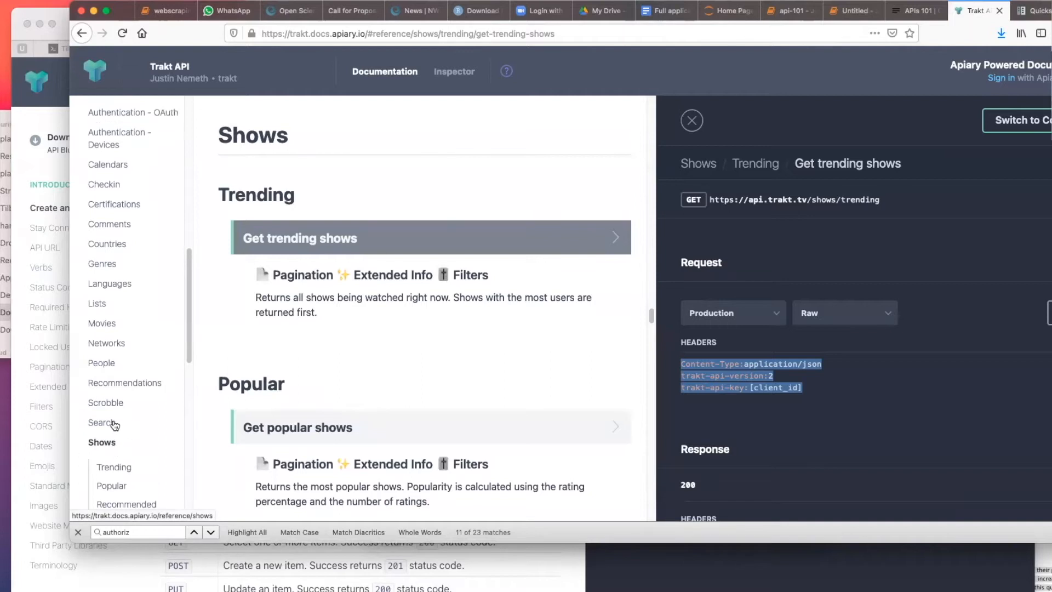
mouse_move(104, 422)
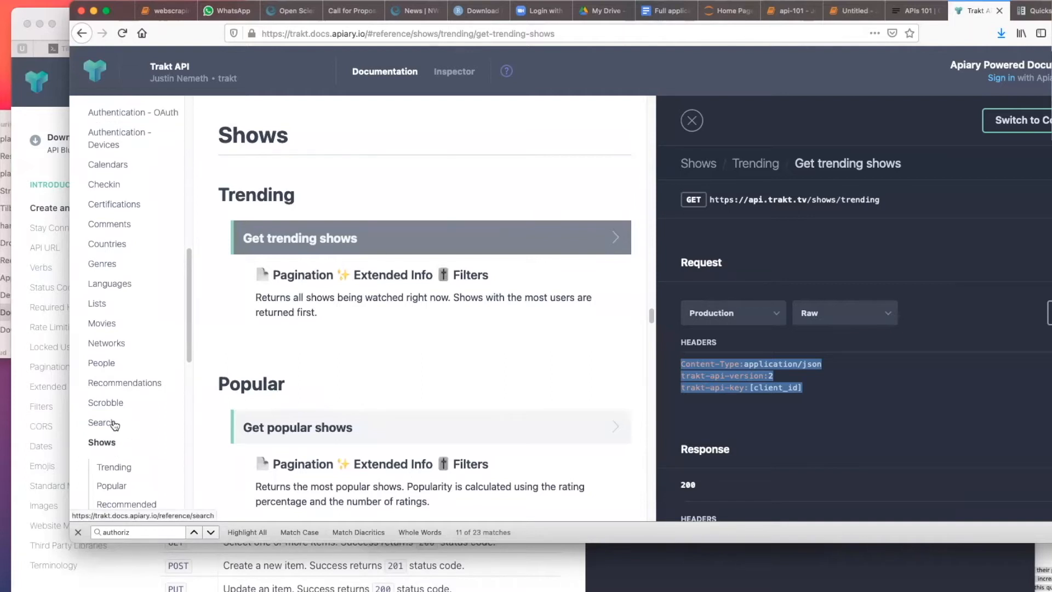
- Look up the most-watched shows endpoint and its period values, then return to the Prototype notebook
scroll("down", 3)
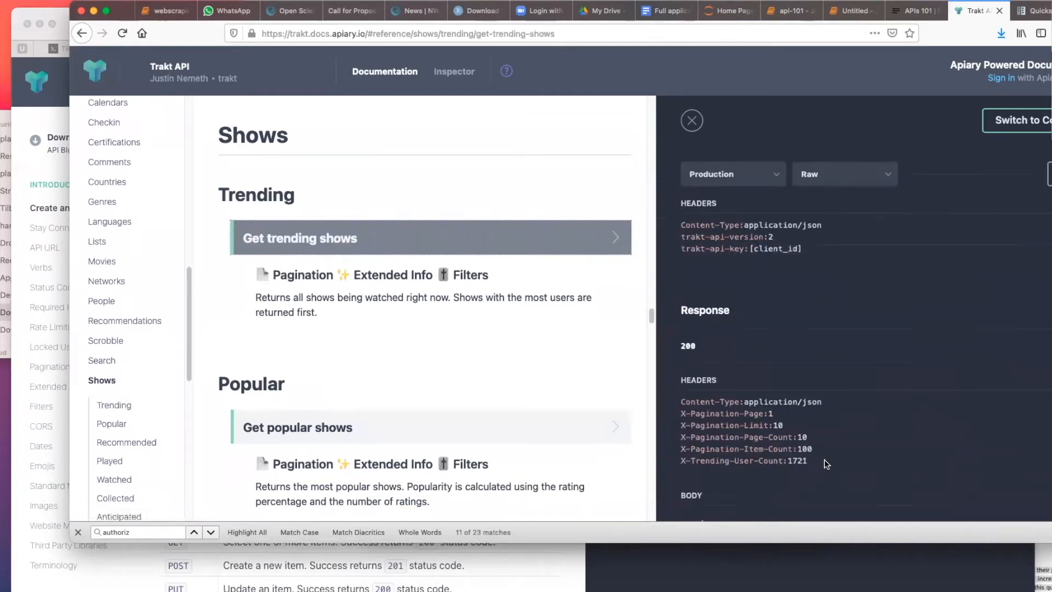
scroll("down", 3)
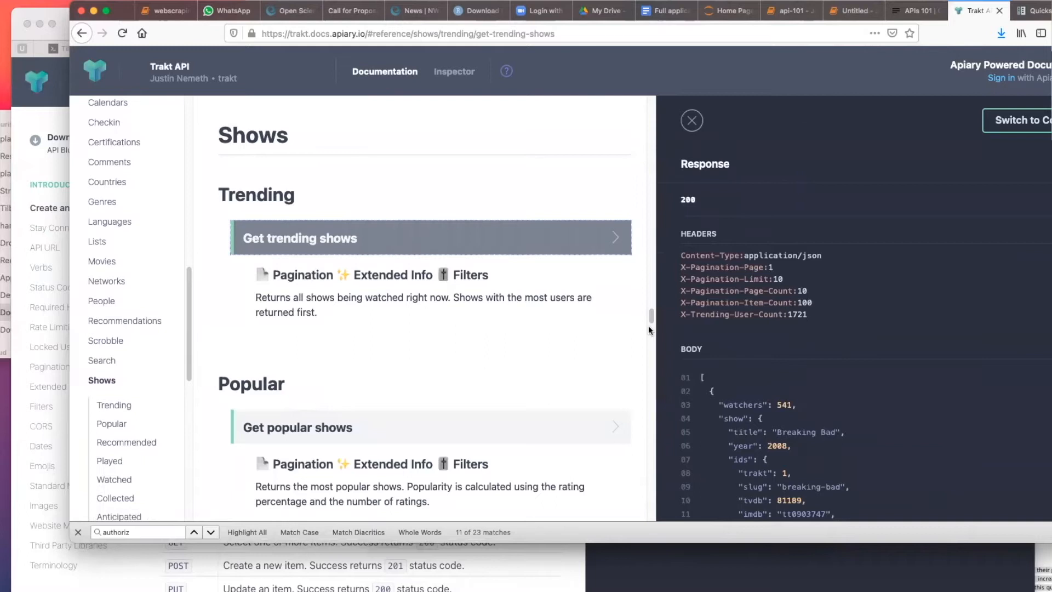
scroll("down", 3)
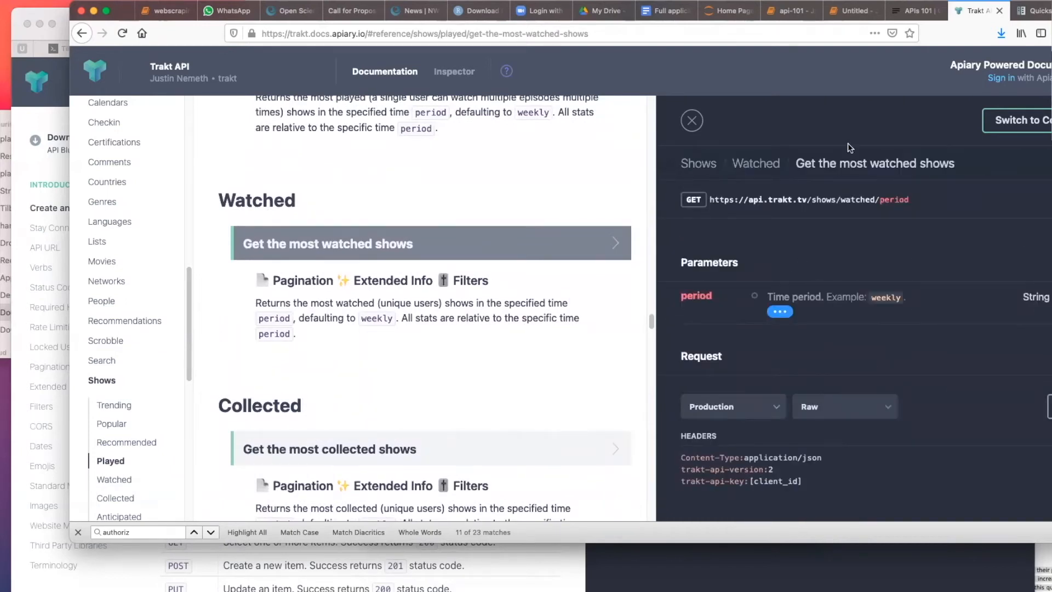
mouse_move(841, 318)
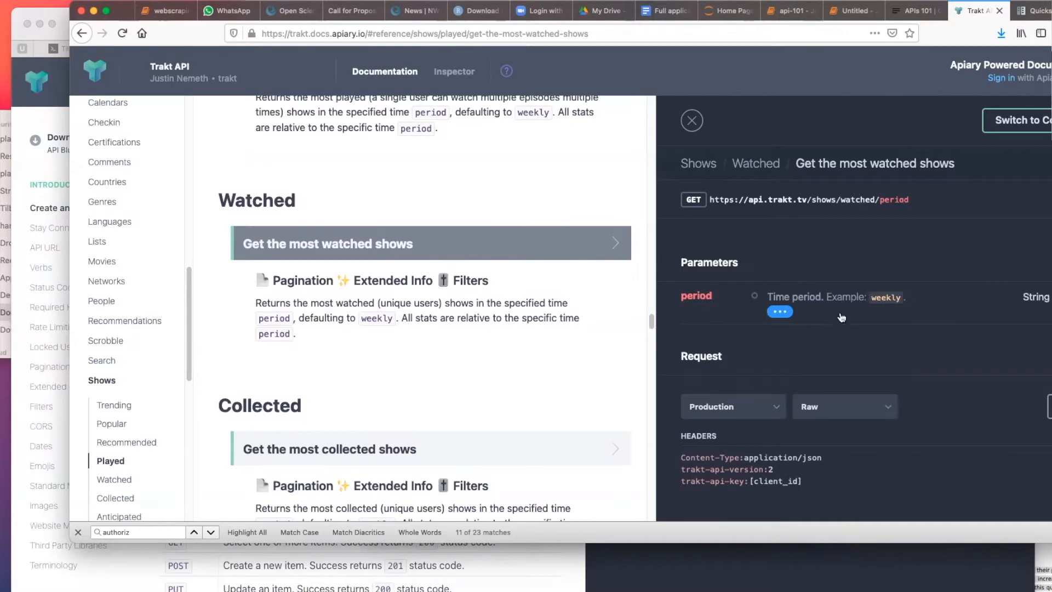
left_click(780, 311)
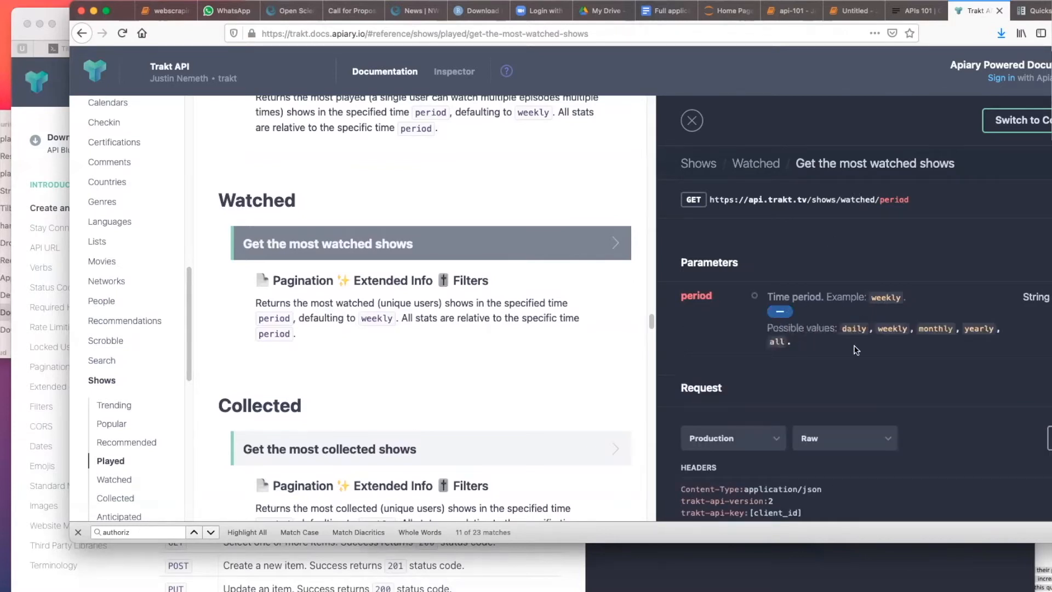
double_click(809, 200)
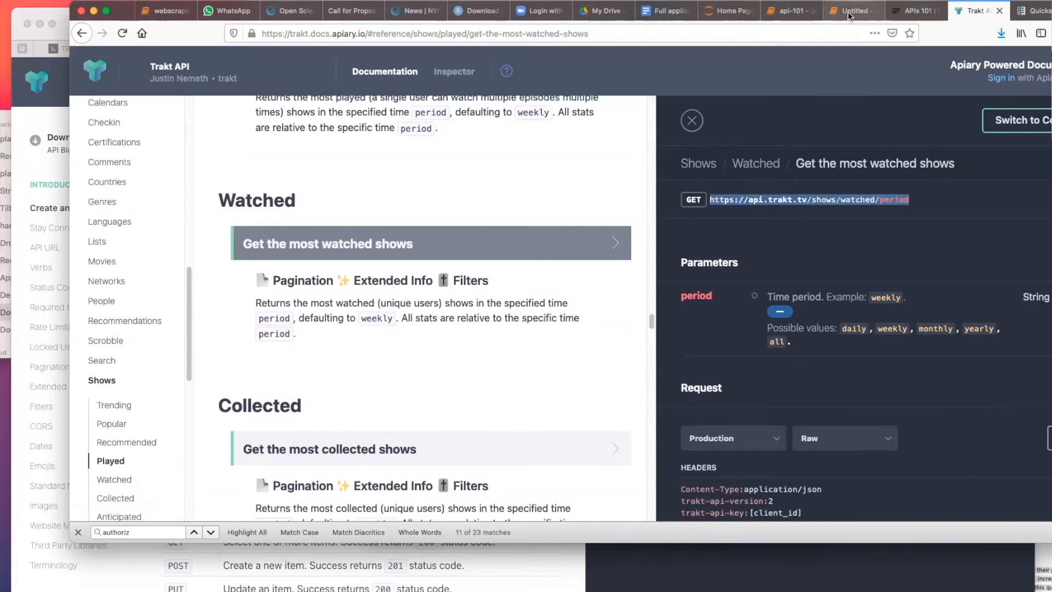
left_click(851, 11)
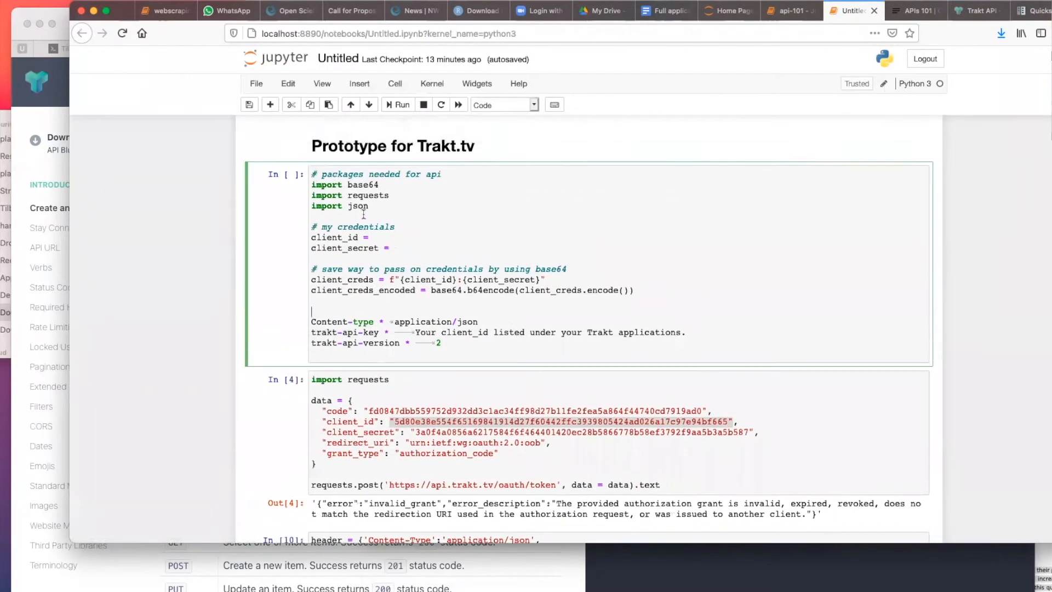
left_click(287, 83)
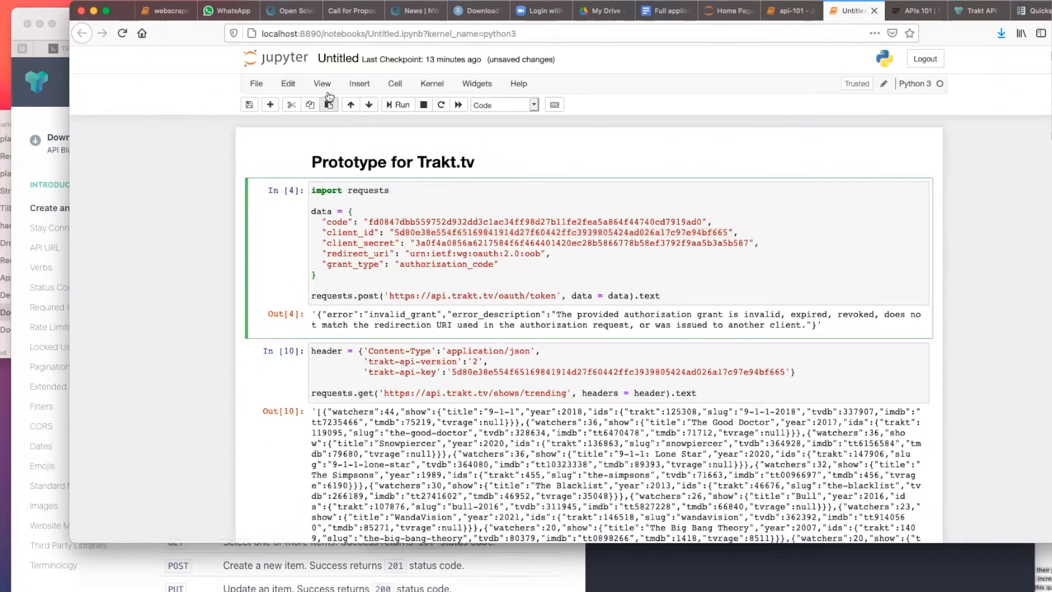
- Delete the credentials and token-request cells and add a Markdown note 'Endpoint: Trending shows'
left_click(287, 84)
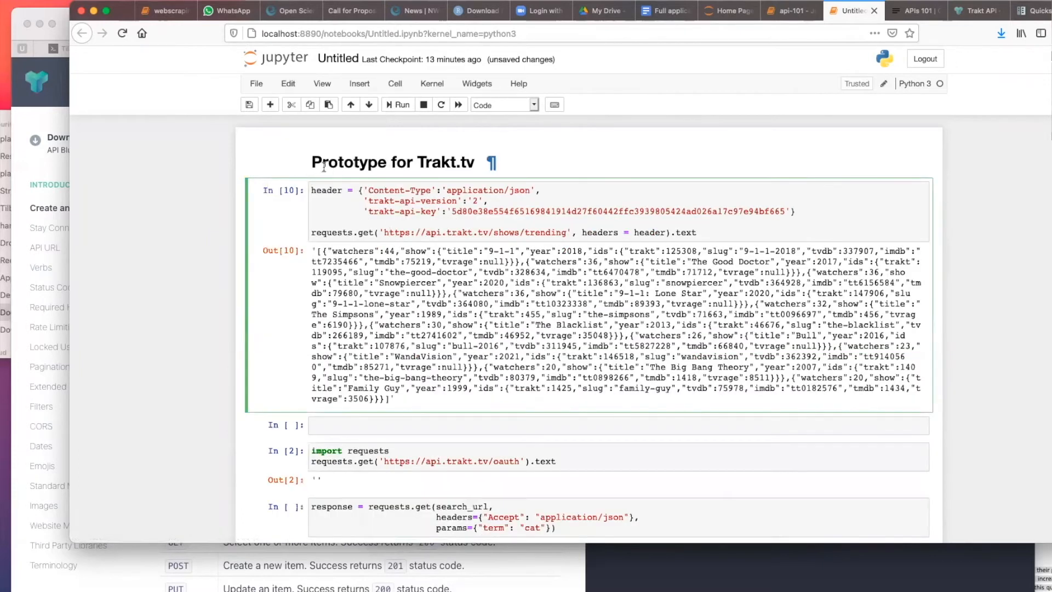
left_click(359, 83)
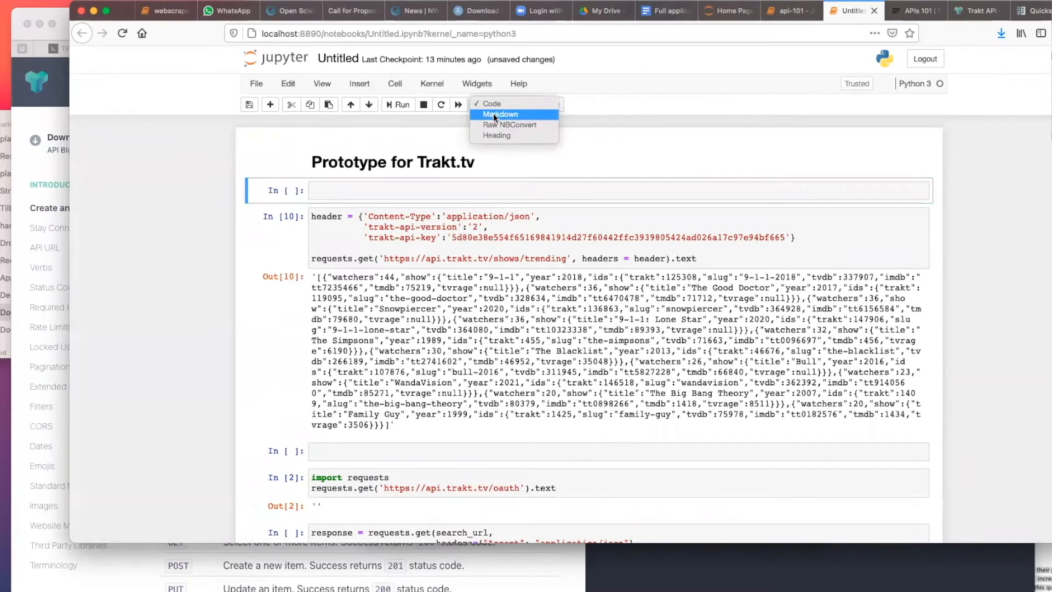
type("Endpoin")
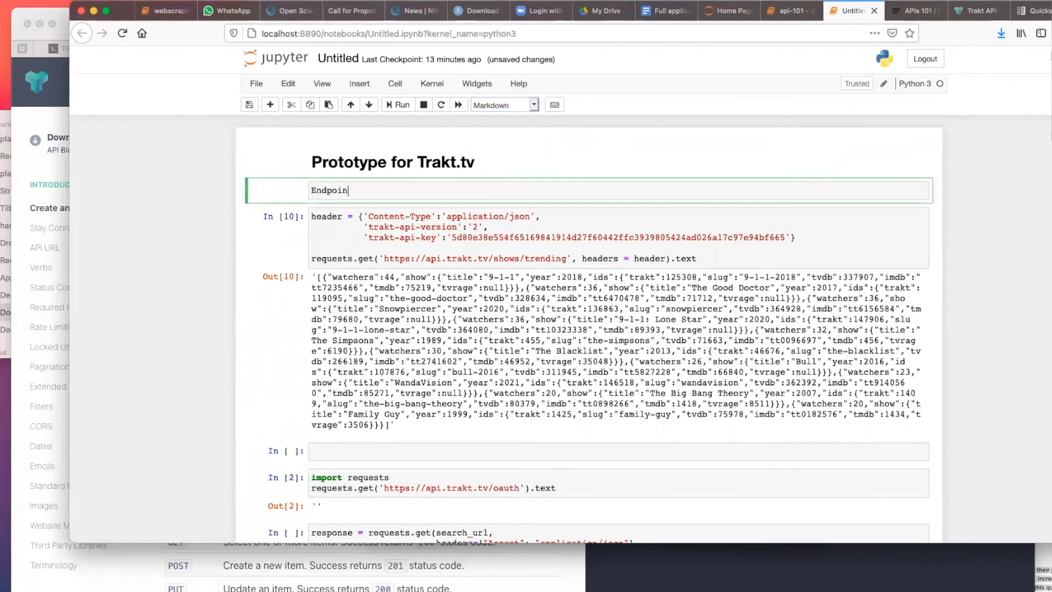
type(": Trending shows")
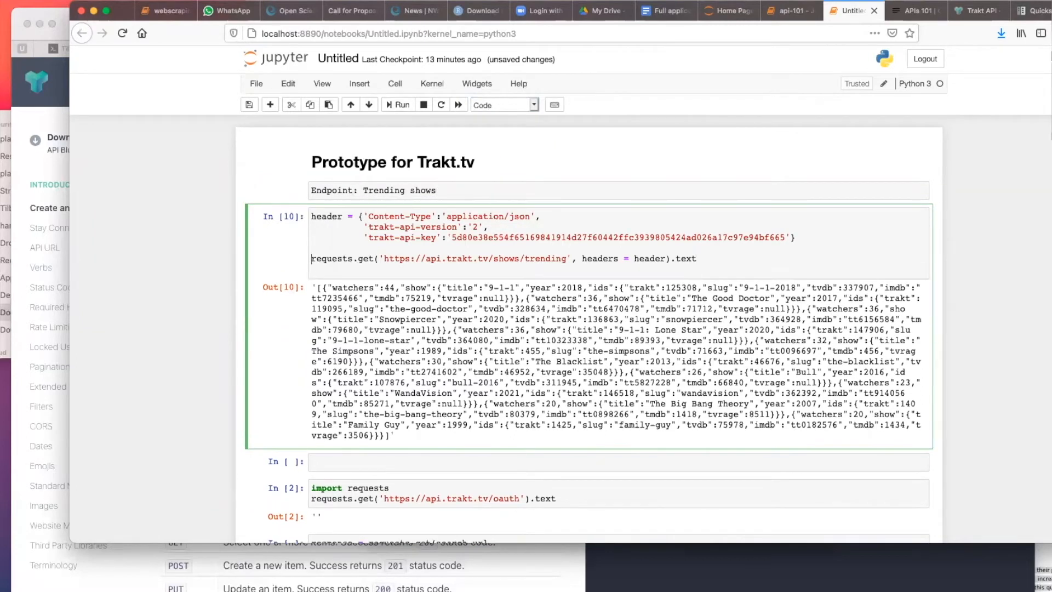
left_click(374, 190)
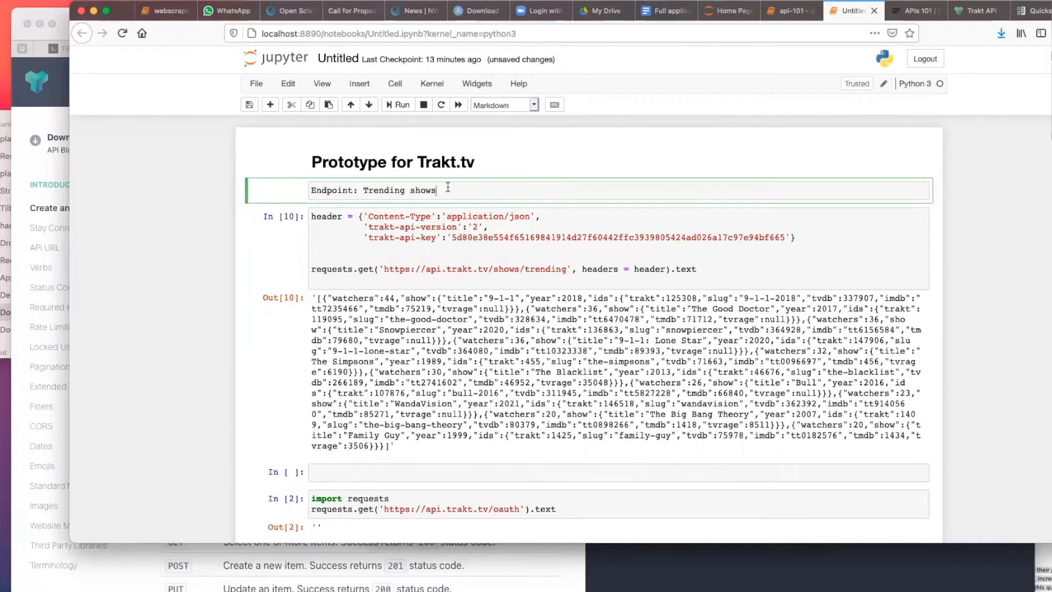
left_click(359, 83)
type("# s")
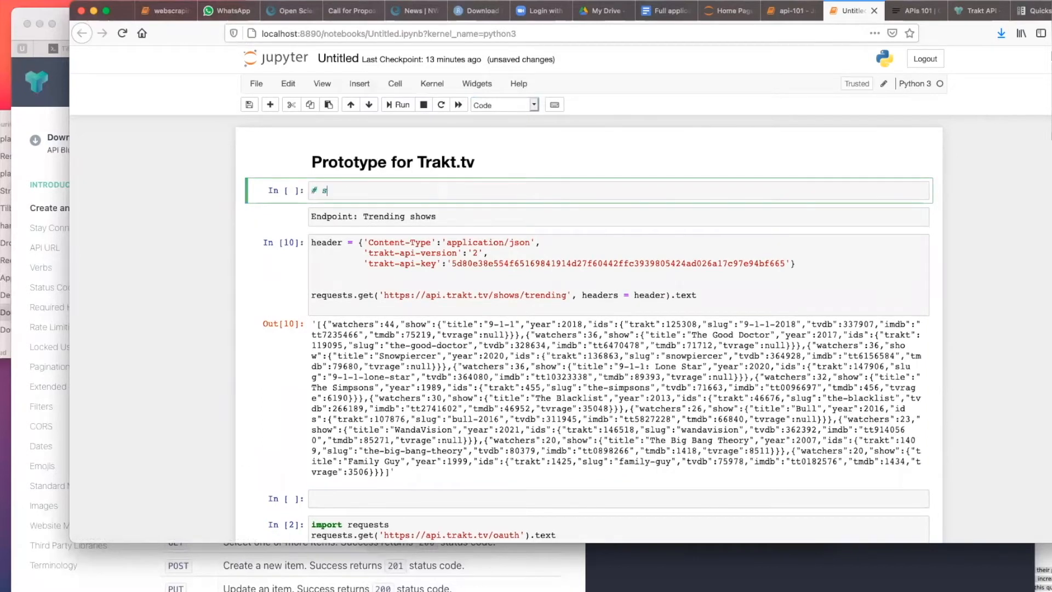
- Add a '# setup' cell importing requests and json, then rerun the request wrapped in json.loads
type("etup")
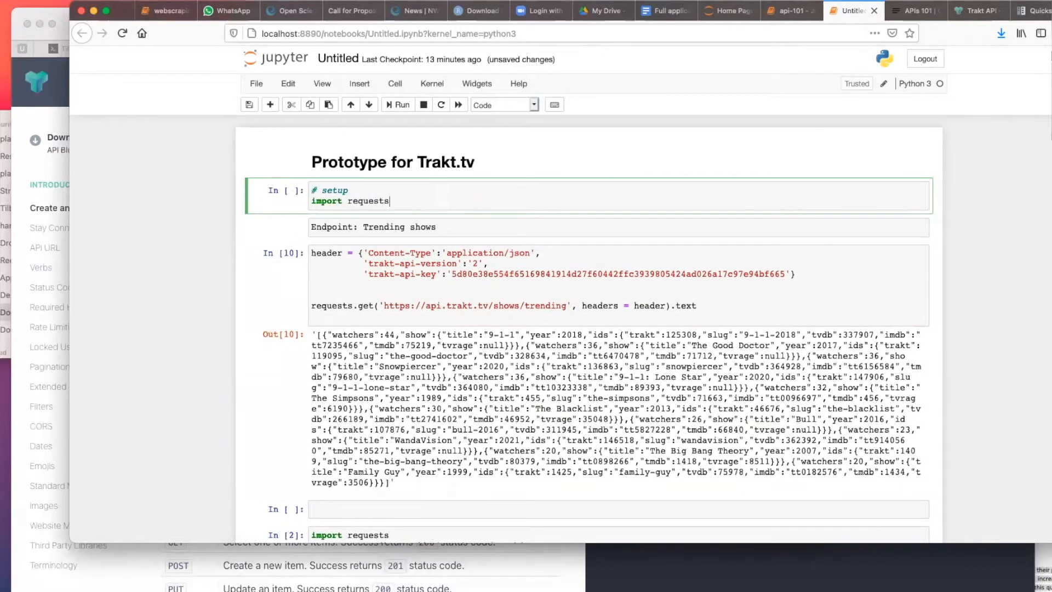
type("import json")
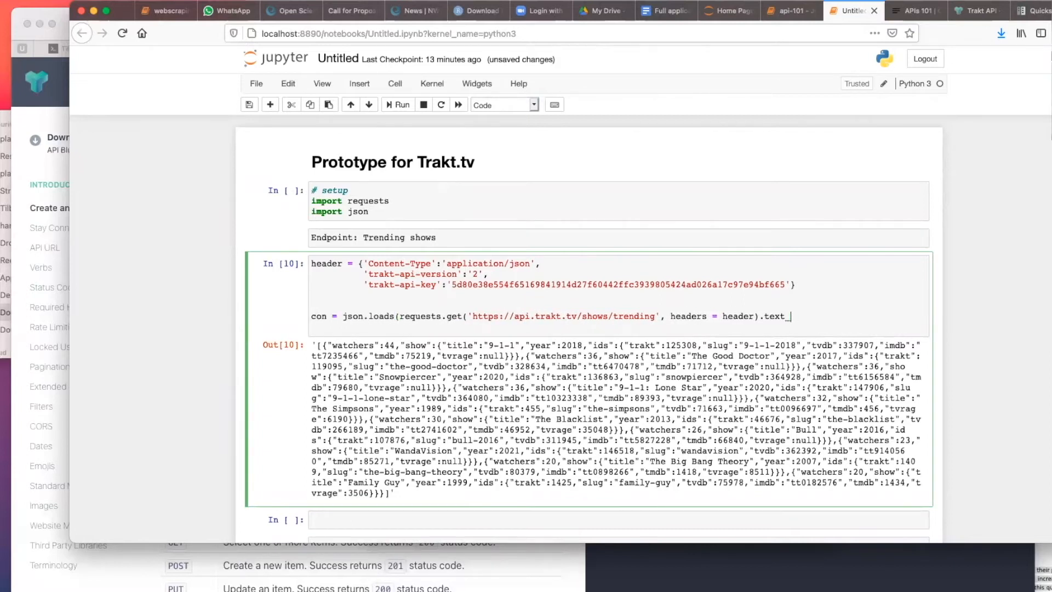
type("con")
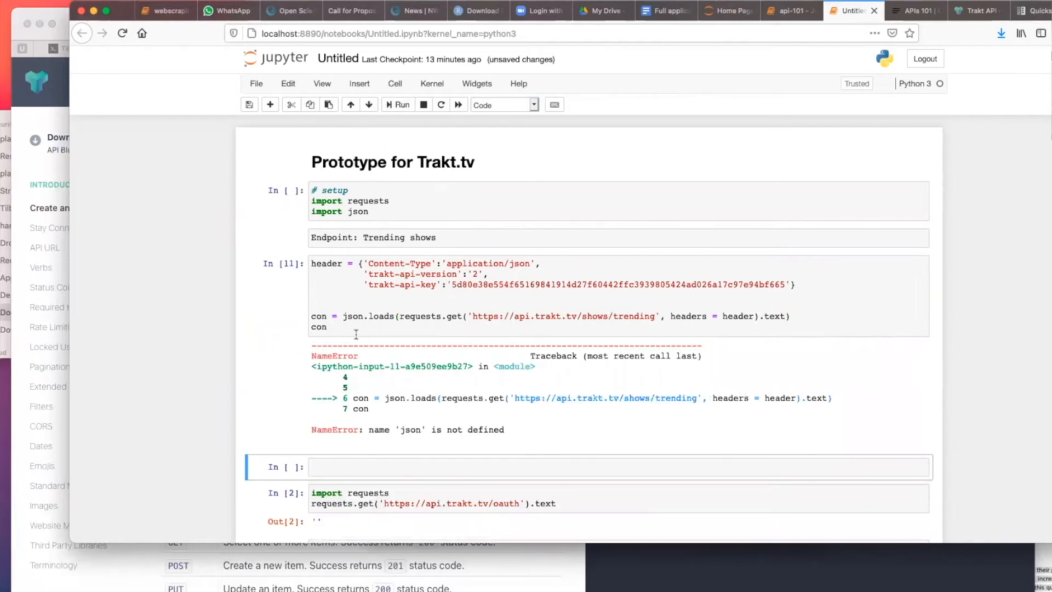
left_click(397, 104)
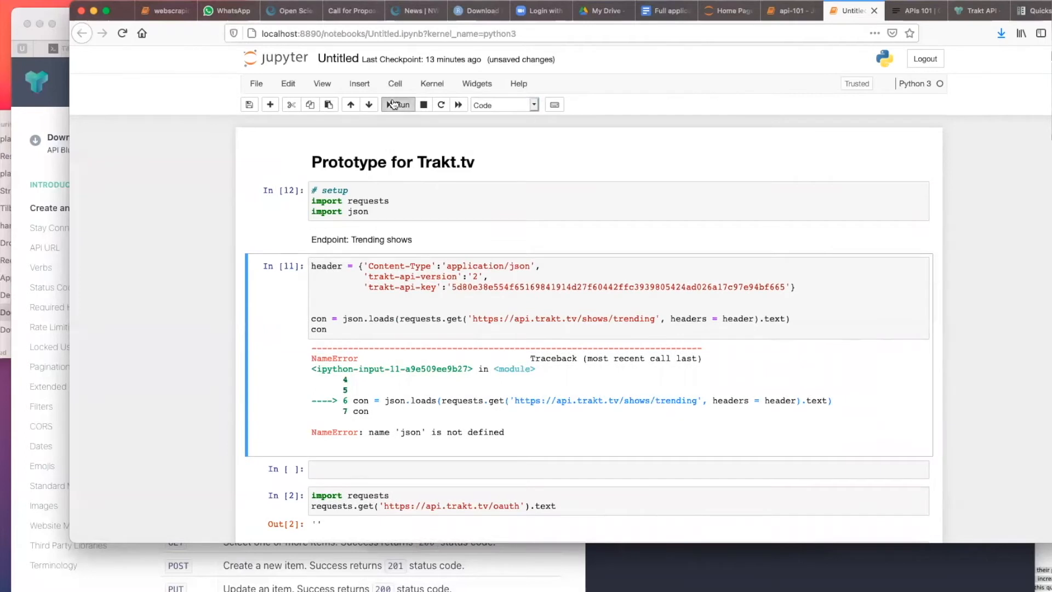
left_click(397, 104)
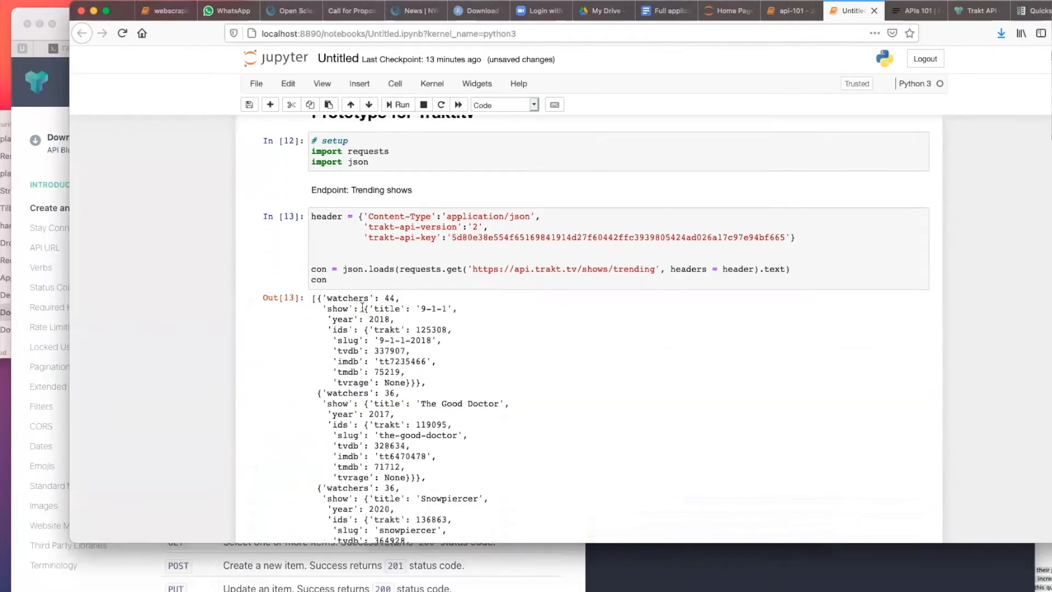
left_click(362, 191)
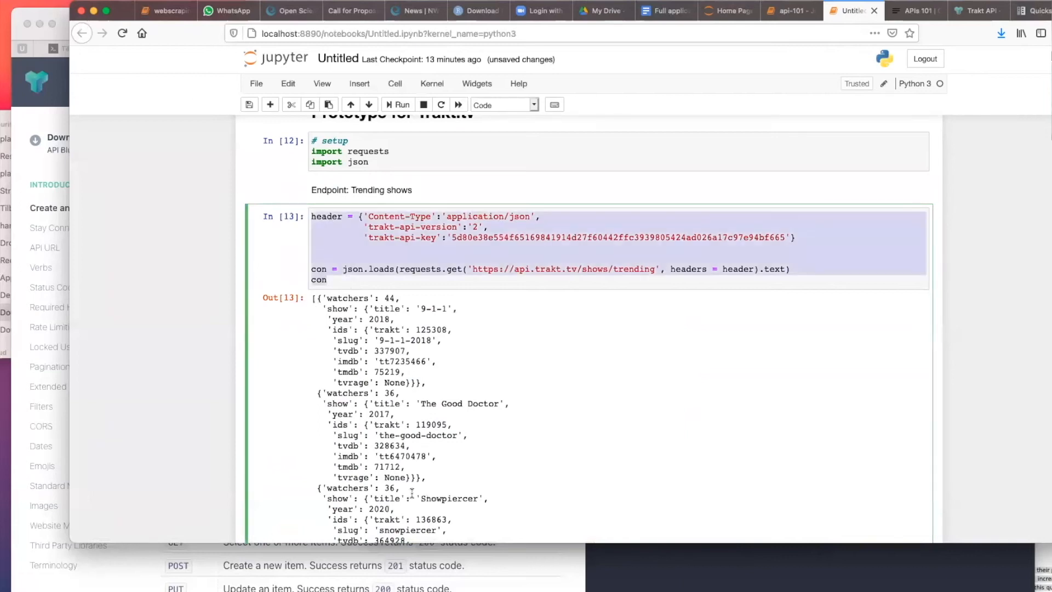
- Paste a copy of the request cell and add a Markdown 'Endpoint:' note above it
scroll("down", 3)
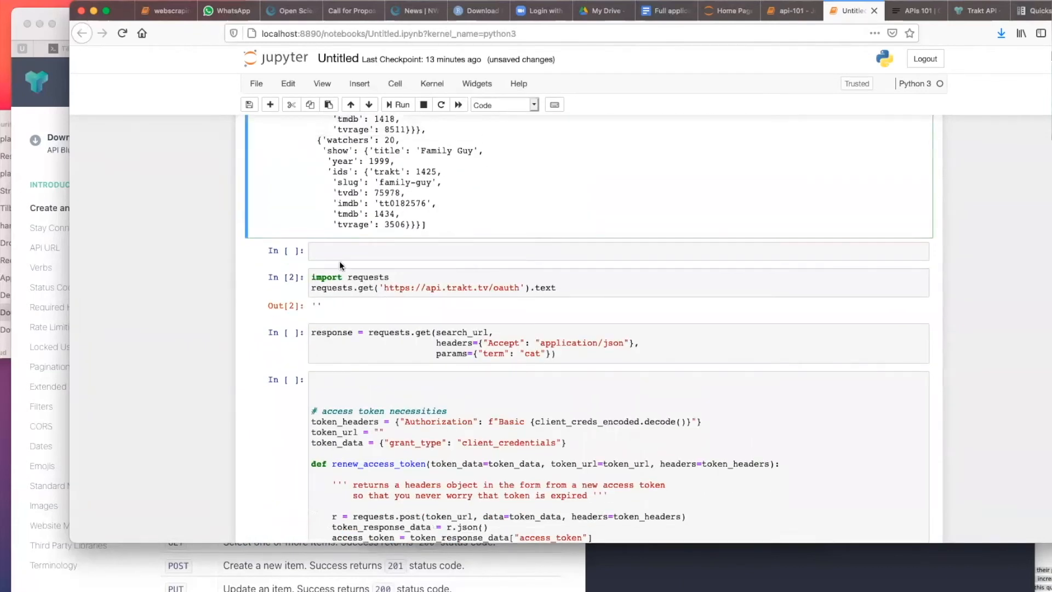
left_click(358, 84)
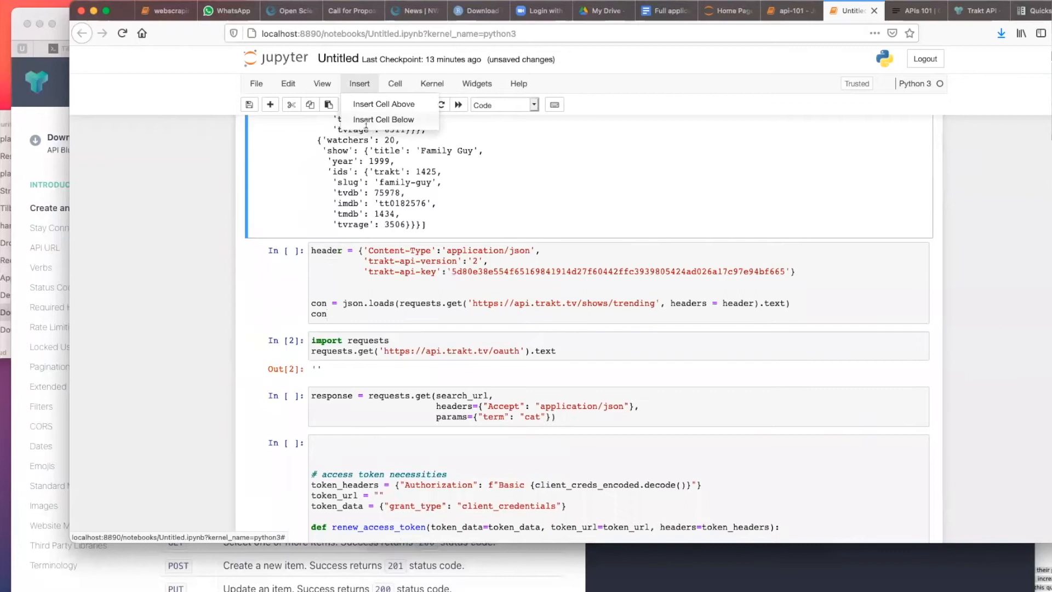
left_click(383, 119)
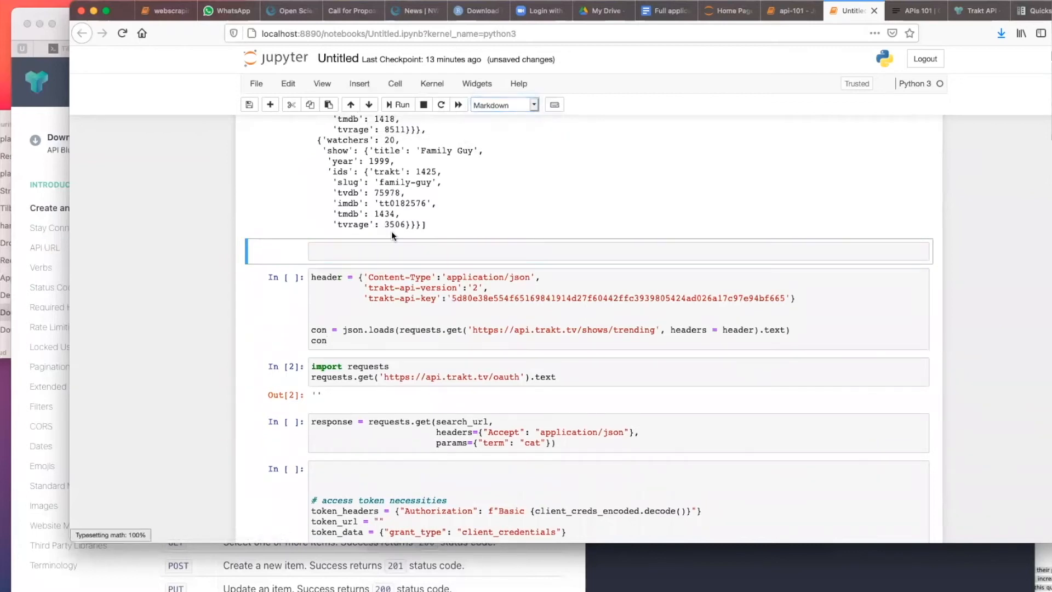
type("E")
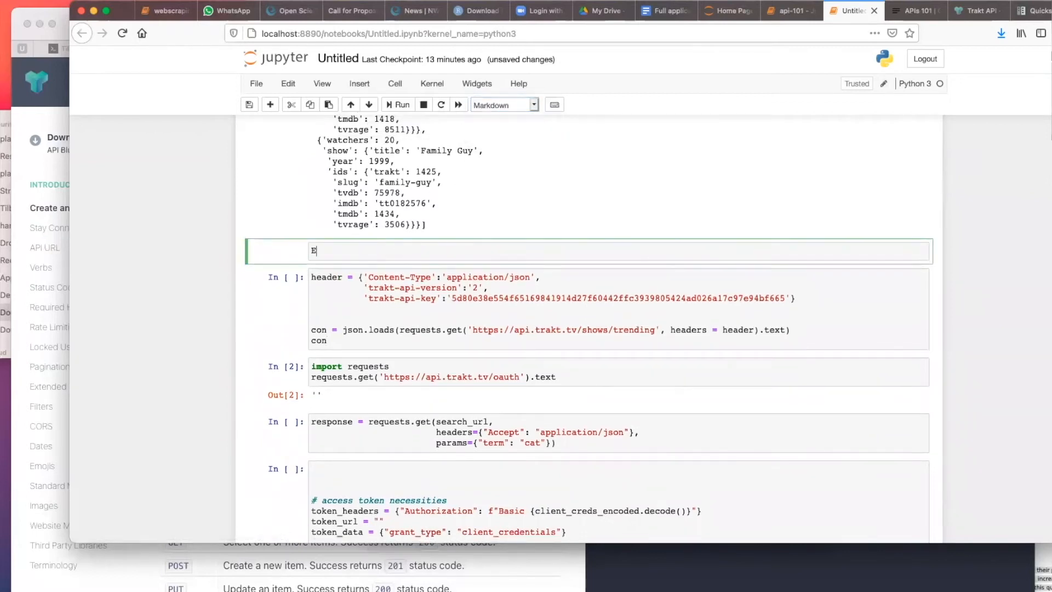
type("ndpoint:")
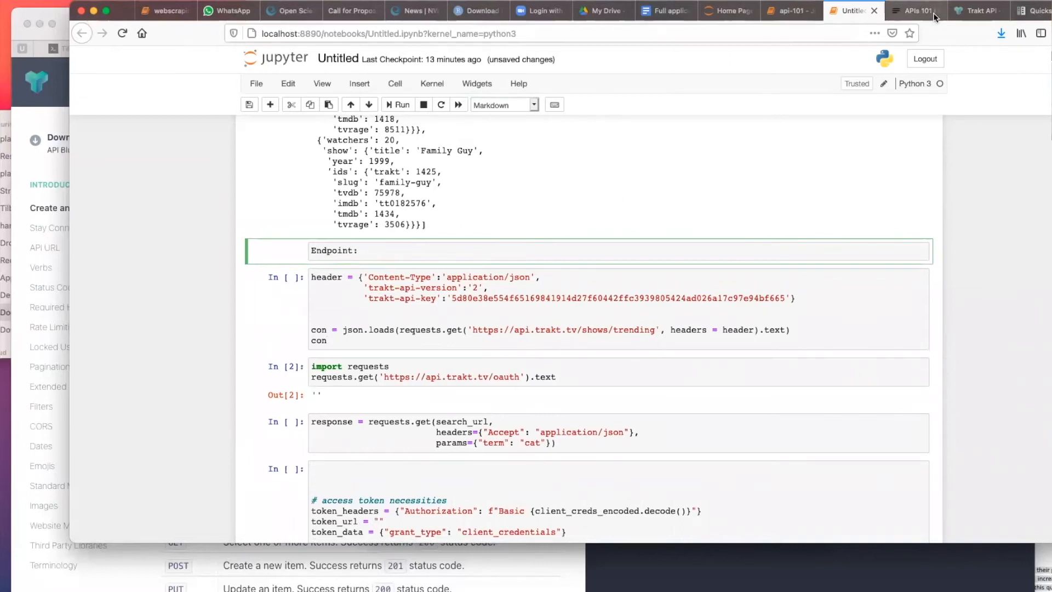
- Revisit the shows/watched/period endpoint URL in the Trakt API docs
left_click(975, 11)
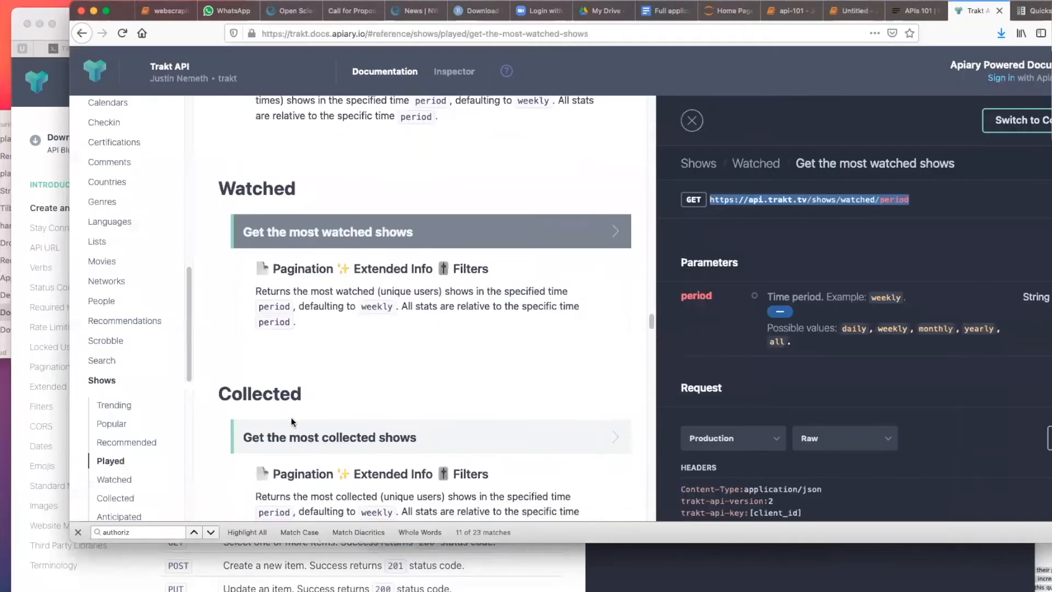
mouse_move(687, 224)
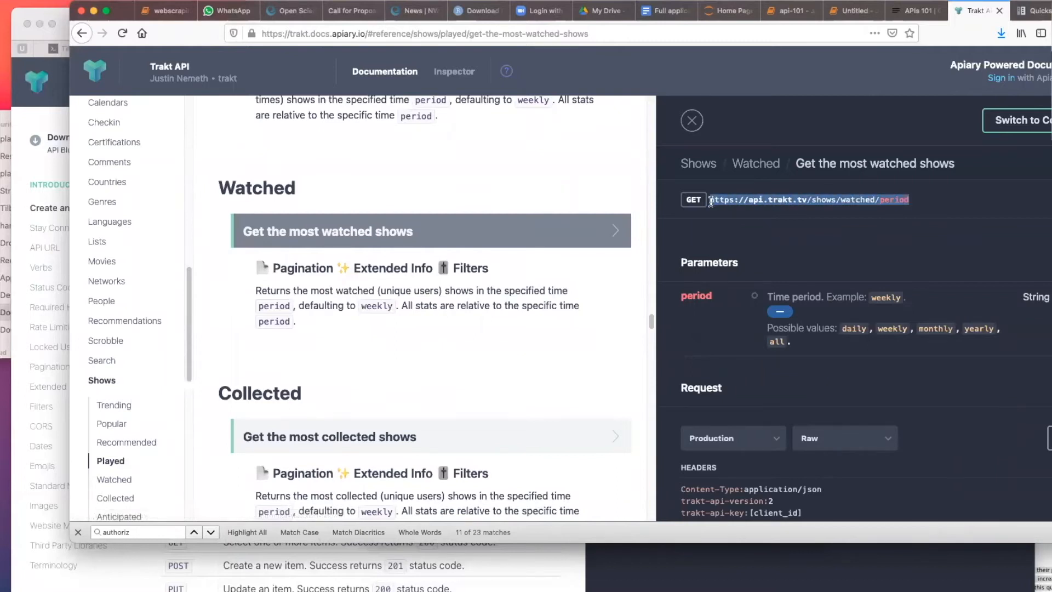
left_click(849, 11)
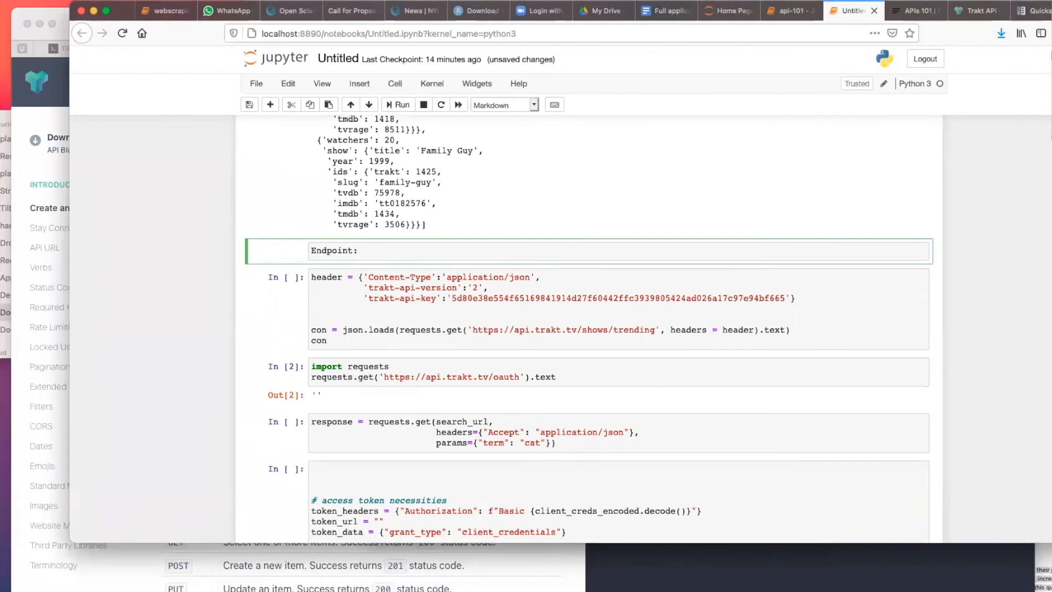
- Title the markdown 'Endpoint: watched' and run the shows/watched/daily request
type("watched")
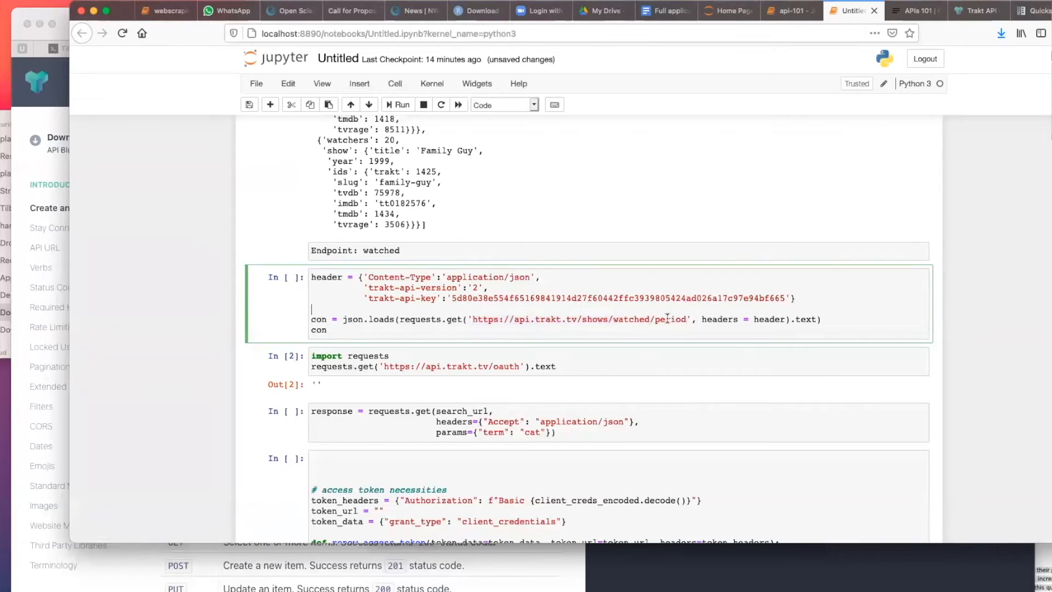
type("daily")
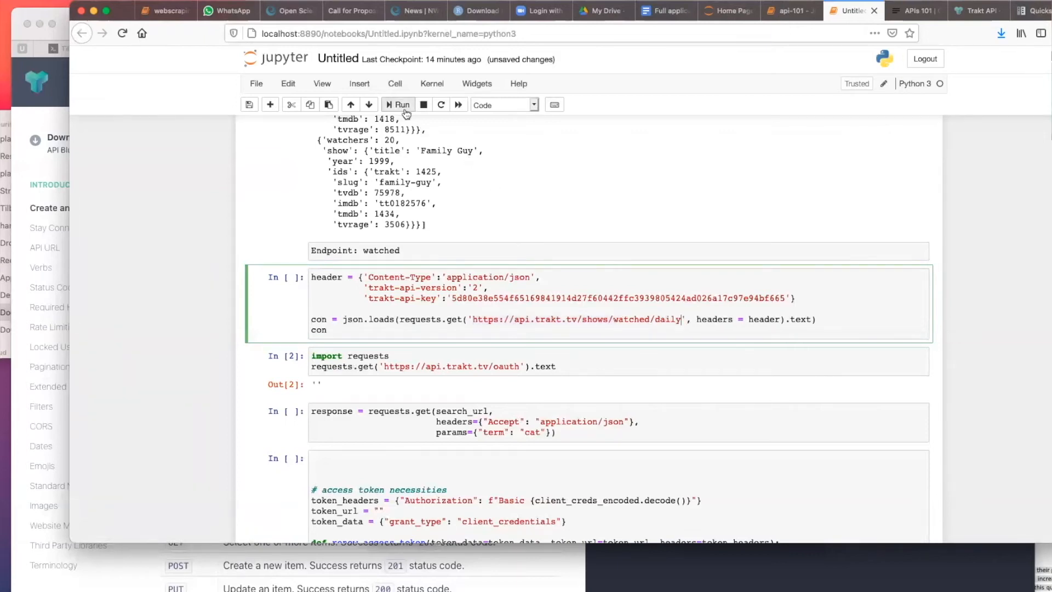
left_click(398, 105)
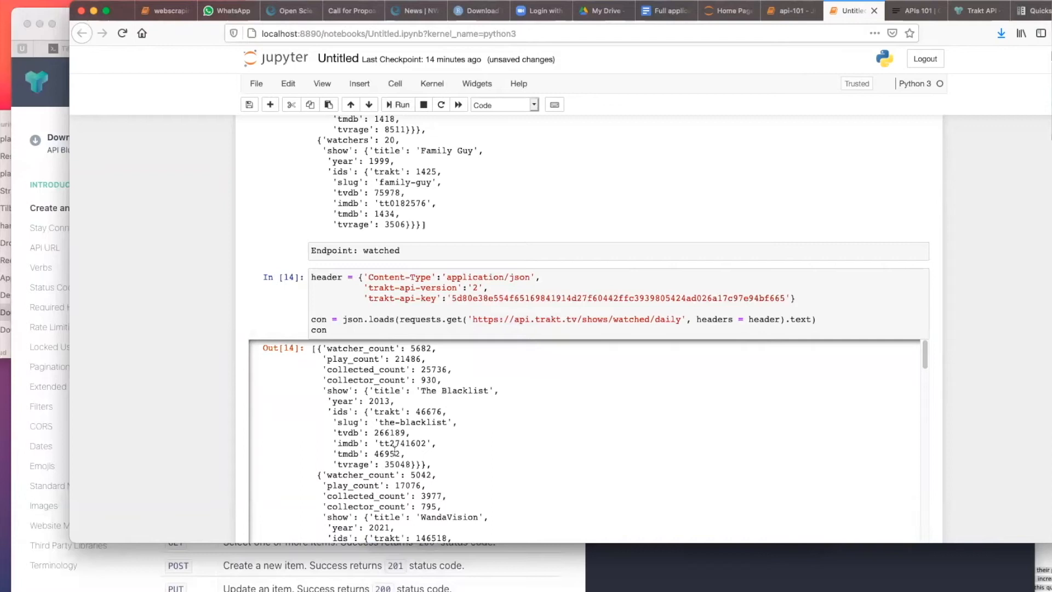
- Add a for-loop printing each show's o['show']['title'] and run the cell
double_click(361, 349)
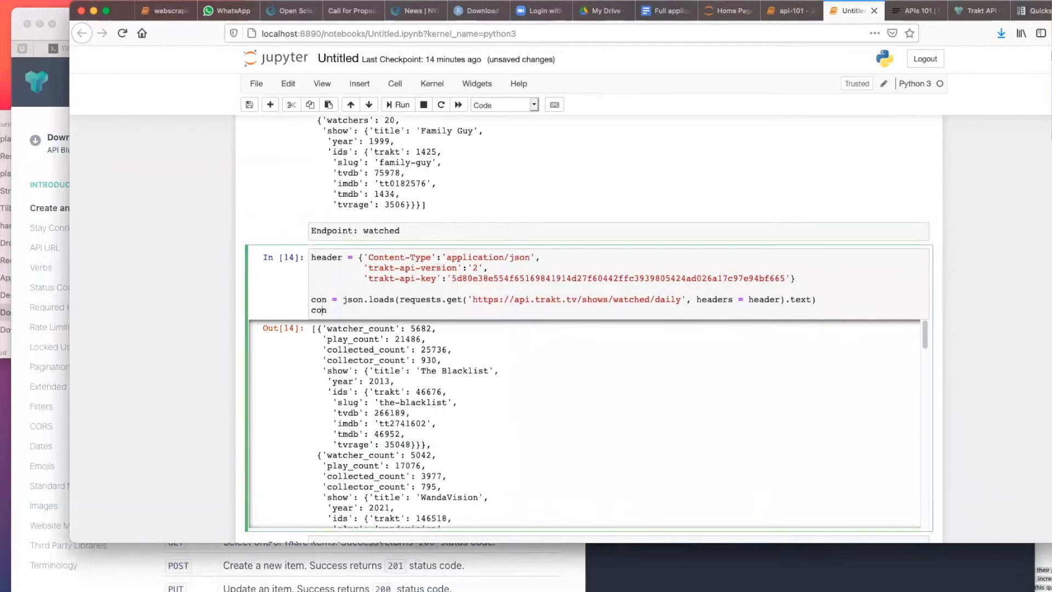
type("for o in")
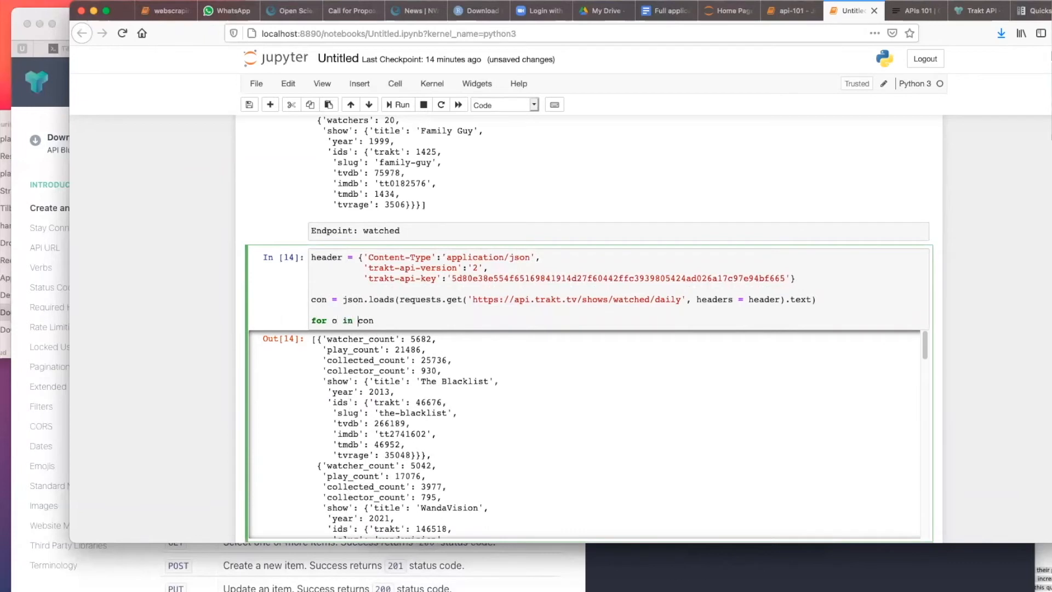
type(": print()")
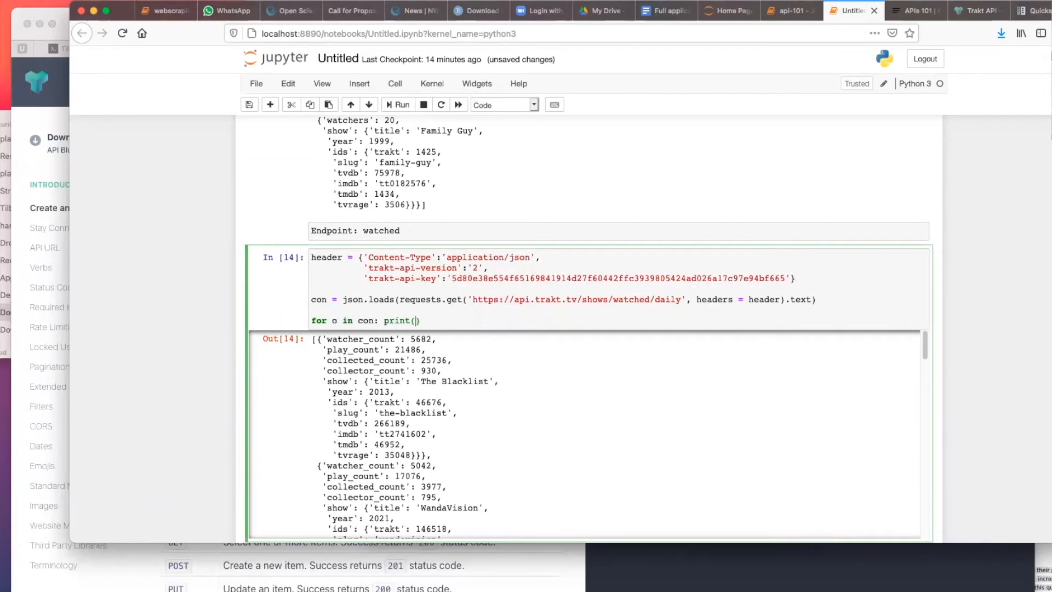
type("['']")
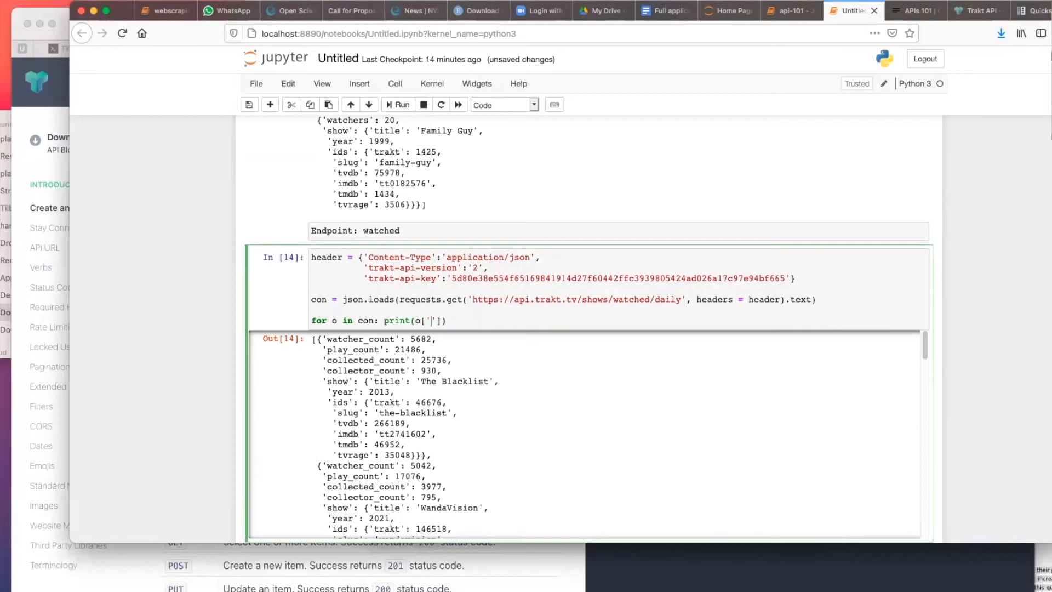
type("'show'].")
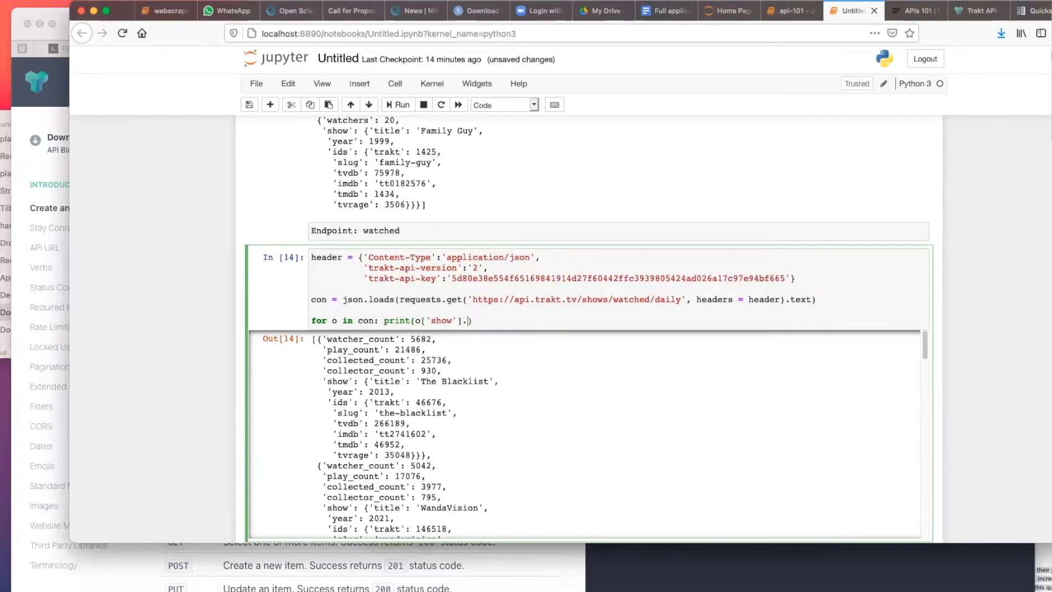
type("['title']")
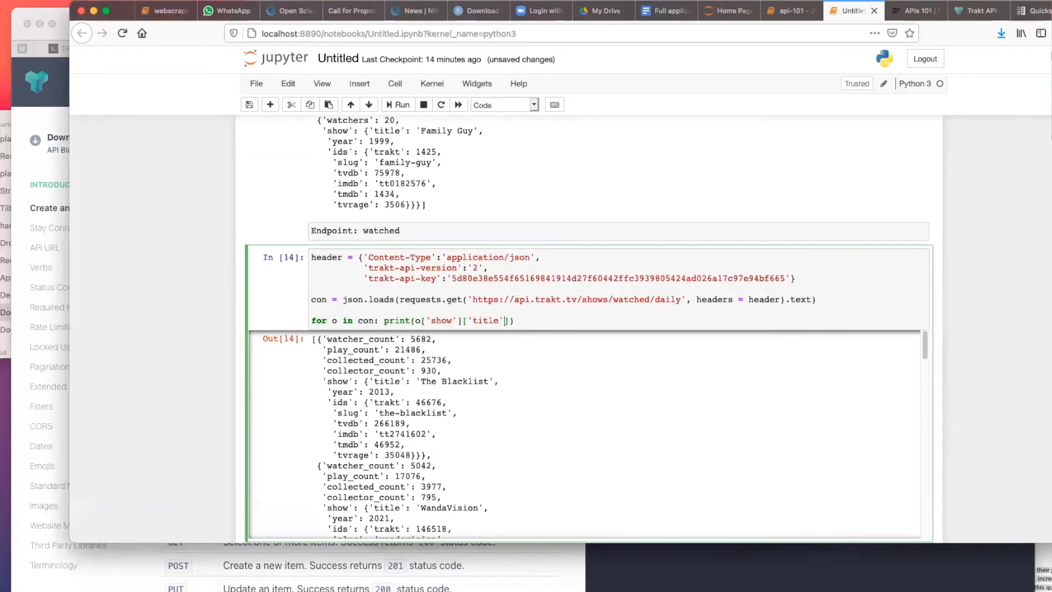
left_click(397, 104)
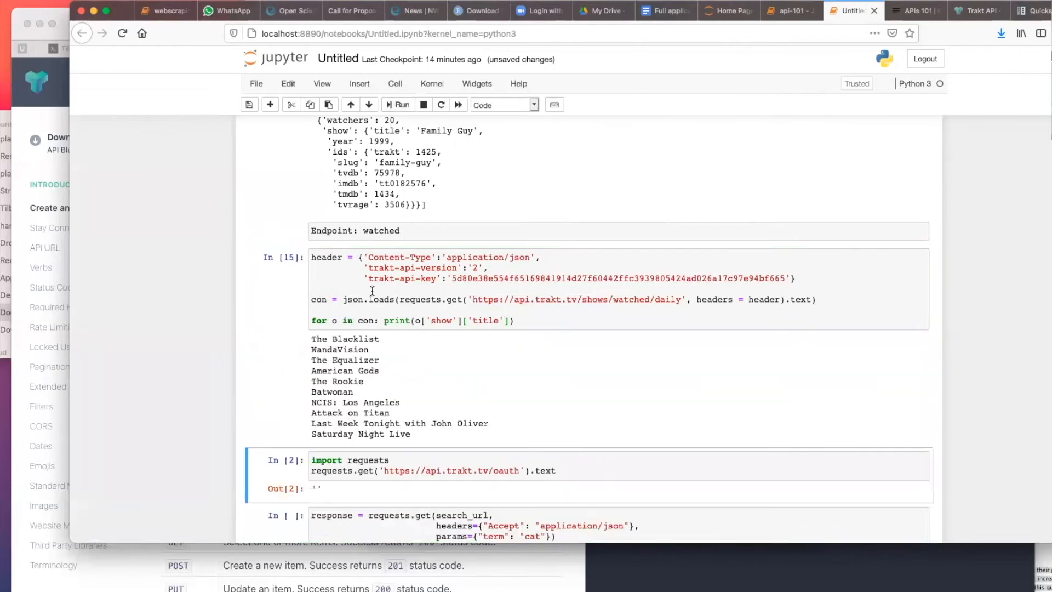
- Rerun the cell to print the full response and scroll through the show records
left_click(517, 320)
type("con")
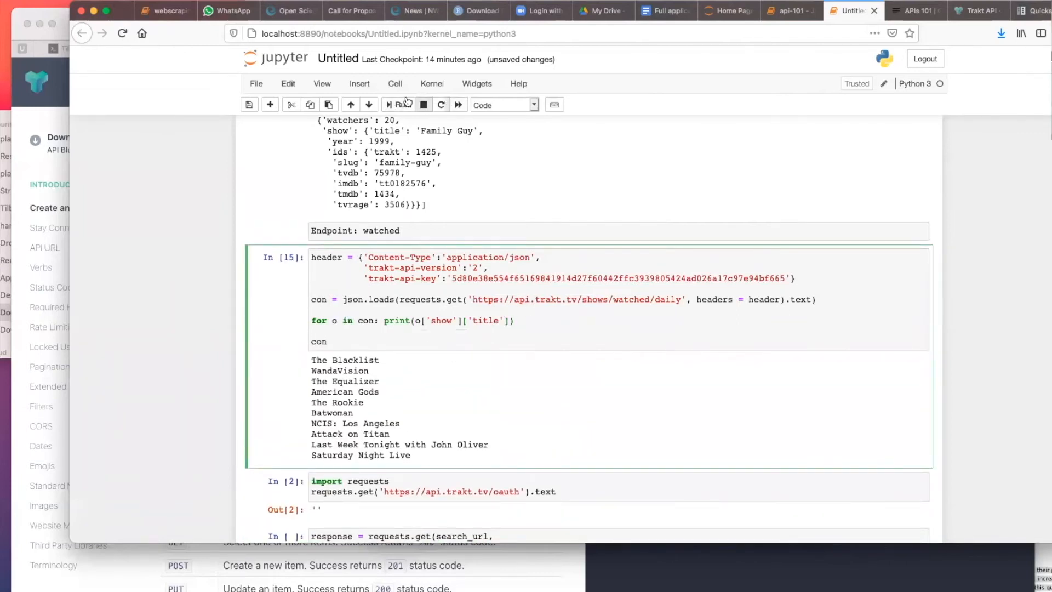
left_click(398, 104)
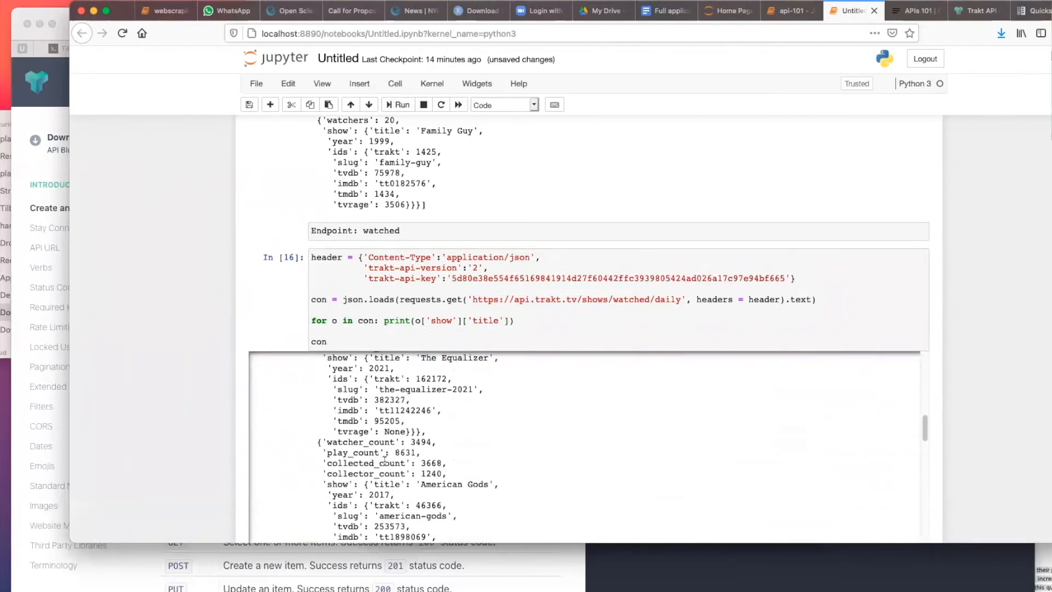
scroll("down", 3)
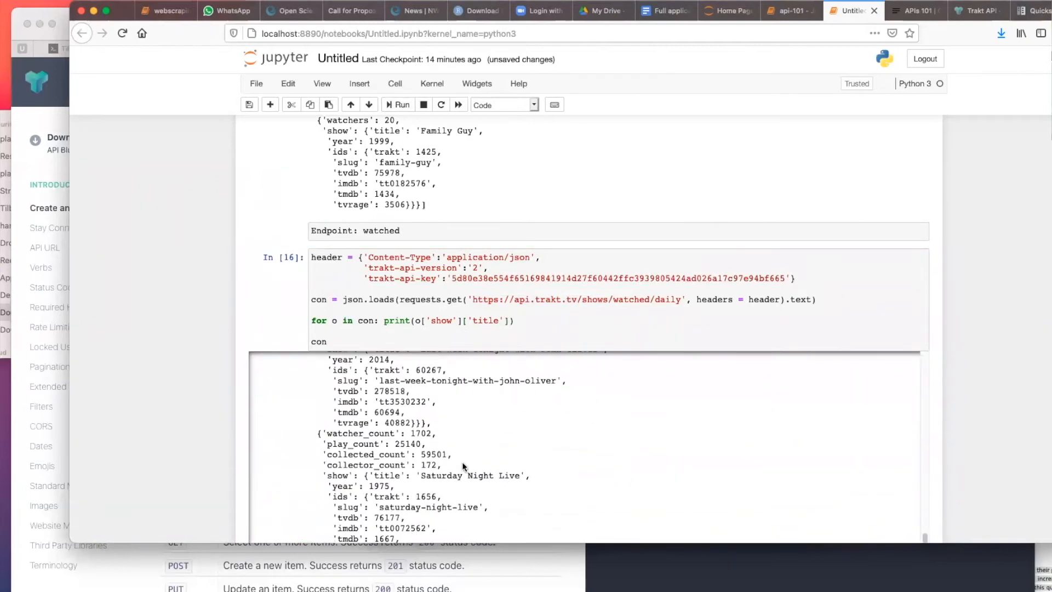
scroll("down", 3)
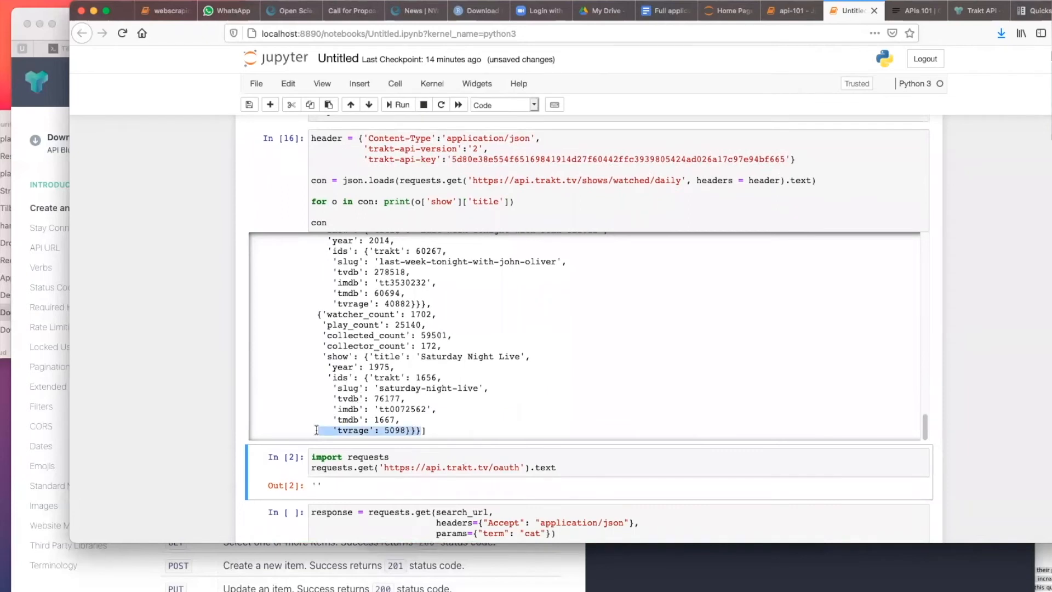
left_click(973, 11)
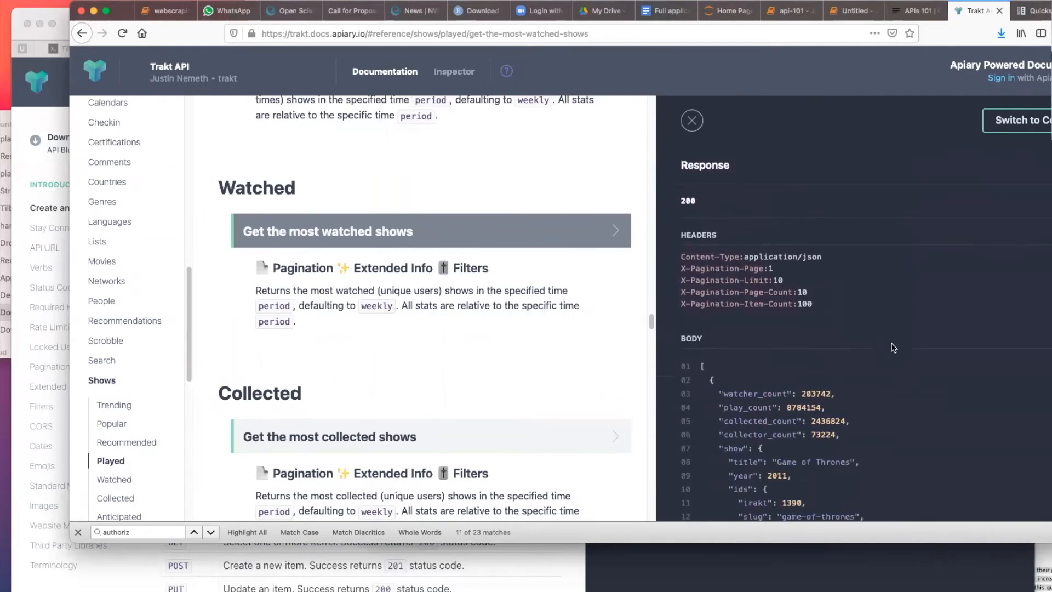
- Read the period values for 'Get the most watched shows', then return to the notebook
scroll("down", 3)
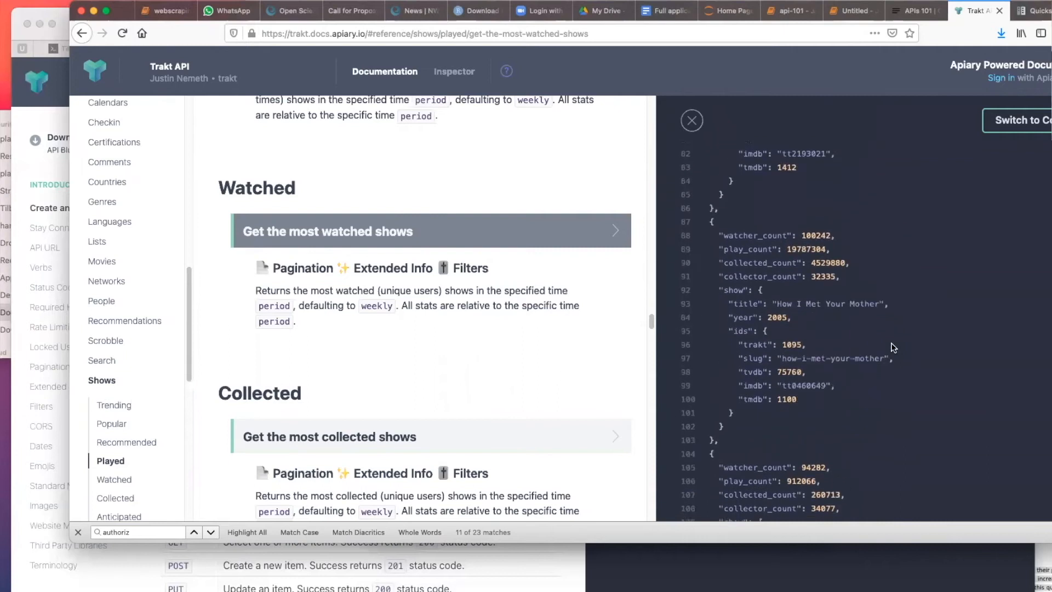
scroll("down", 3)
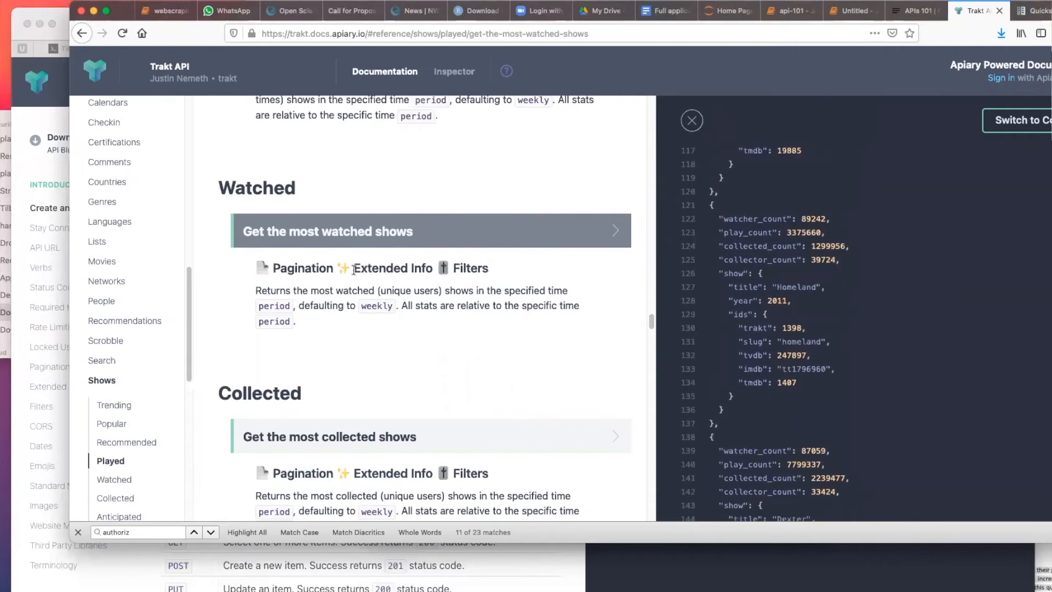
mouse_move(456, 282)
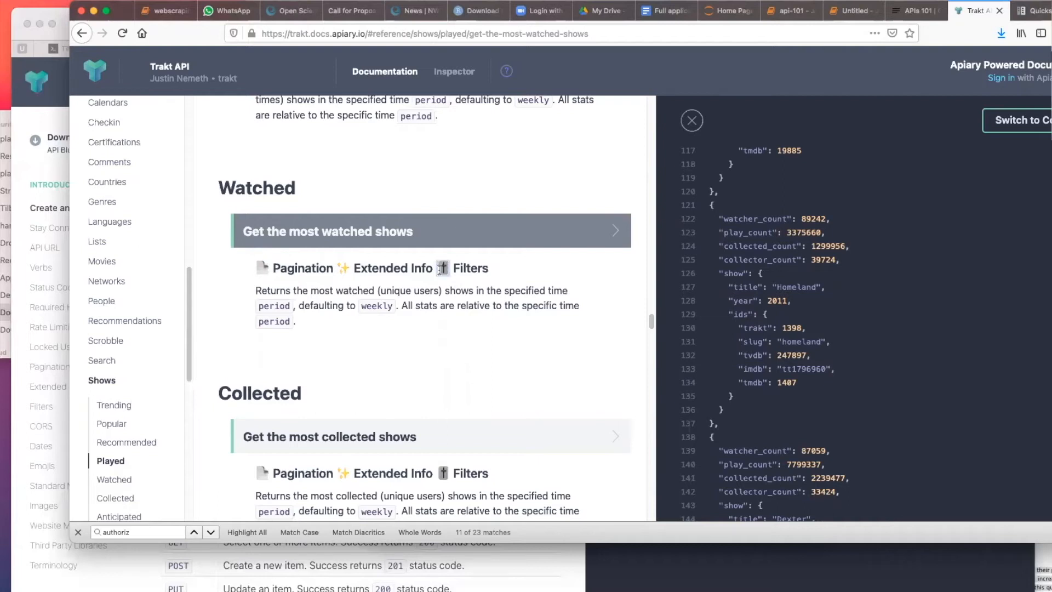
left_click(430, 232)
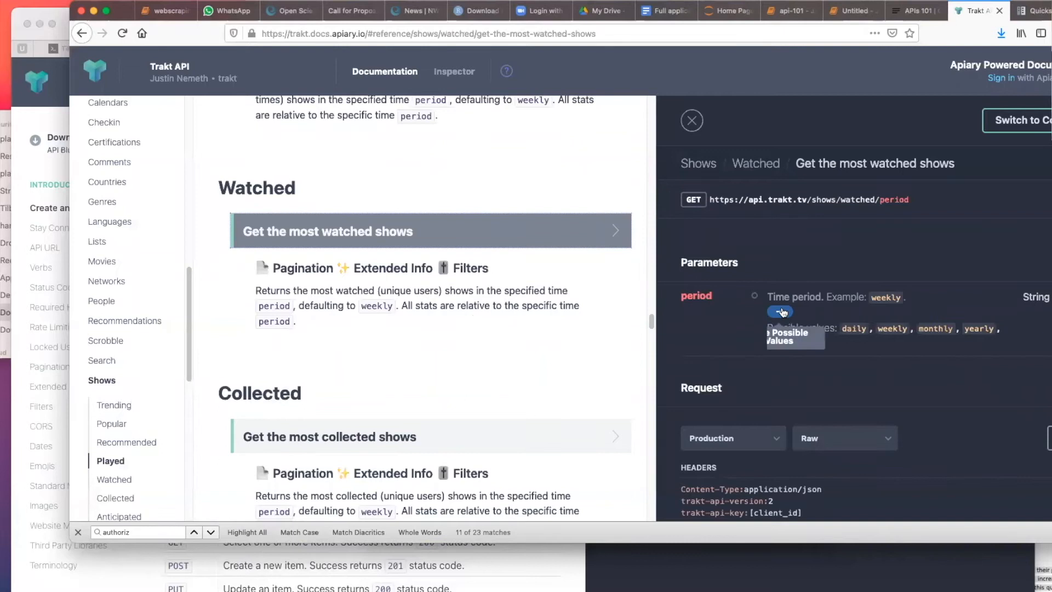
scroll("down", 3)
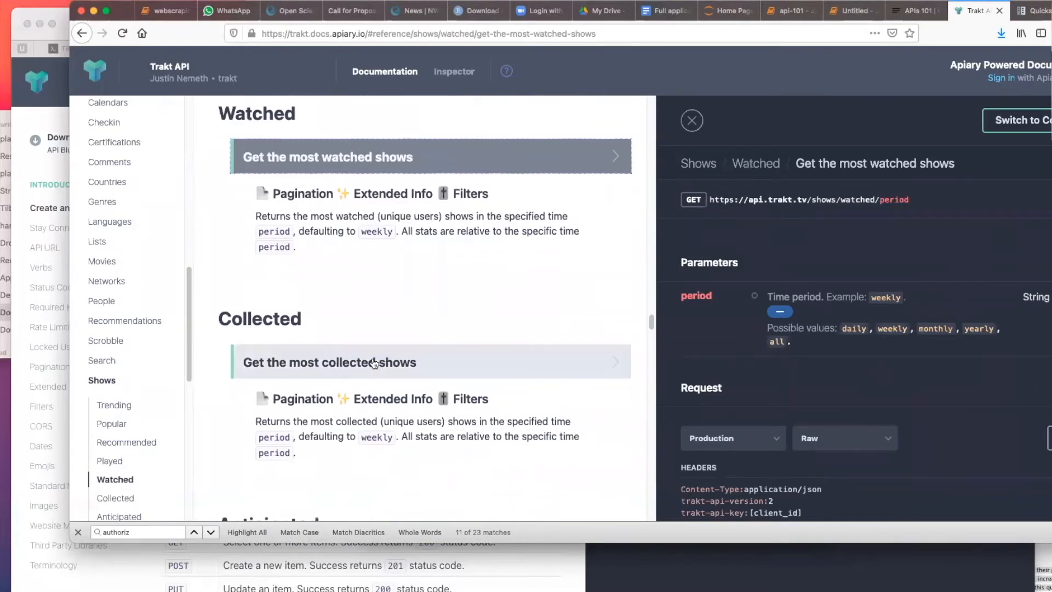
scroll("down", 3)
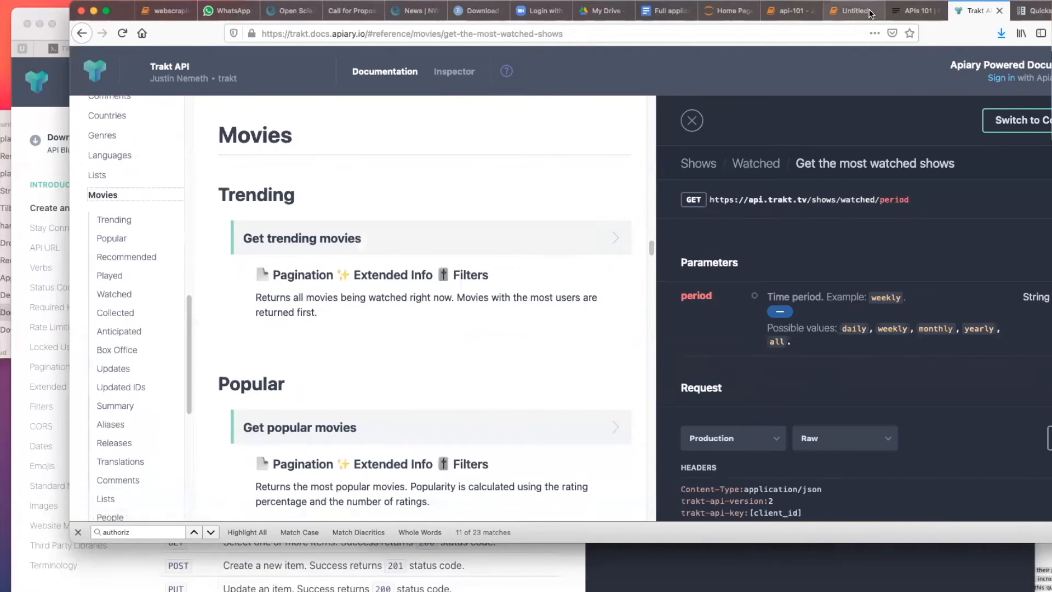
left_click(852, 11)
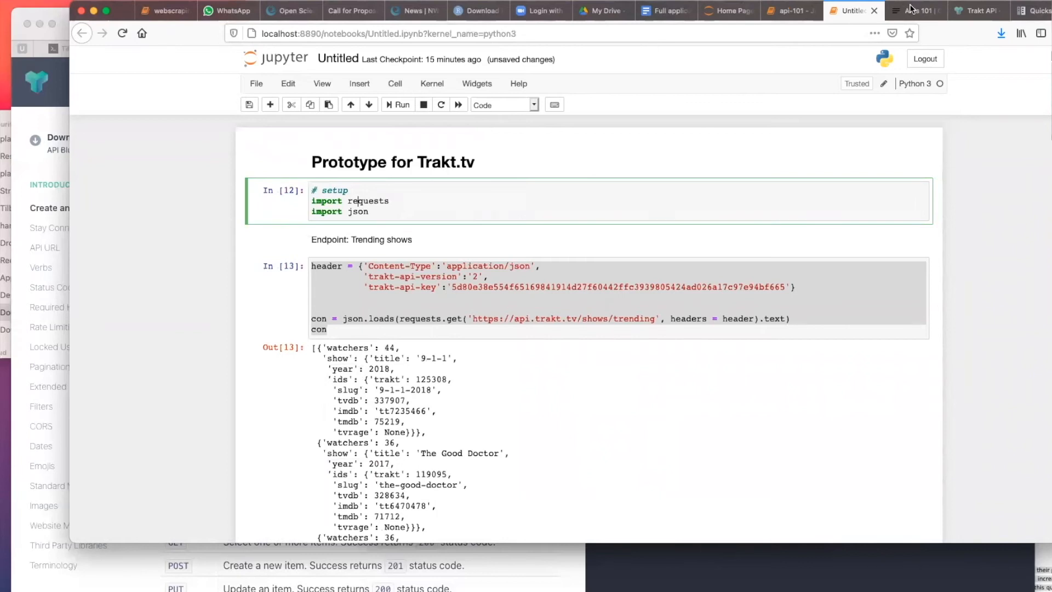
- Browse the oDCM workflow through Opportunity Identification to Data Availability Assessment, then return to the notebook
left_click(910, 11)
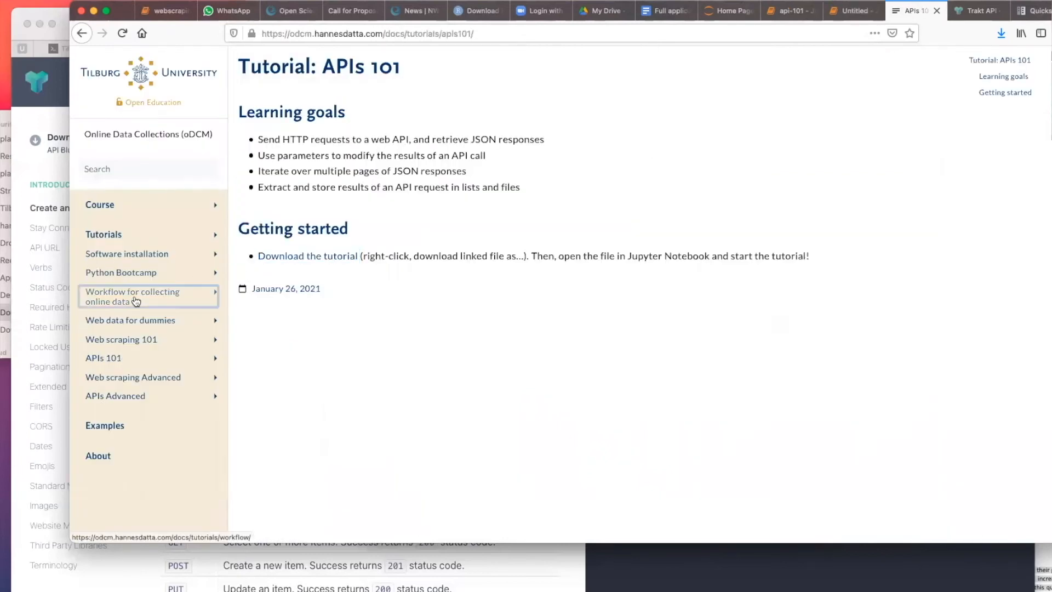
left_click(134, 295)
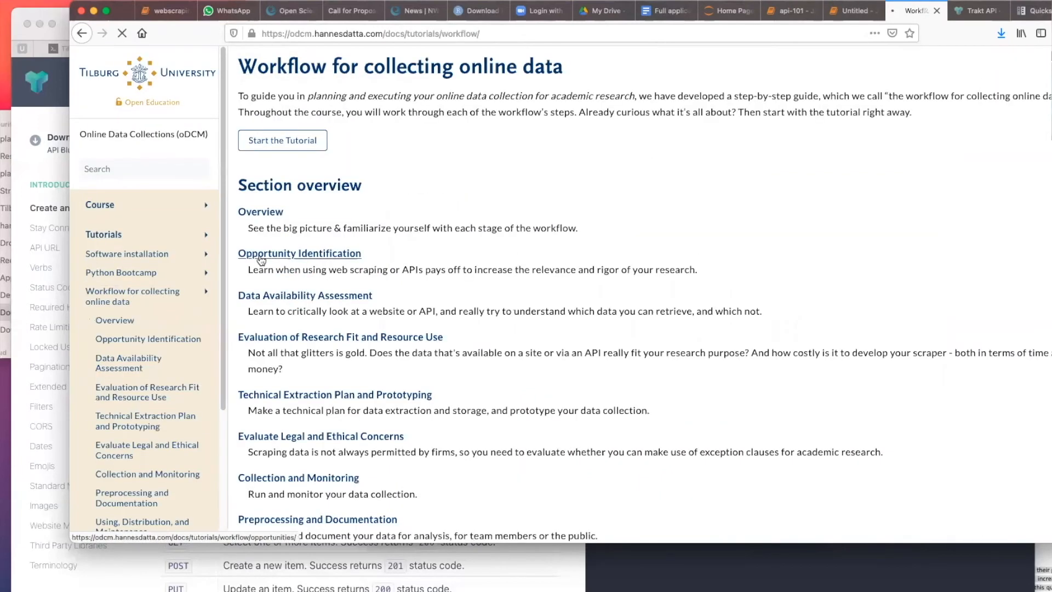
left_click(300, 254)
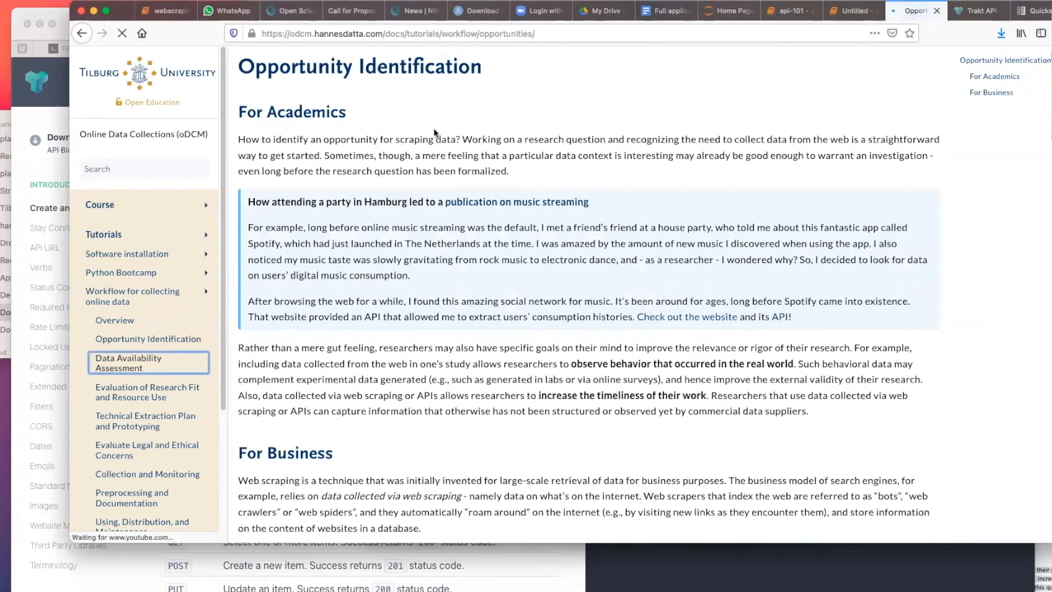
left_click(128, 363)
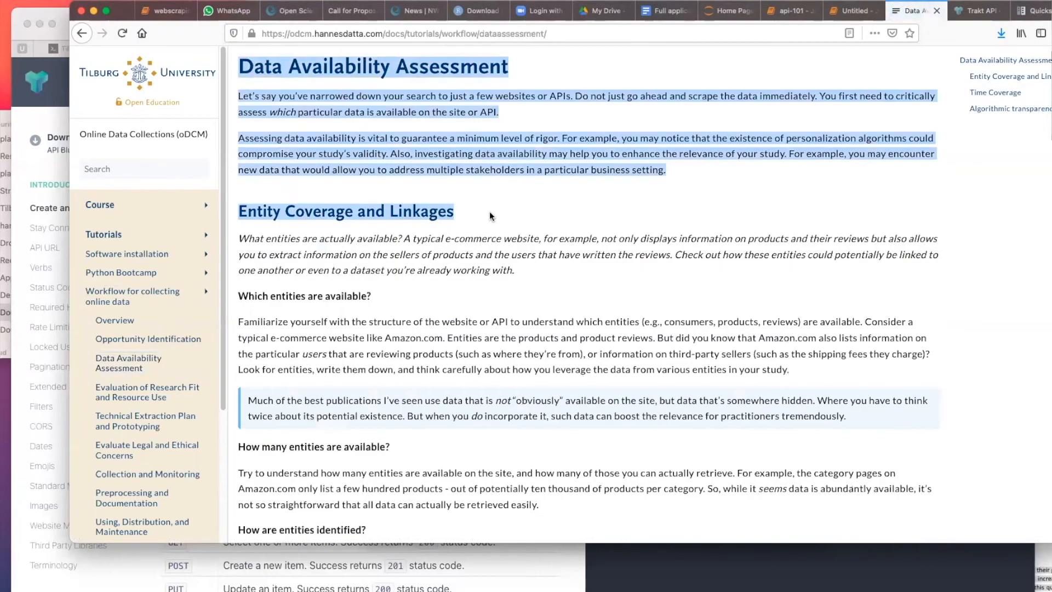
scroll("down", 3)
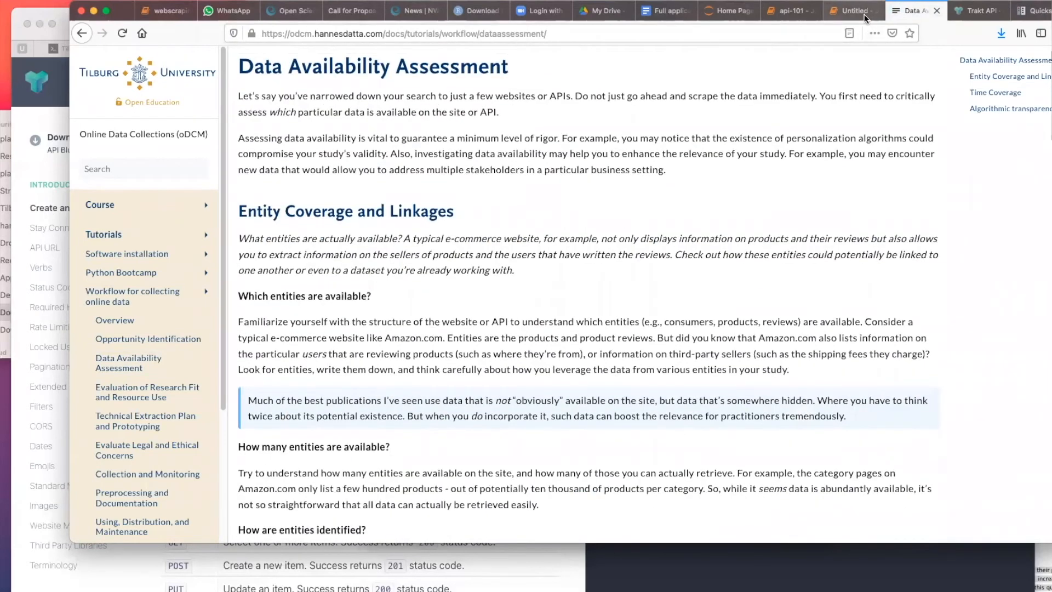
left_click(849, 11)
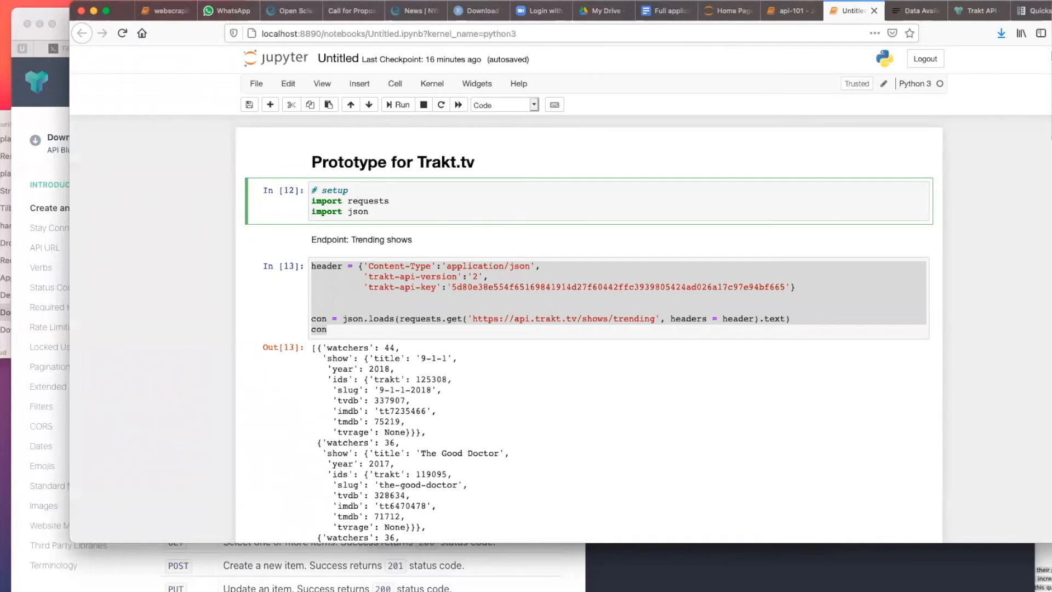
left_click(357, 201)
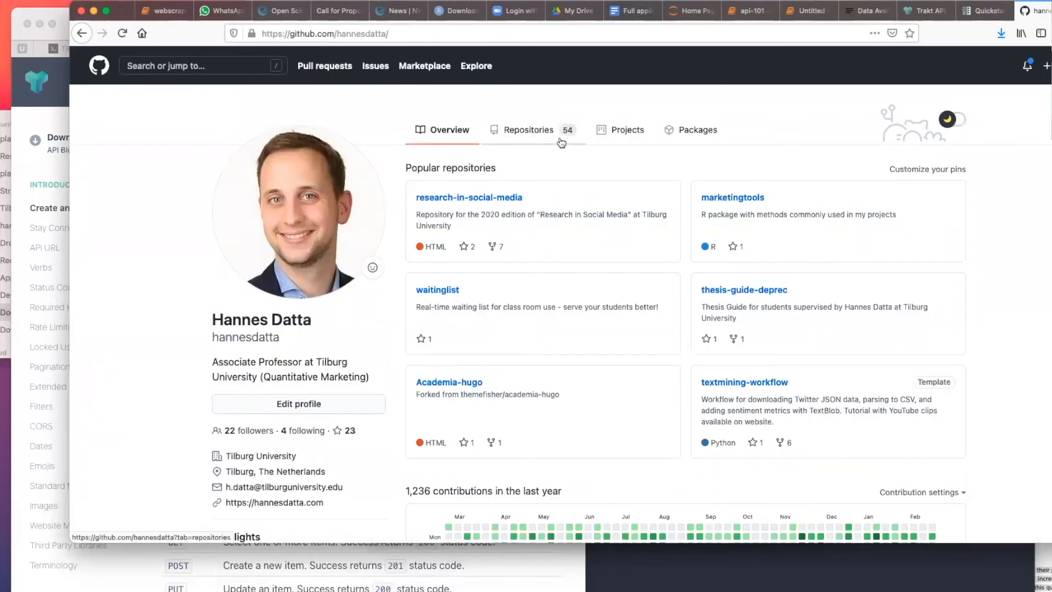
- Open 'A Simple Reproducible Research Workflow' and follow its 'this repository' link to GitHub
type("tilburguniversity.zoom.us")
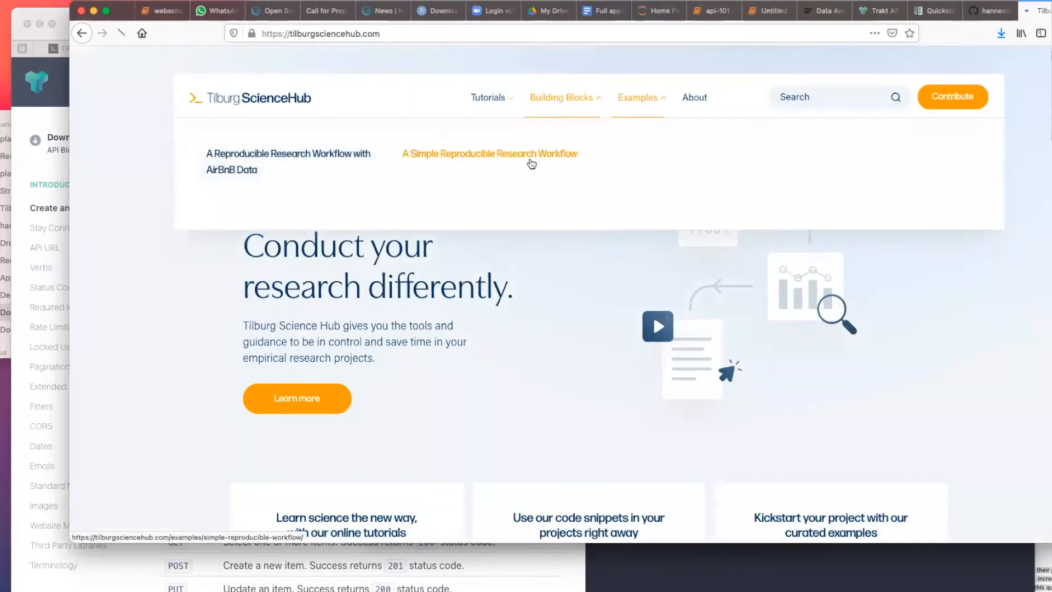
left_click(490, 153)
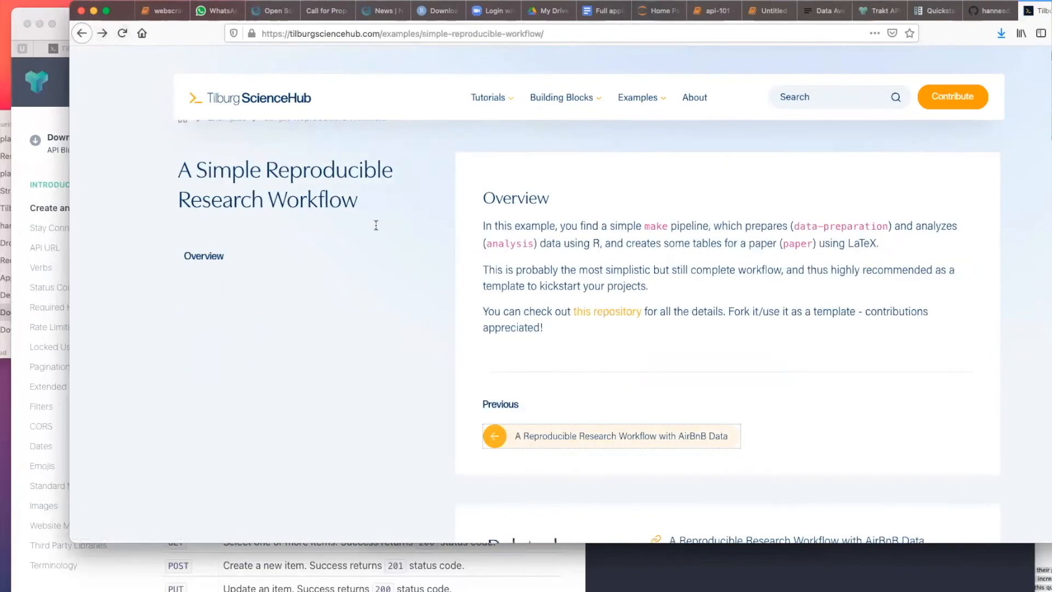
left_click(606, 312)
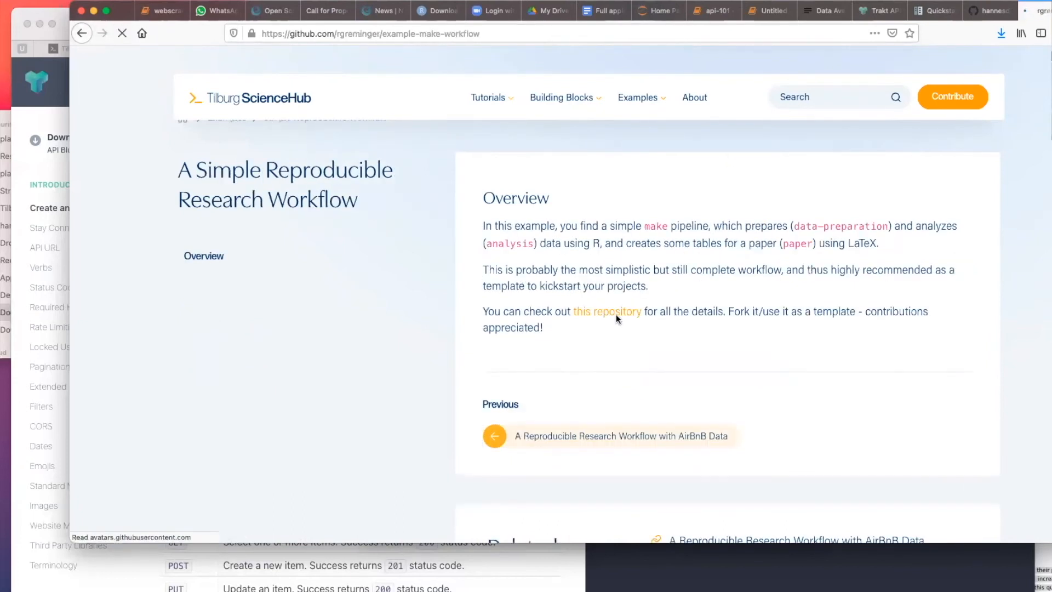
left_click(606, 311)
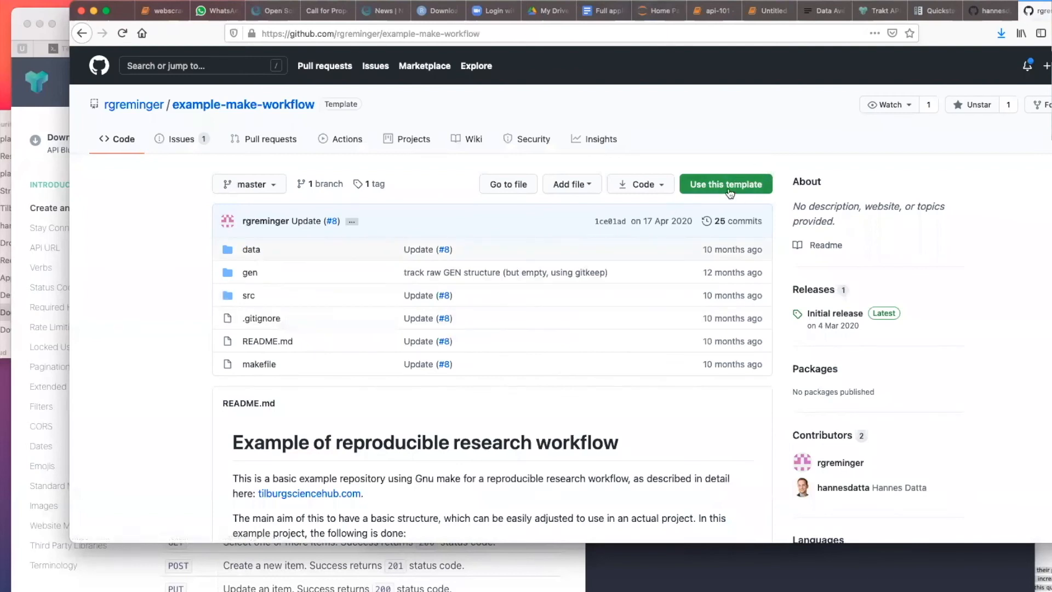
- Create public repo 'vod-phd' from the template, described 'PhD project - VOD demand & supply'
left_click(725, 184)
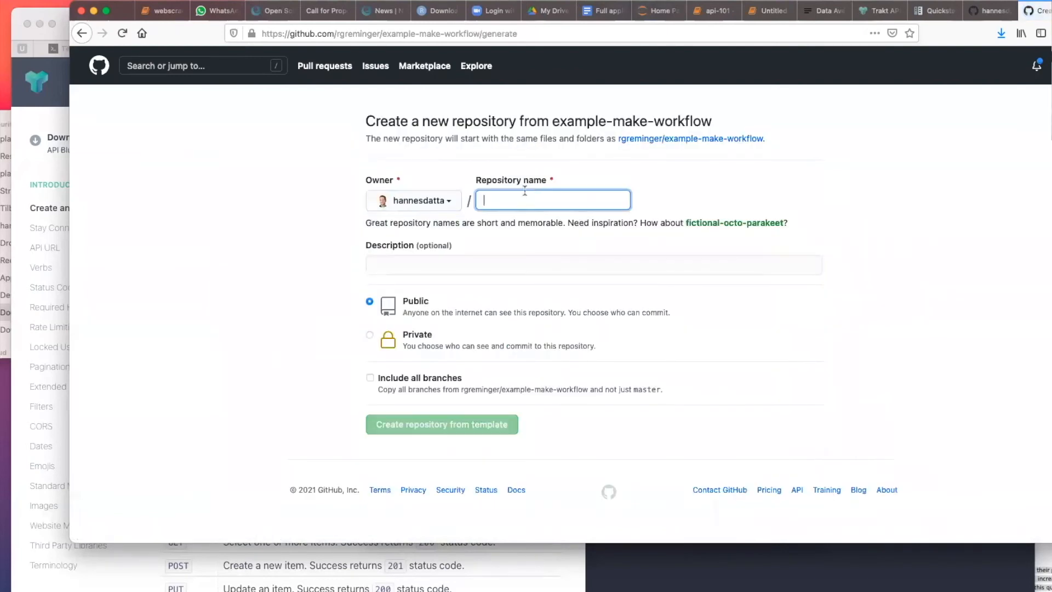
left_click(440, 424)
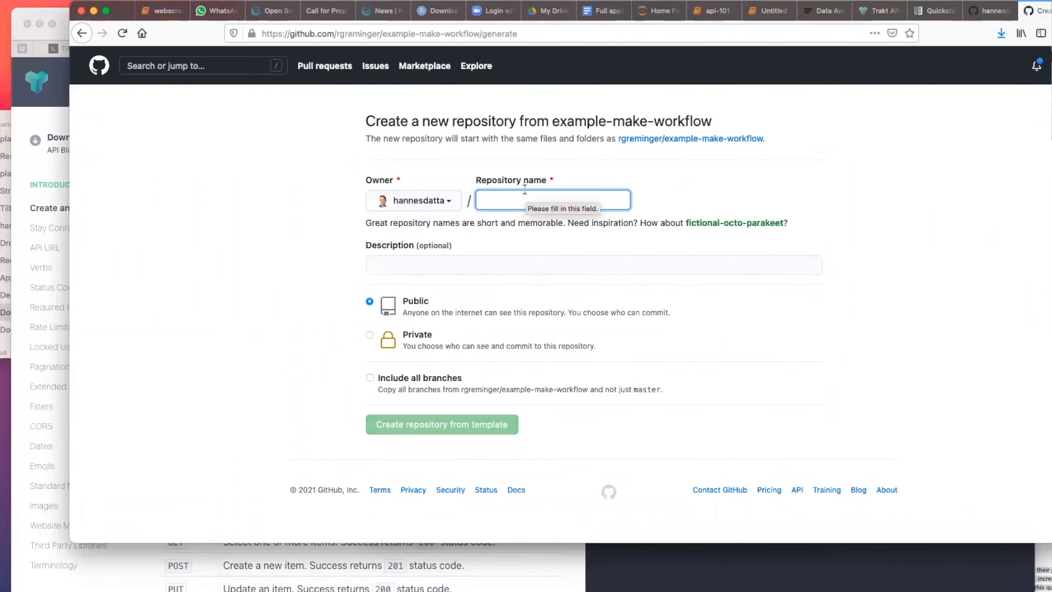
type("vod-phd")
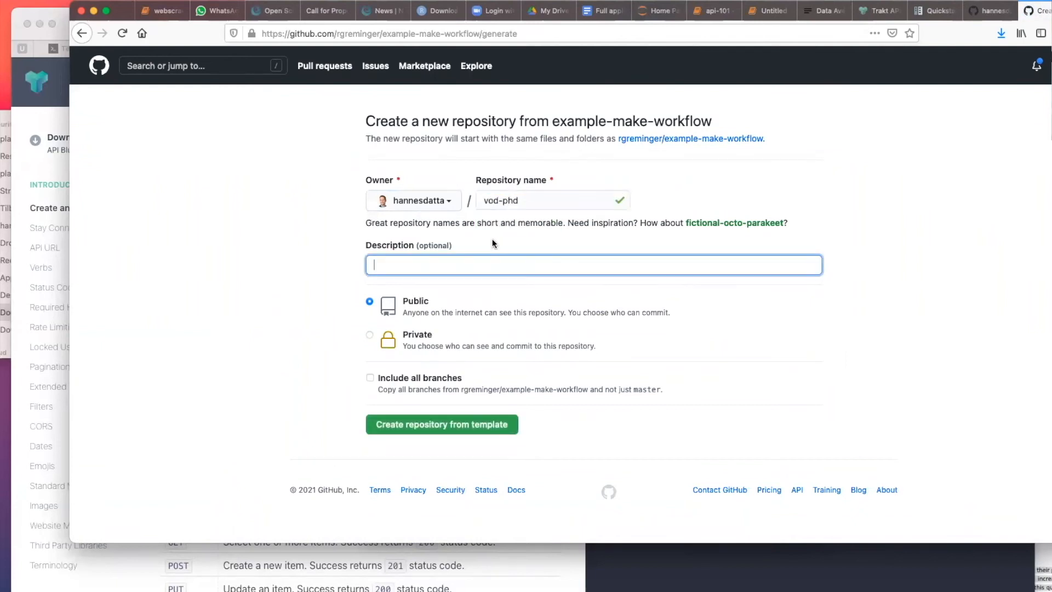
type("PhD project - VOD demand *&")
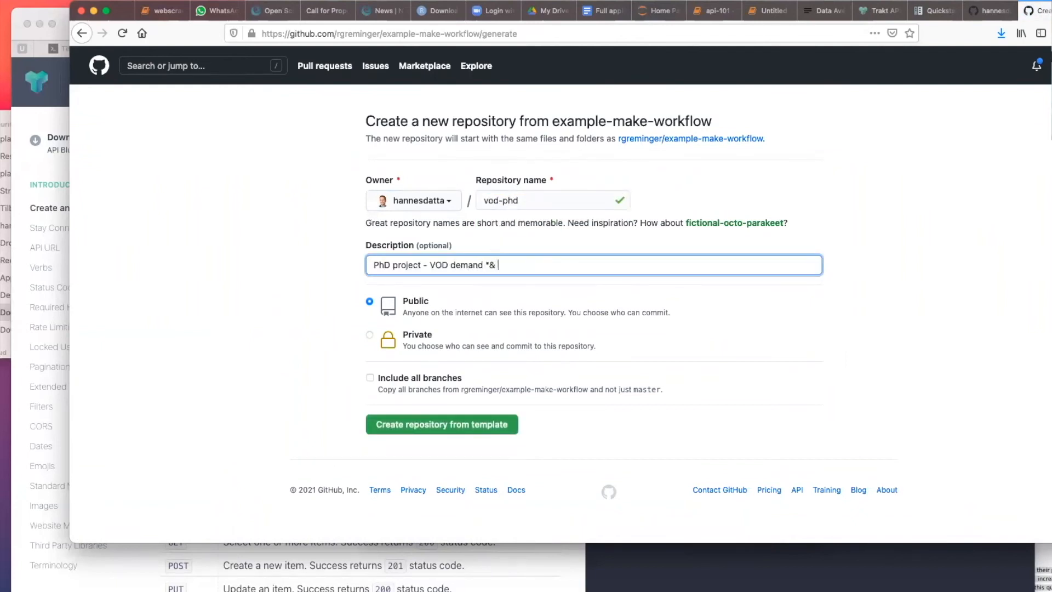
type("supply")
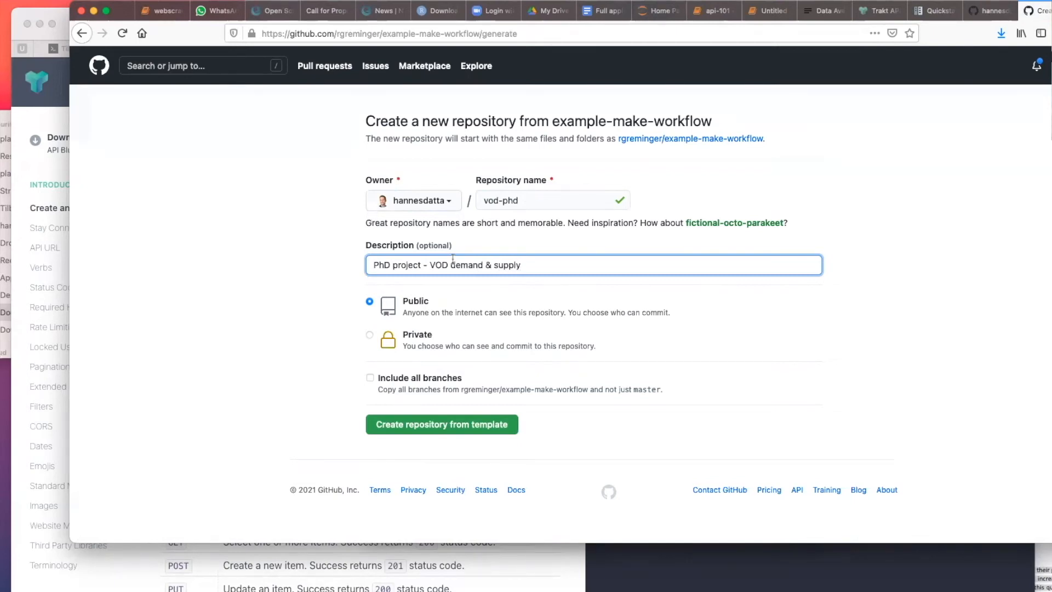
left_click(370, 335)
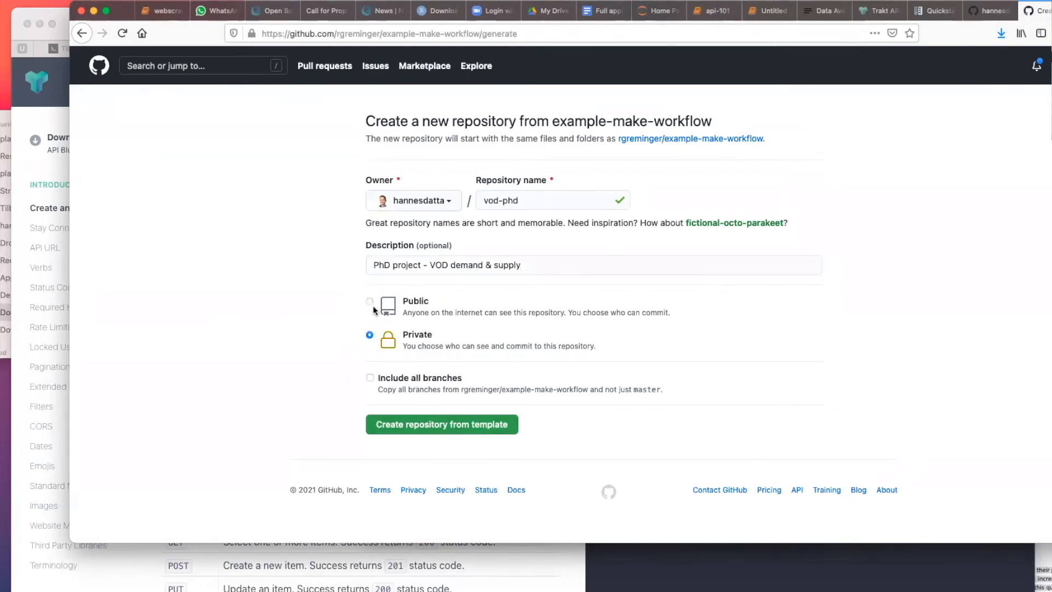
left_click(441, 425)
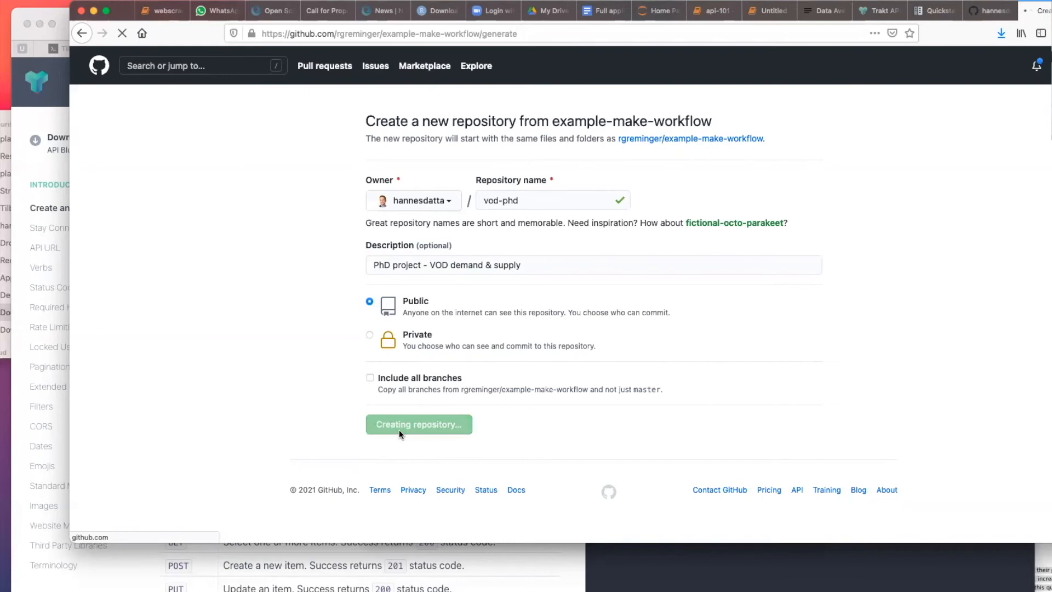
left_click(418, 424)
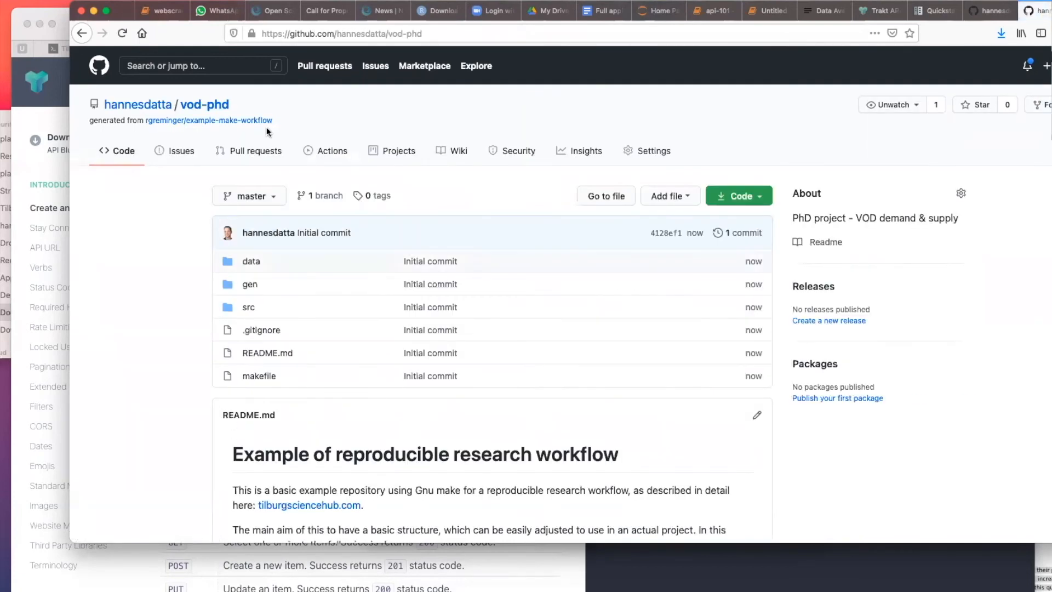
scroll("down", 3)
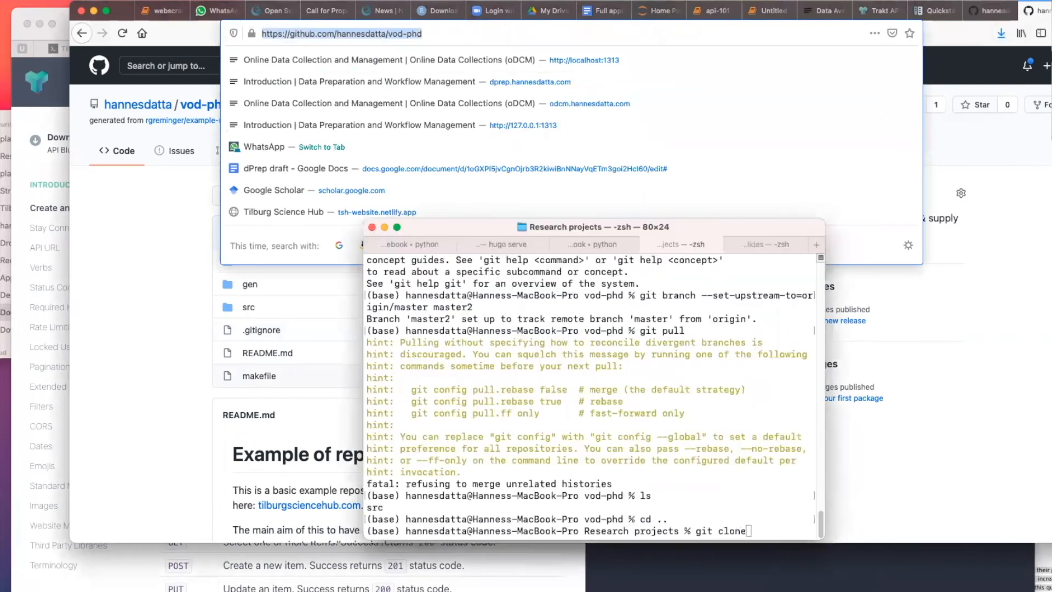
type("https://github.com/hannesdatta/vod-phd")
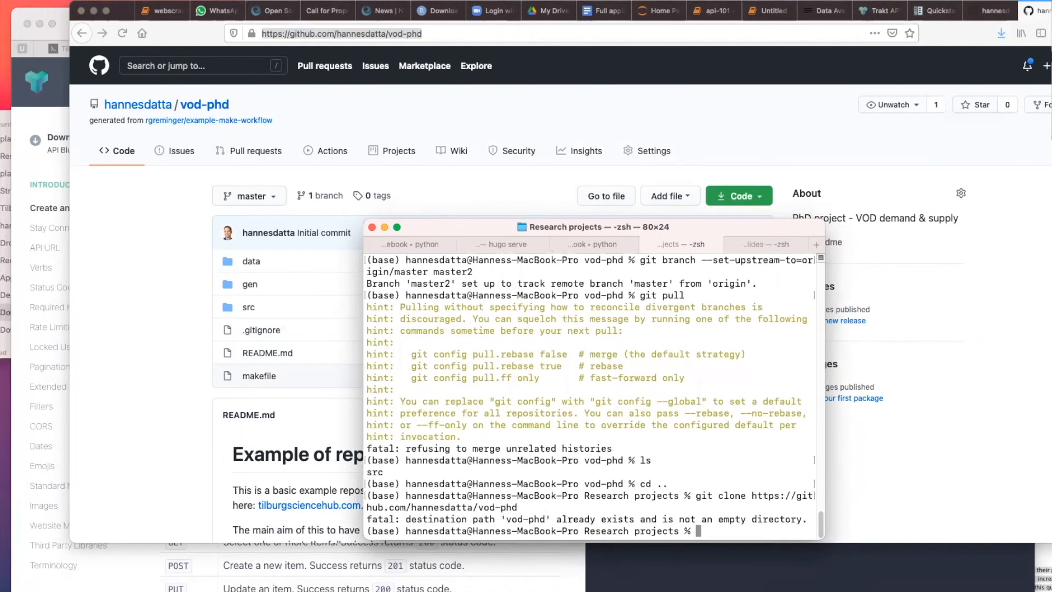
type("vod")
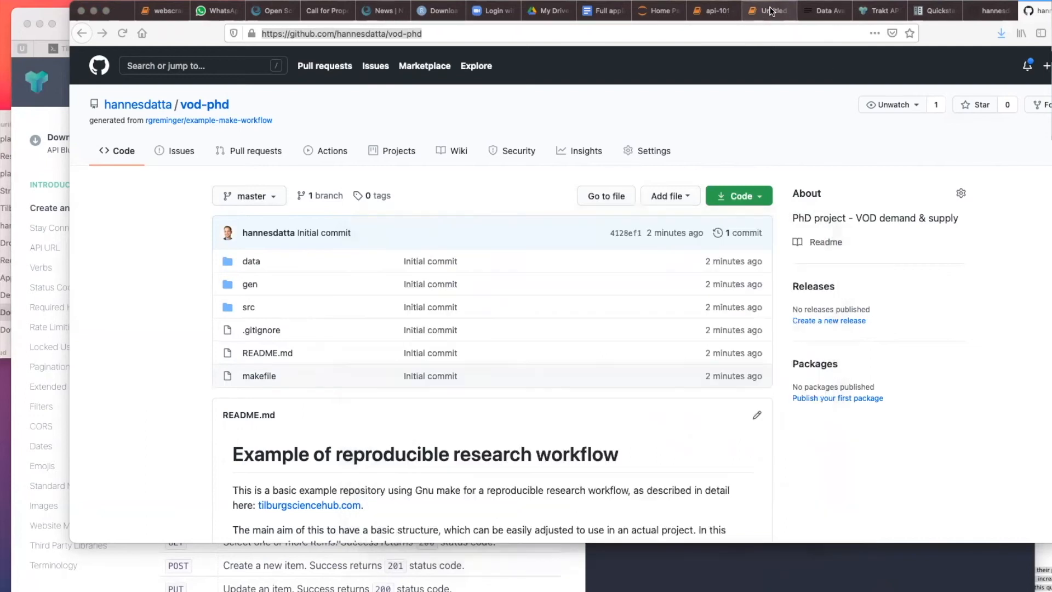
left_click(766, 11)
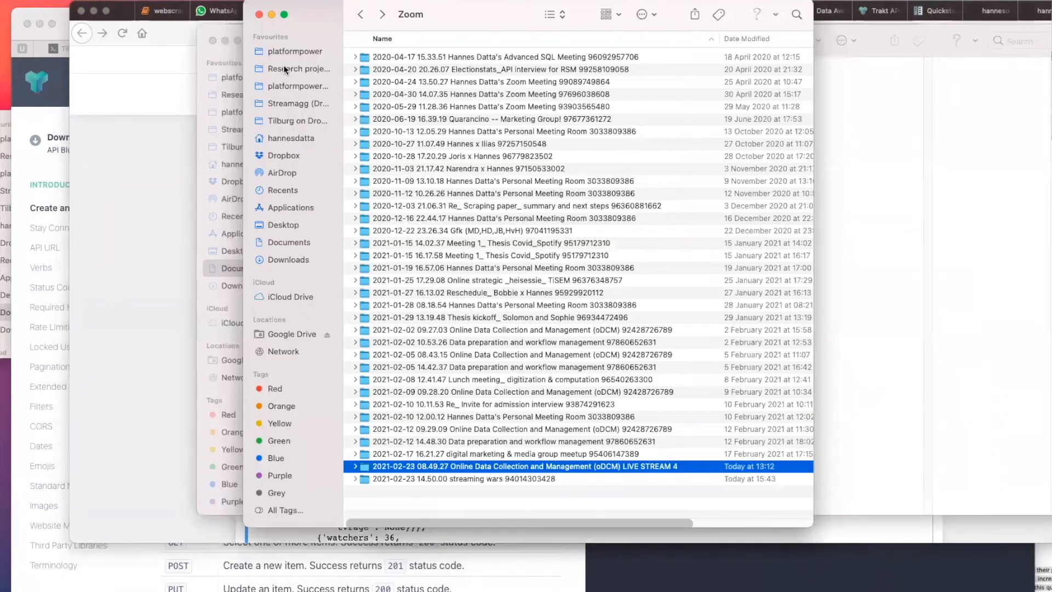
- Copy trakttv.ipynb into vod-project's src/collection, commit it as 'add data exploration', and push
left_click(298, 68)
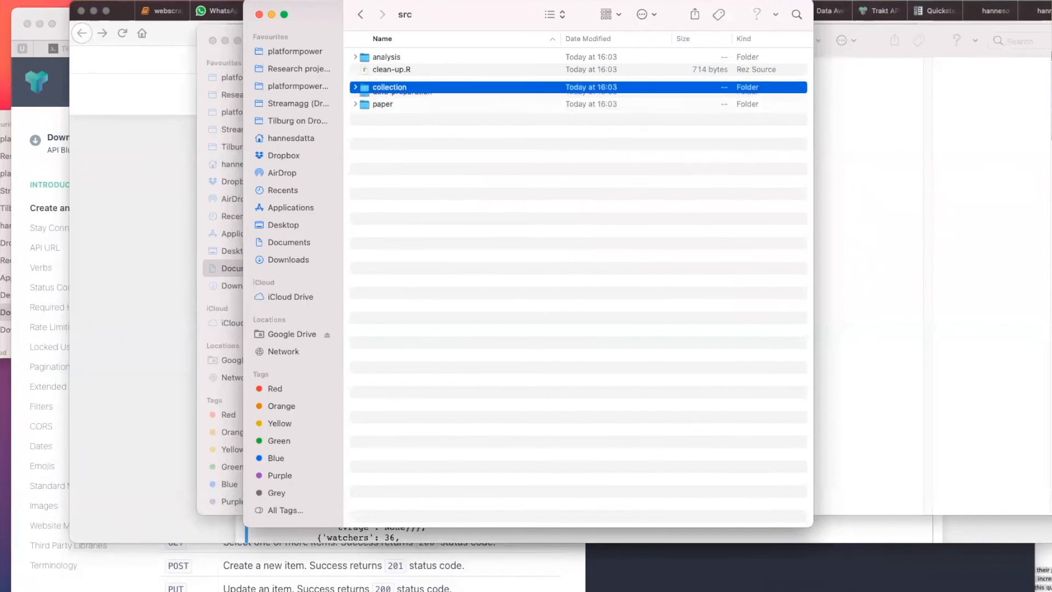
double_click(389, 87)
type("git st")
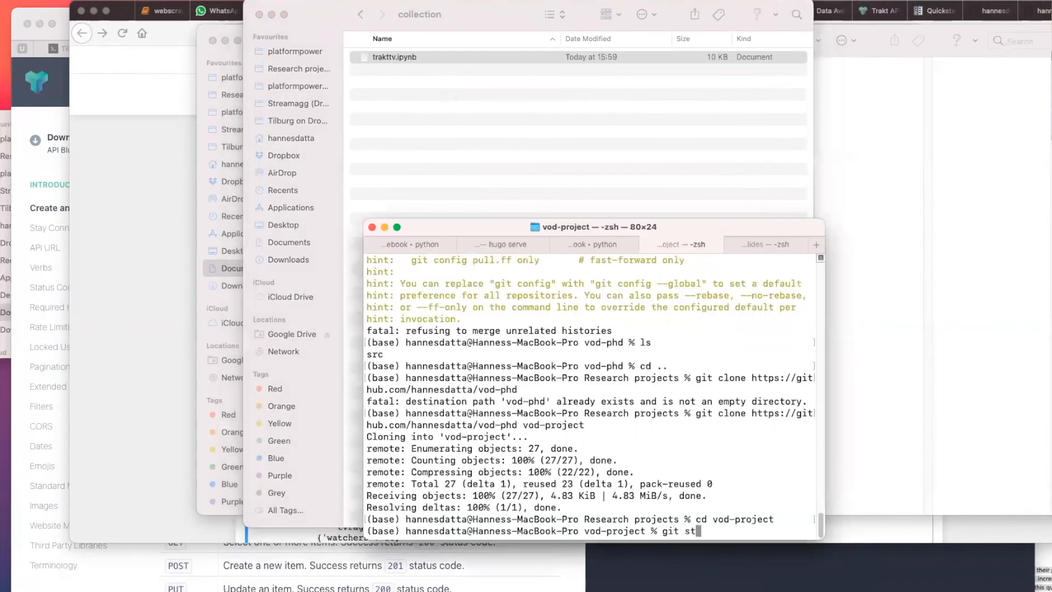
key("Return")
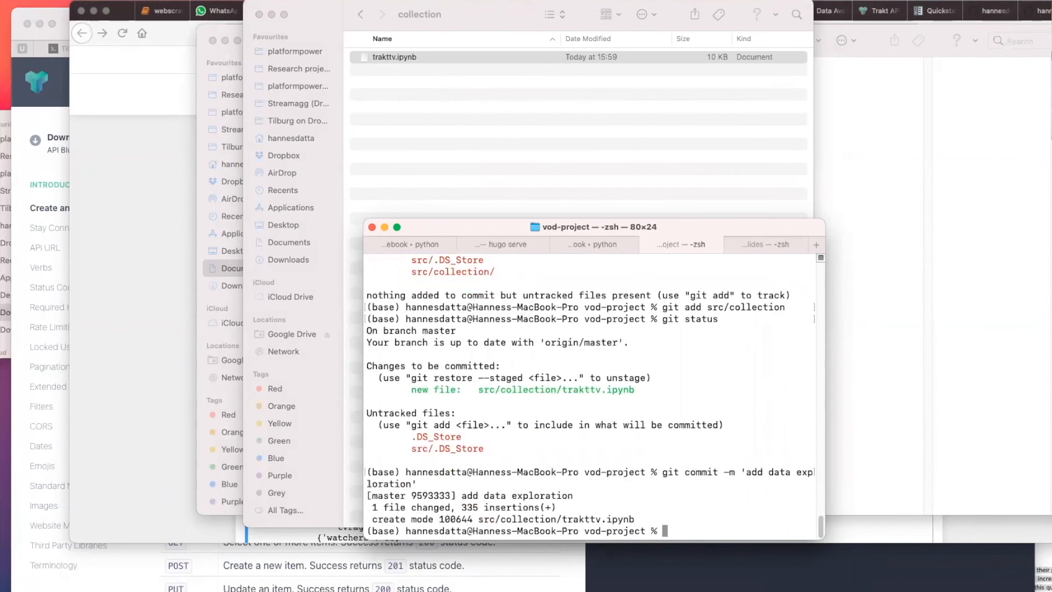
type("git push")
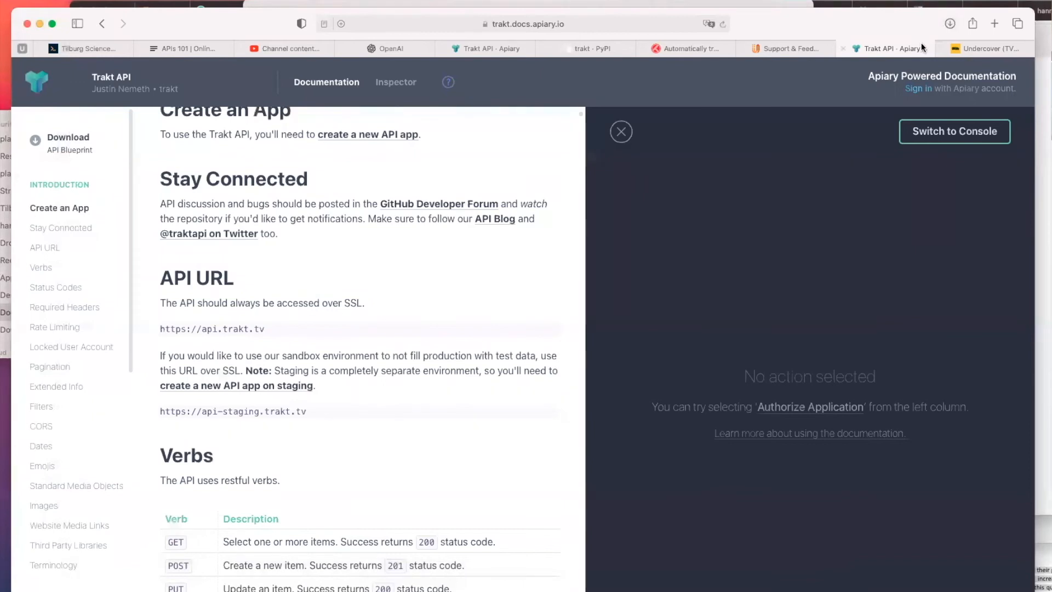
- Open the vod-phd repository Settings and confirm the saved account password
left_click(902, 48)
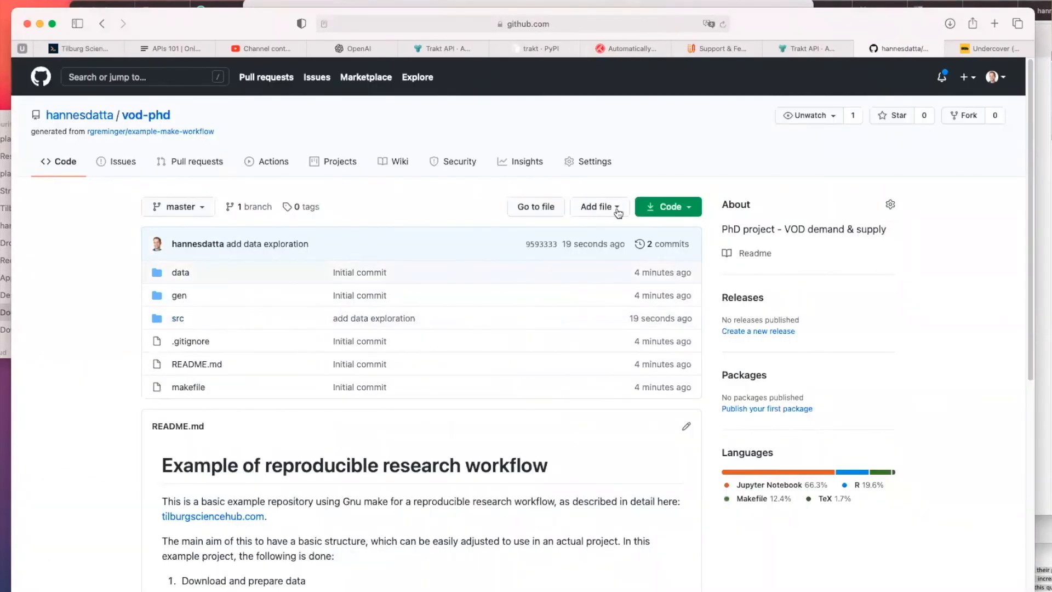
left_click(594, 161)
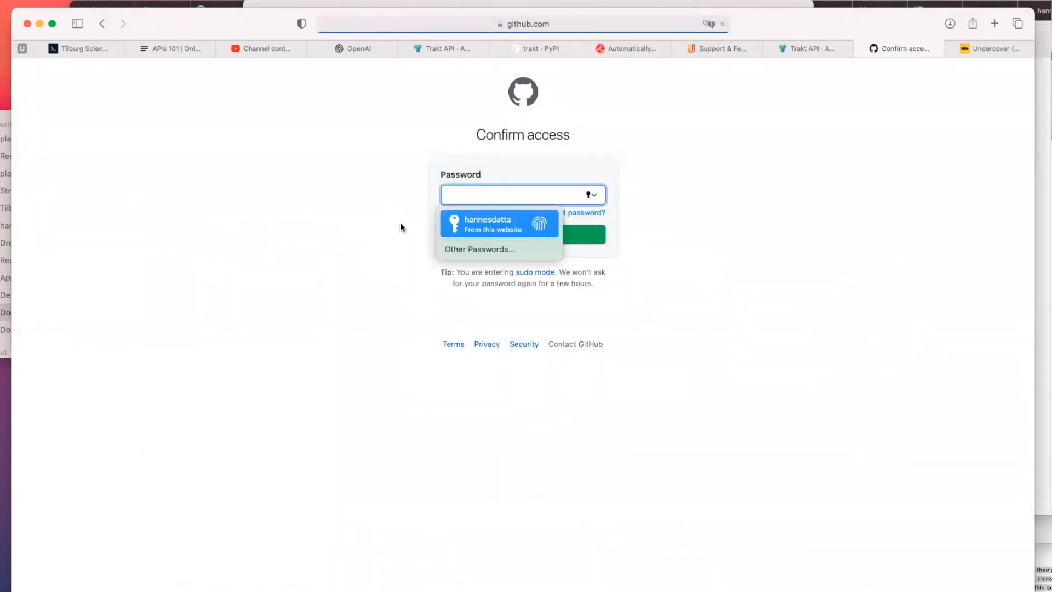
left_click(486, 224)
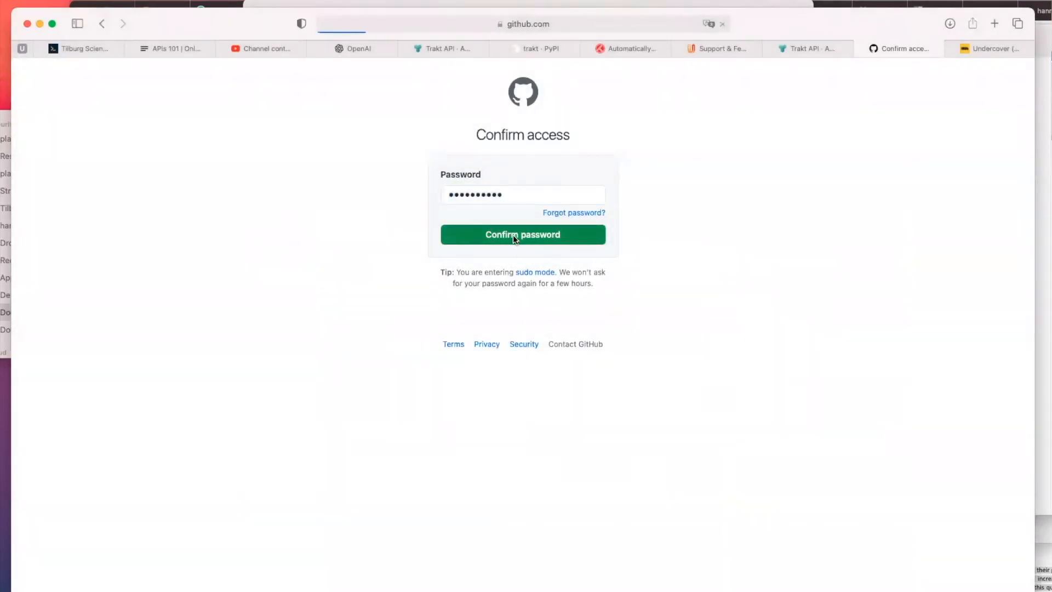
left_click(523, 234)
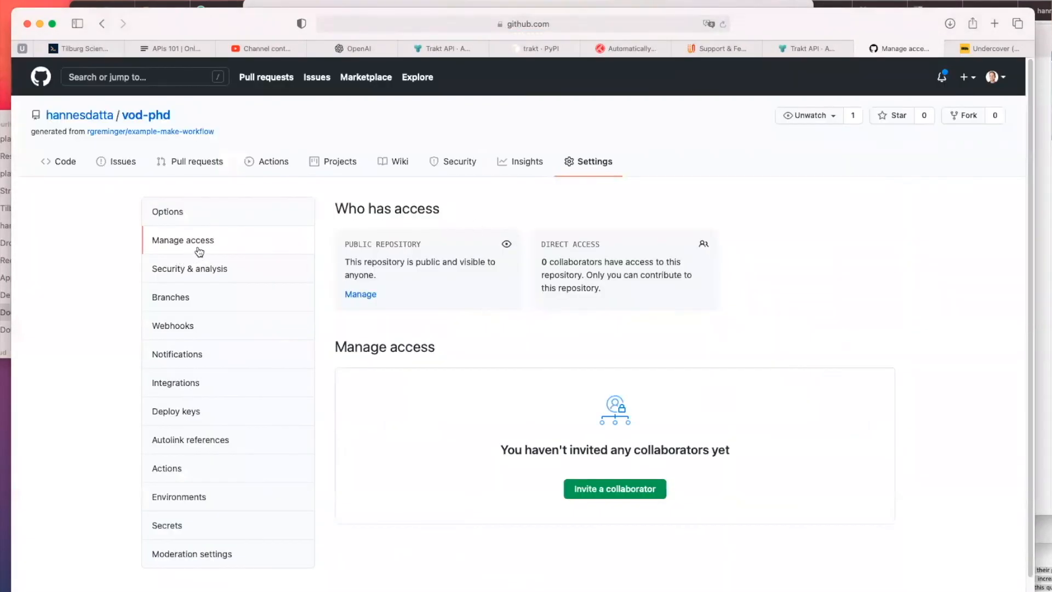
left_click(613, 488)
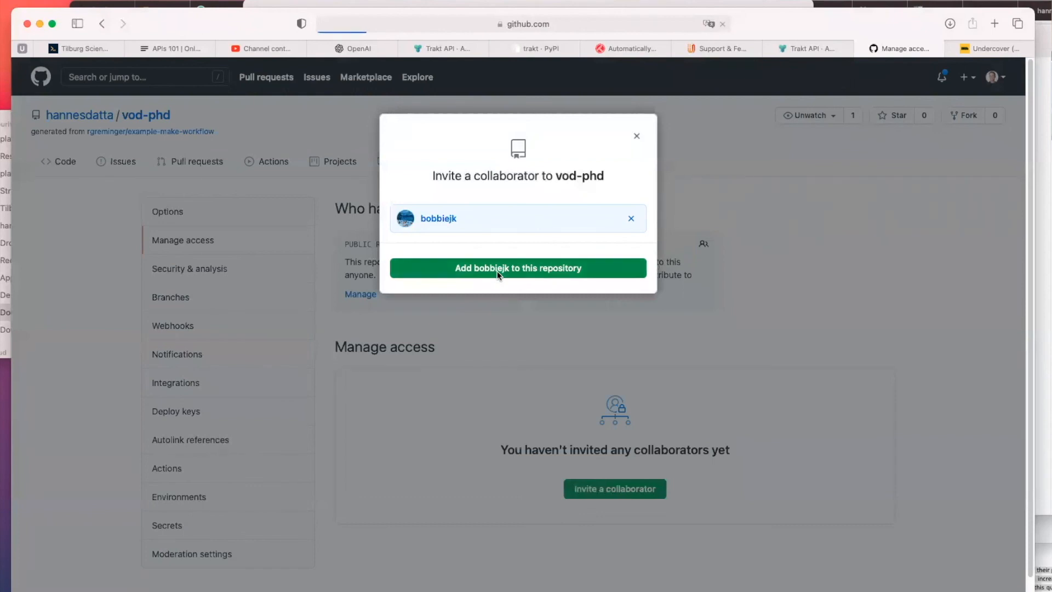
left_click(518, 268)
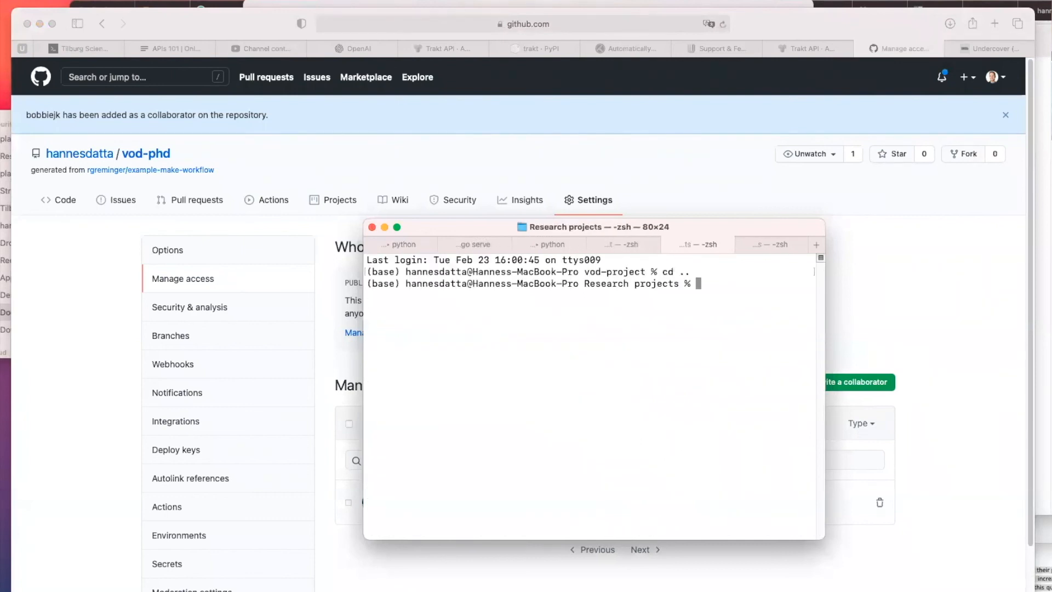
type("git clone h")
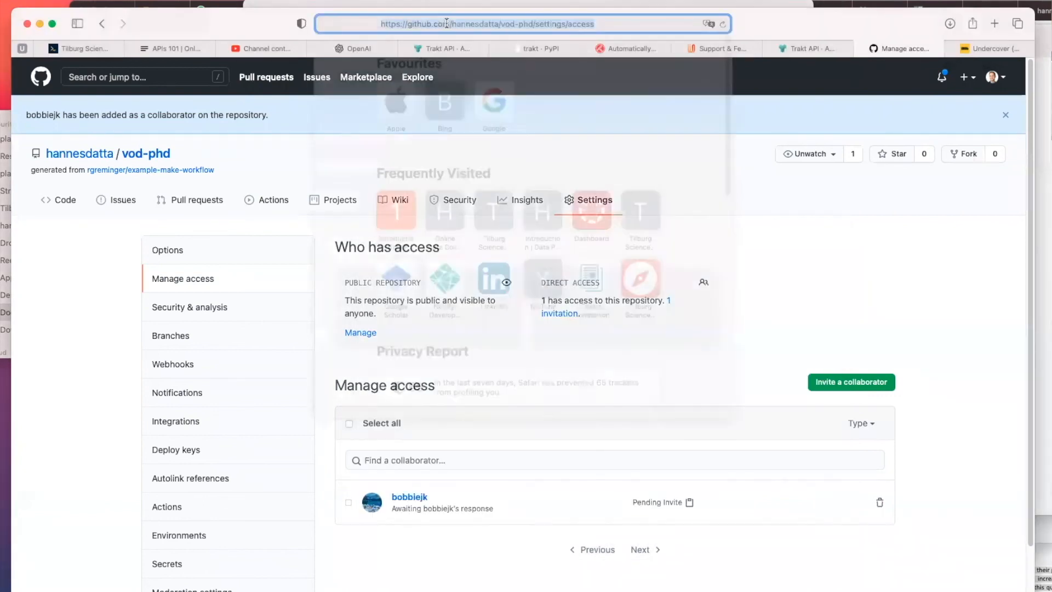
left_click(483, 23)
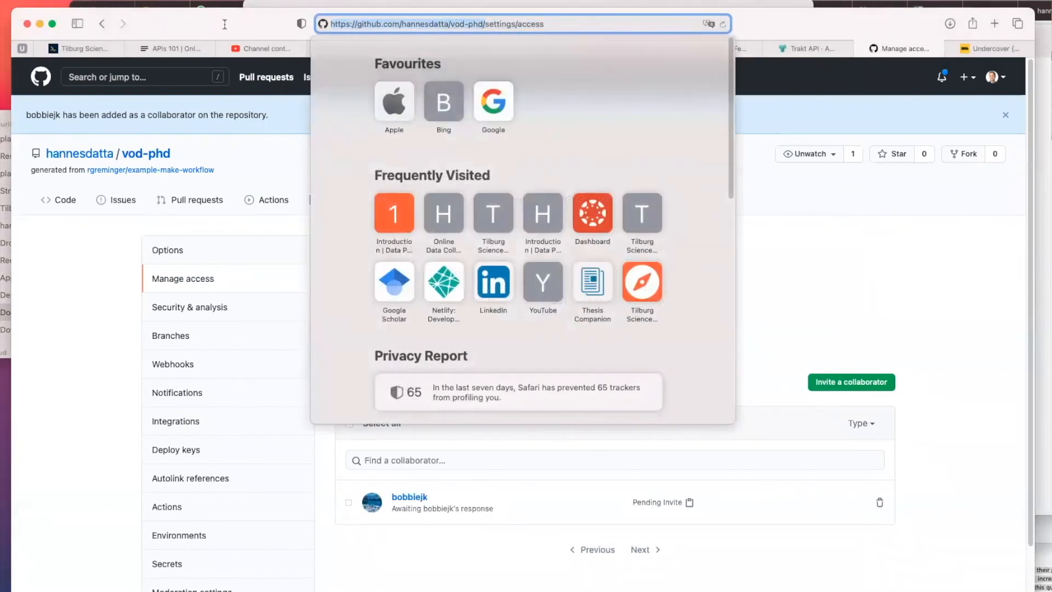